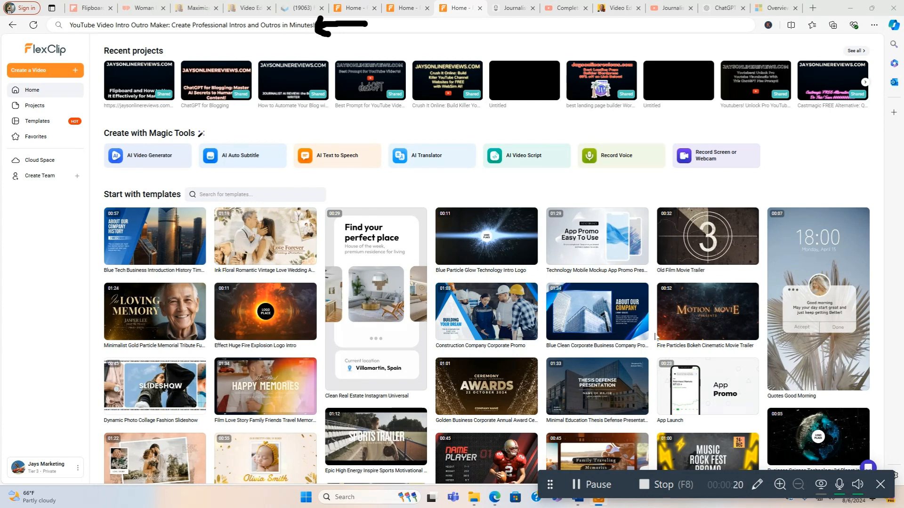
{"action": "mouse_move", "coordinate": [617, 7]}
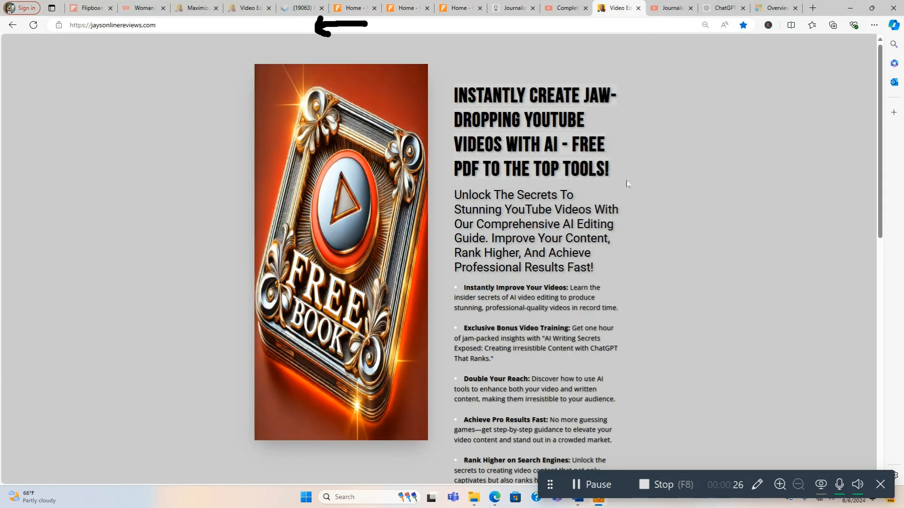
{"action": "mouse_move", "coordinate": [615, 196]}
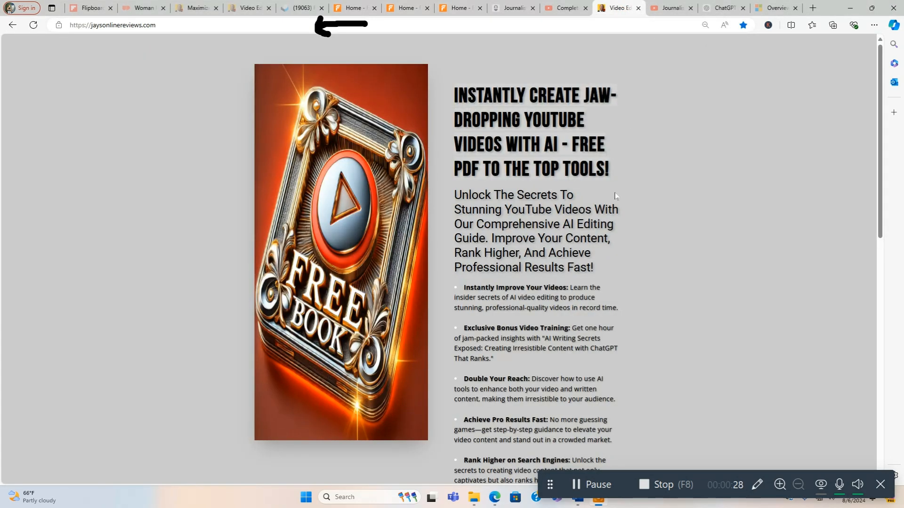
Scroll the free AI video-editing PDF landing page down to its email sign-up section.
{"action": "scroll", "scroll_direction": "down", "scroll_amount": 3}
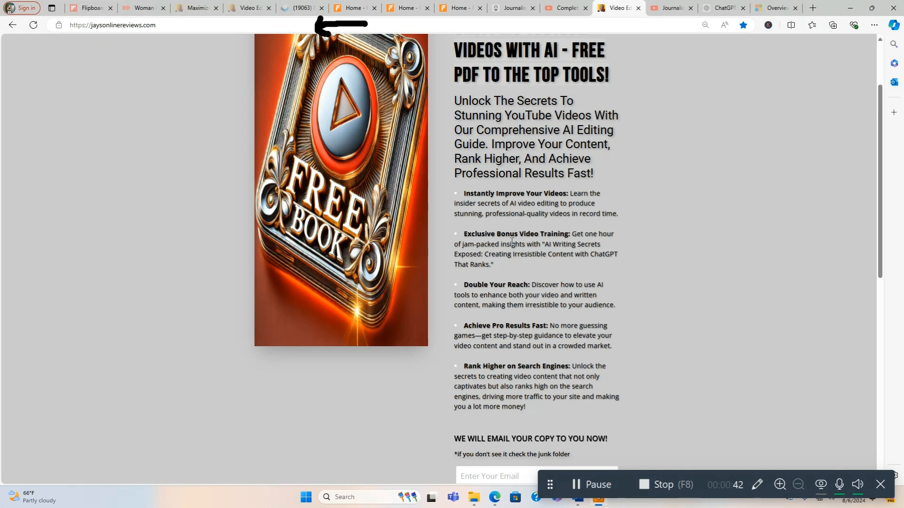
{"action": "mouse_move", "coordinate": [554, 183]}
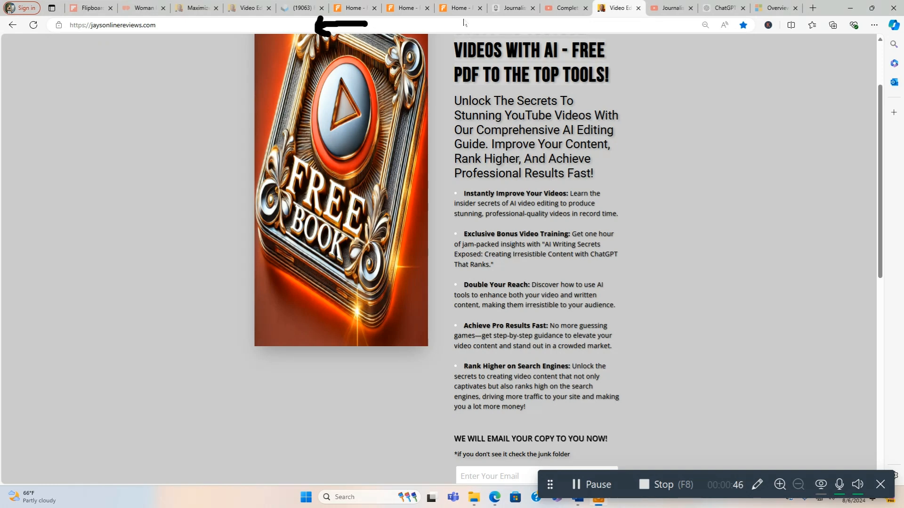
{"action": "mouse_move", "coordinate": [458, 7]}
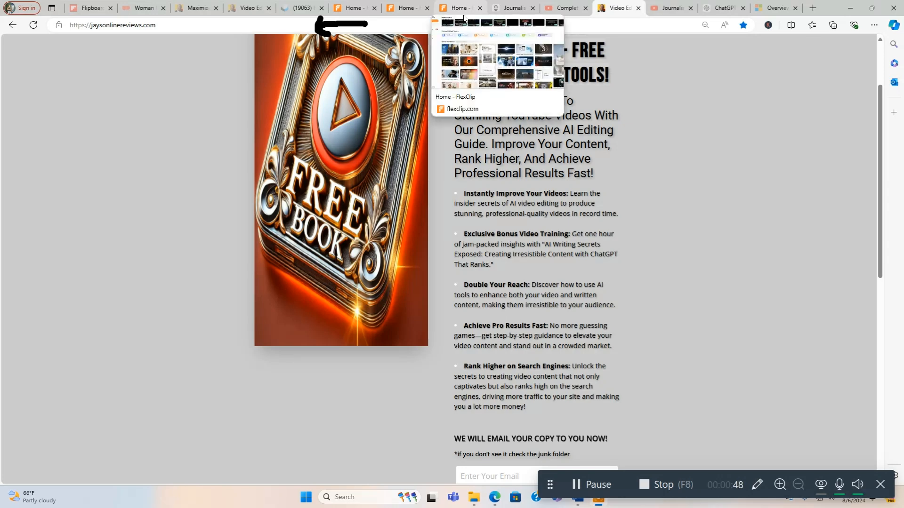
Switch to the FlexClip tab to show the home dashboard.
{"action": "left_click", "coordinate": [455, 7]}
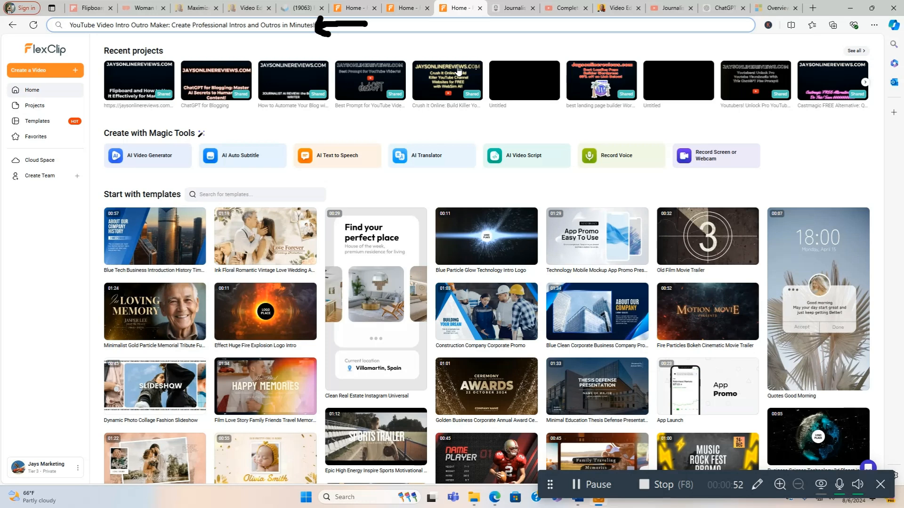
{"action": "mouse_move", "coordinate": [65, 91]}
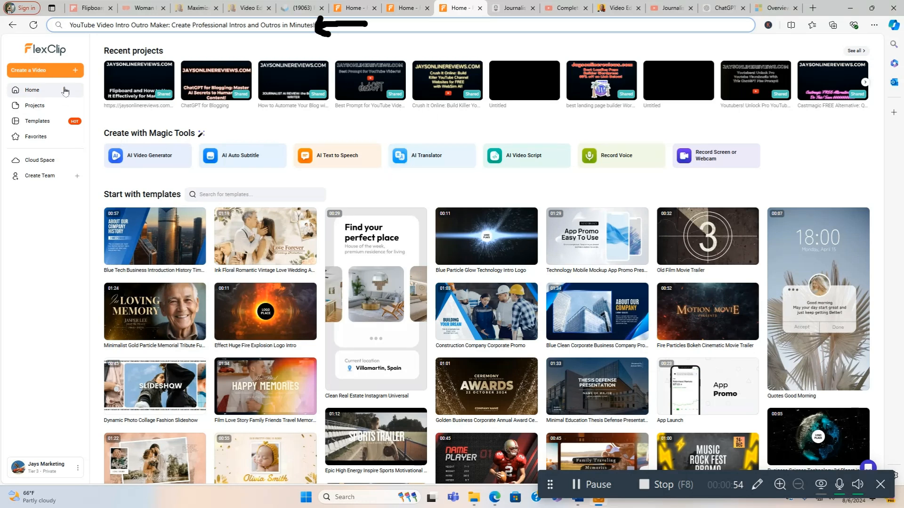
{"action": "mouse_move", "coordinate": [264, 311]}
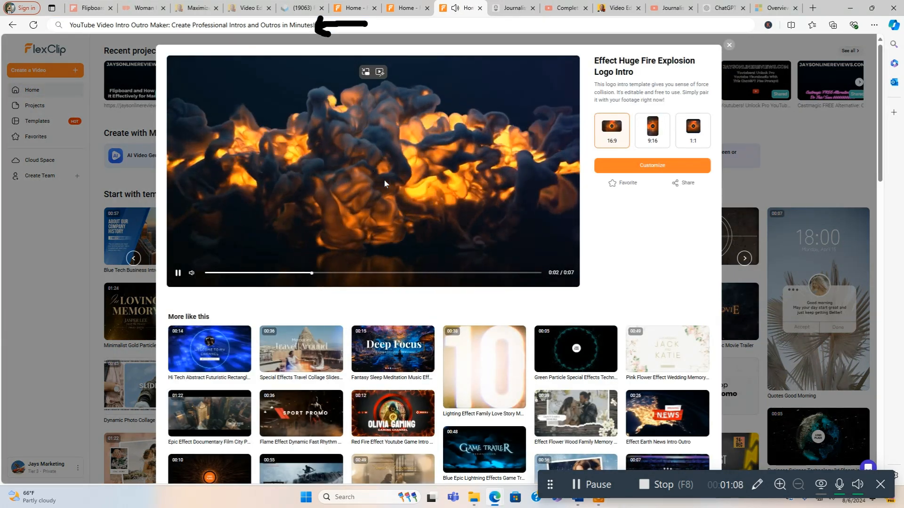
{"action": "mouse_move", "coordinate": [540, 202]}
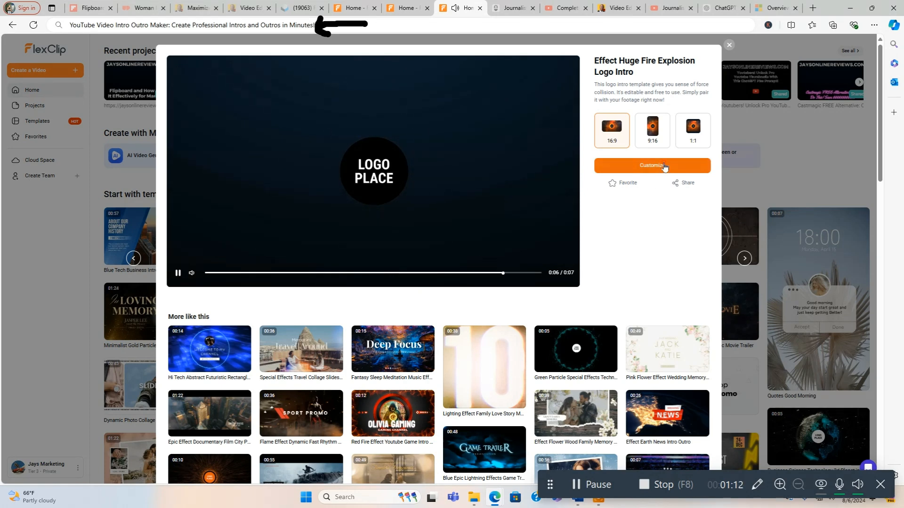
Customize the fire explosion intro template and import the jaysonlinereviews video file.
{"action": "left_click", "coordinate": [652, 166]}
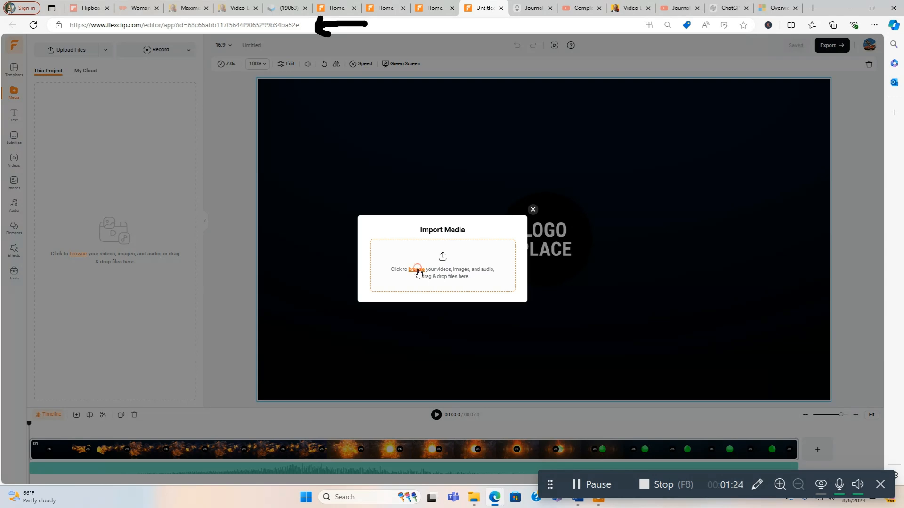
{"action": "left_click", "coordinate": [417, 270]}
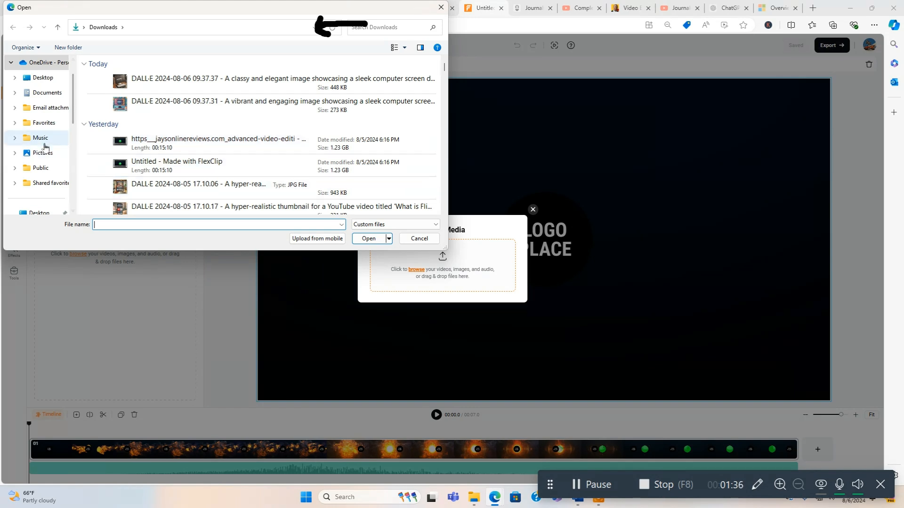
{"action": "scroll", "scroll_direction": "down", "scroll_amount": 3}
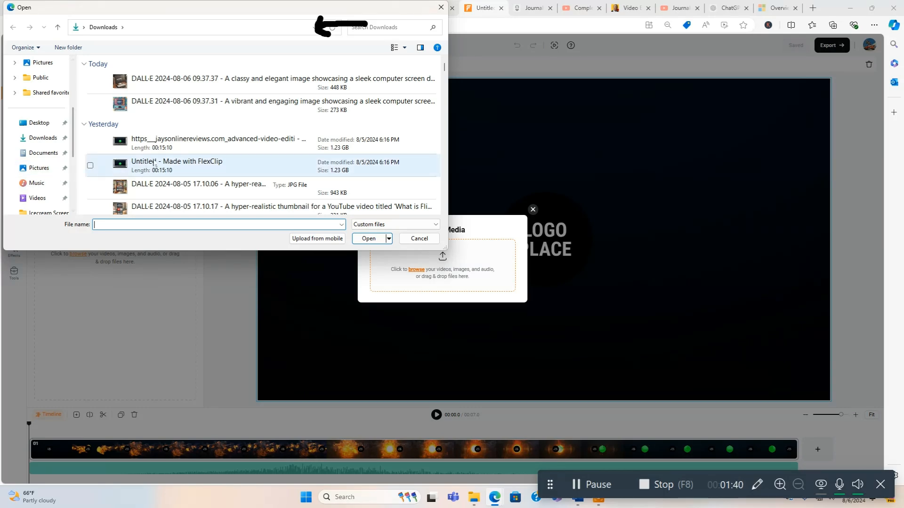
{"action": "left_click", "coordinate": [218, 143]}
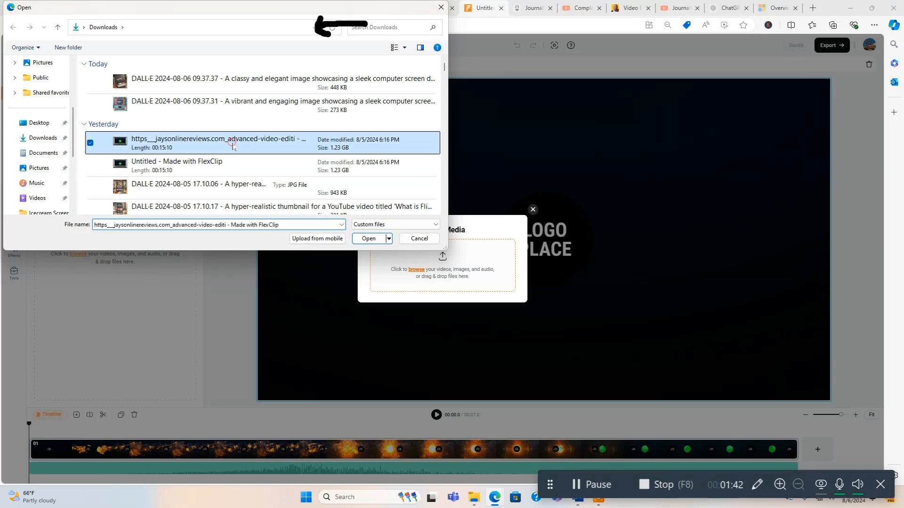
{"action": "left_click", "coordinate": [368, 239]}
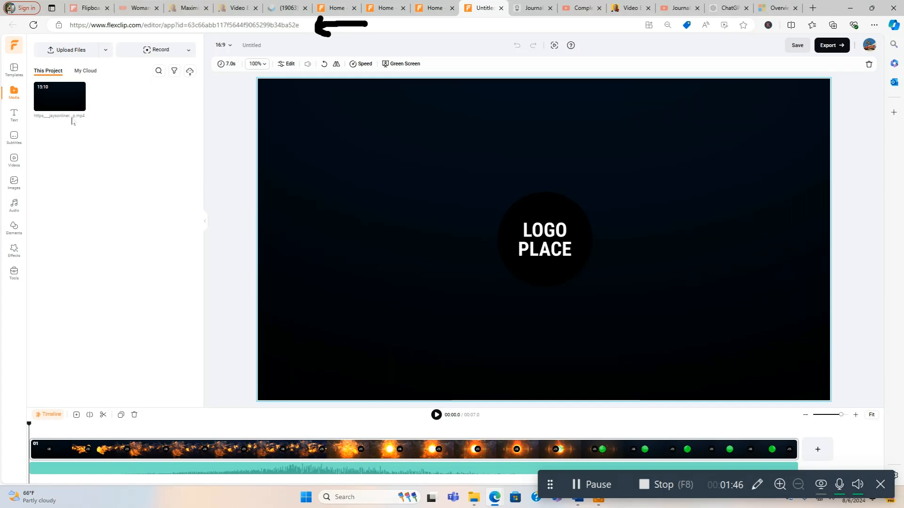
{"action": "mouse_move", "coordinate": [59, 96]}
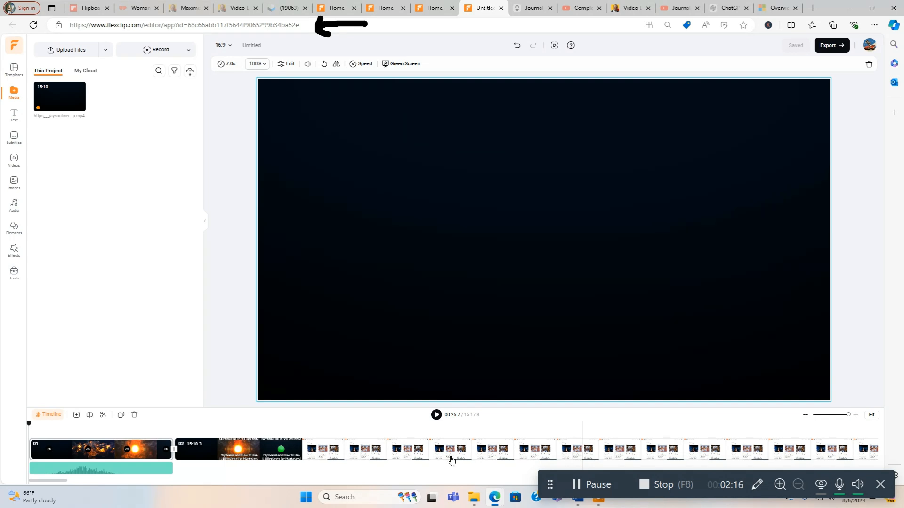
Select the fire explosion intro as scene 01 on the timeline.
{"action": "left_click", "coordinate": [269, 449]}
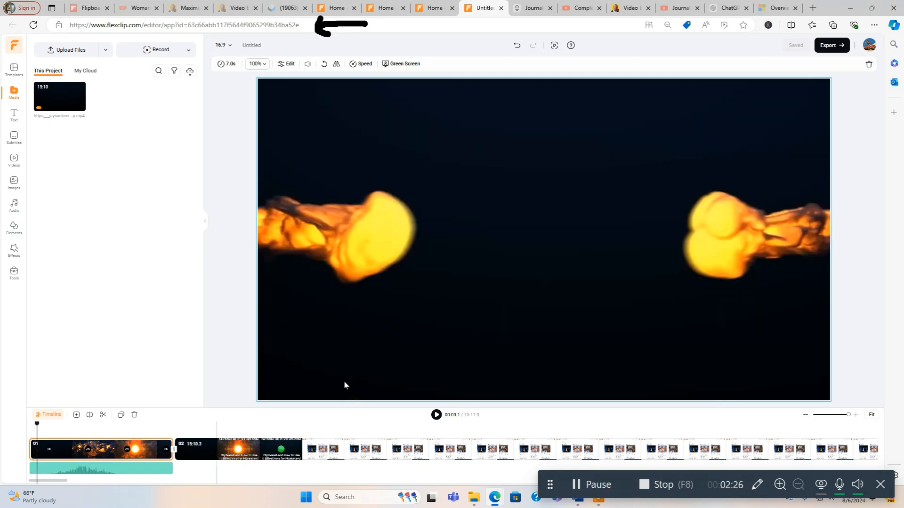
{"action": "left_click", "coordinate": [436, 415]}
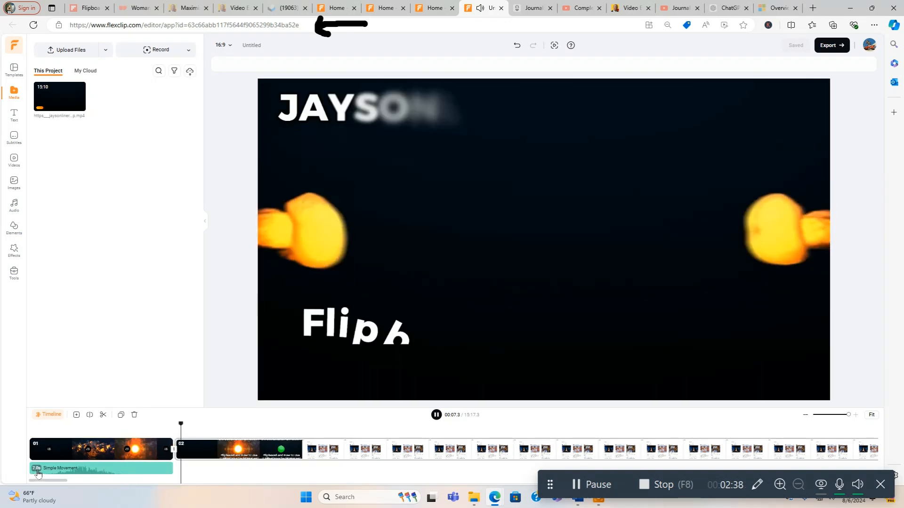
{"action": "left_click", "coordinate": [101, 468]}
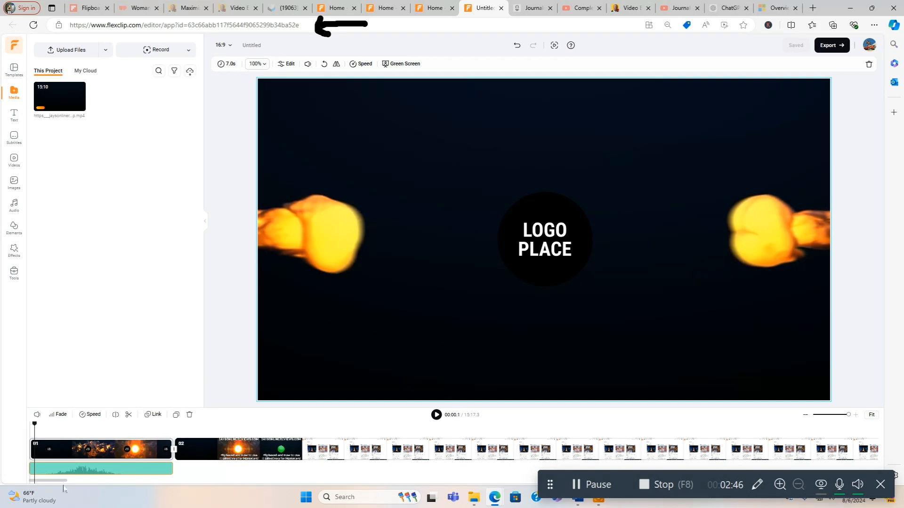
{"action": "mouse_move", "coordinate": [437, 415]}
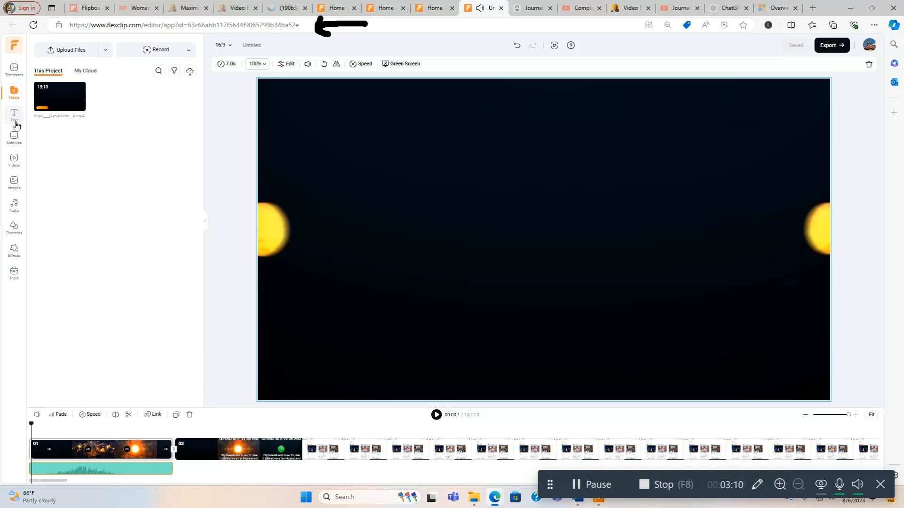
Add a bordered text heading to the intro scene.
{"action": "left_click", "coordinate": [13, 113]}
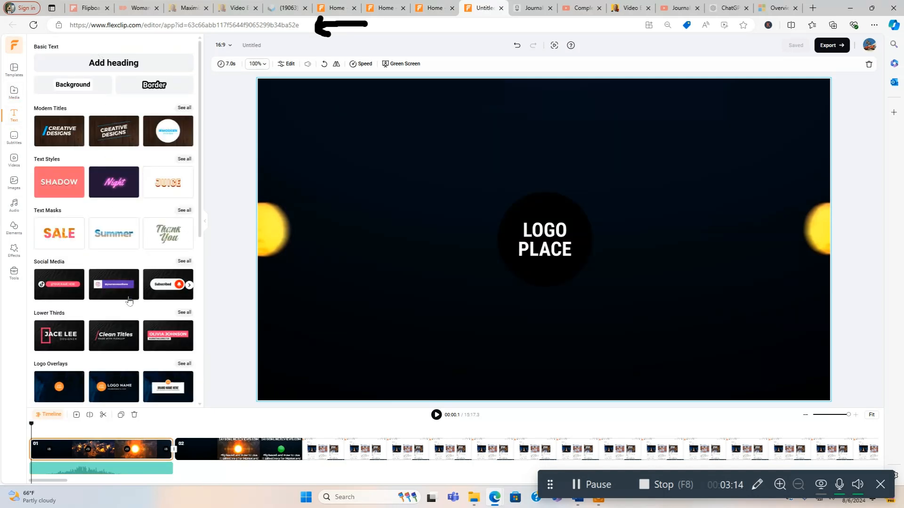
{"action": "scroll", "scroll_direction": "down", "scroll_amount": 3}
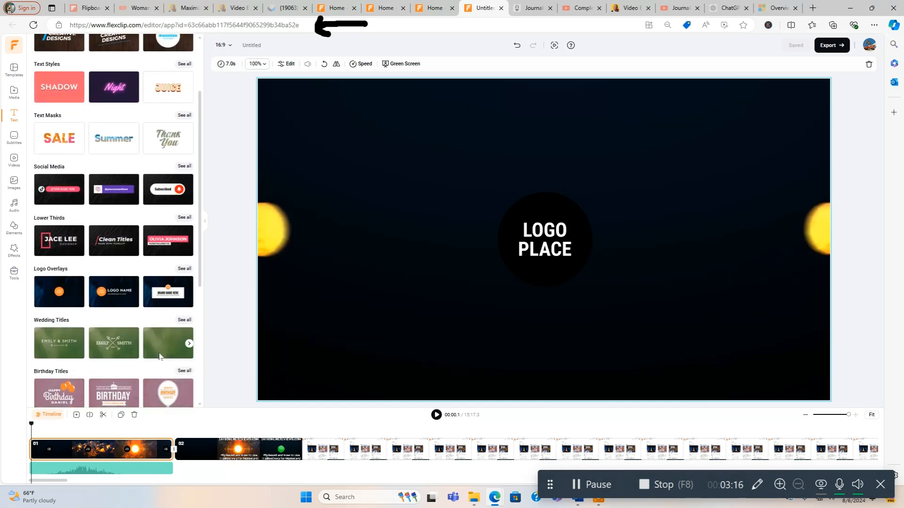
{"action": "scroll", "scroll_direction": "down", "scroll_amount": 3}
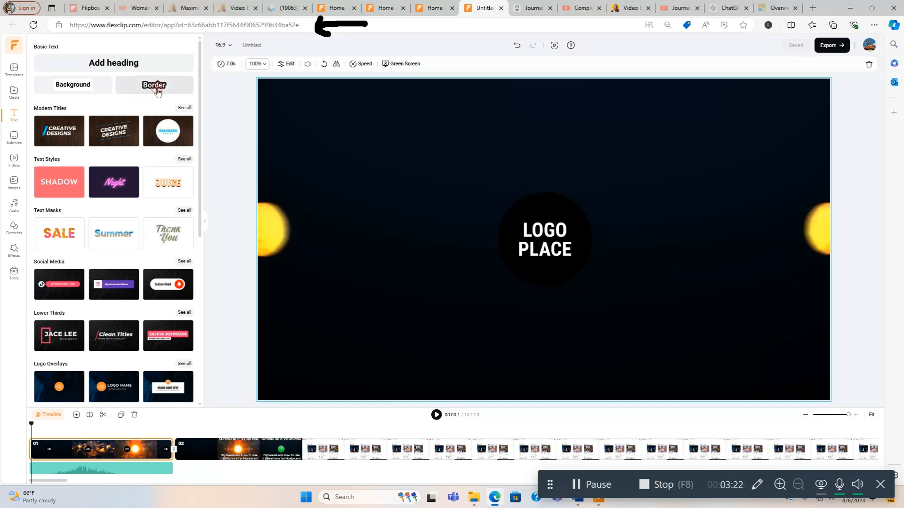
{"action": "left_click", "coordinate": [113, 62]}
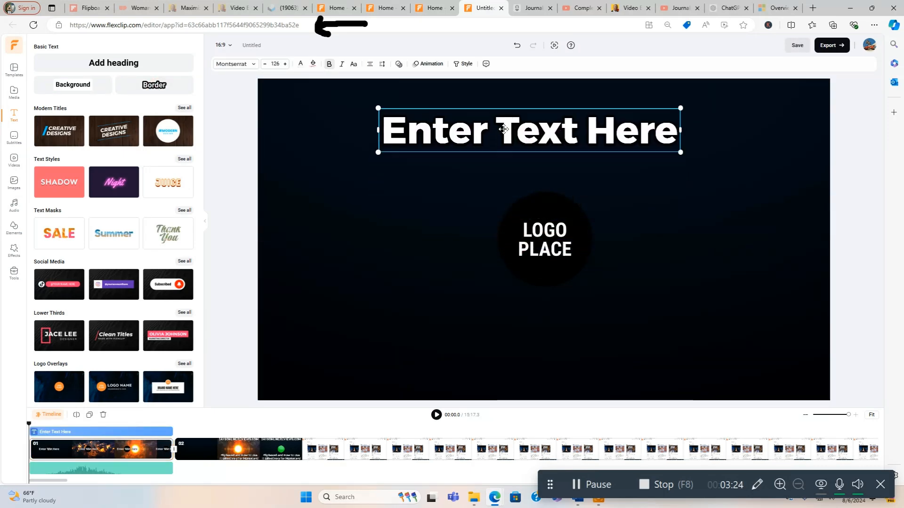
Change the heading text to JAYSONLINEREVIEWS.COM and adjust its font.
{"action": "left_click", "coordinate": [528, 130]}
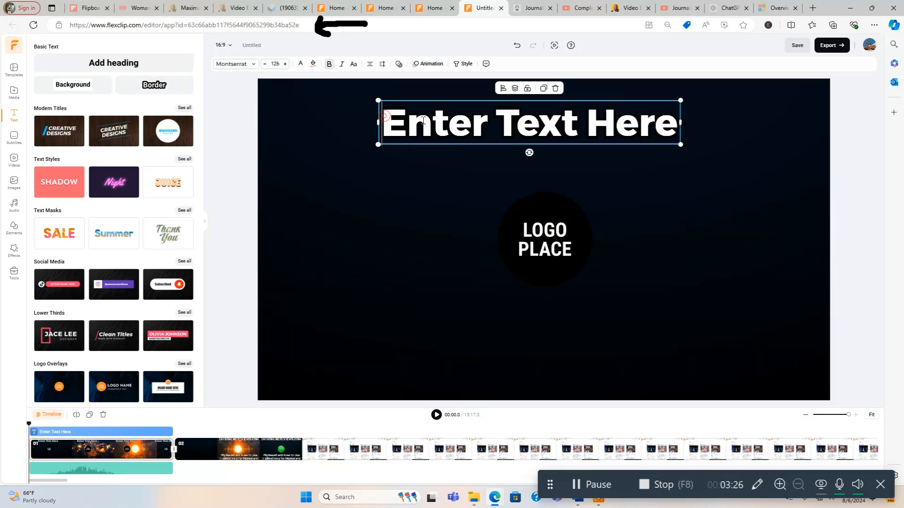
{"action": "triple_click", "coordinate": [528, 122]}
{"action": "type", "text": "J"}
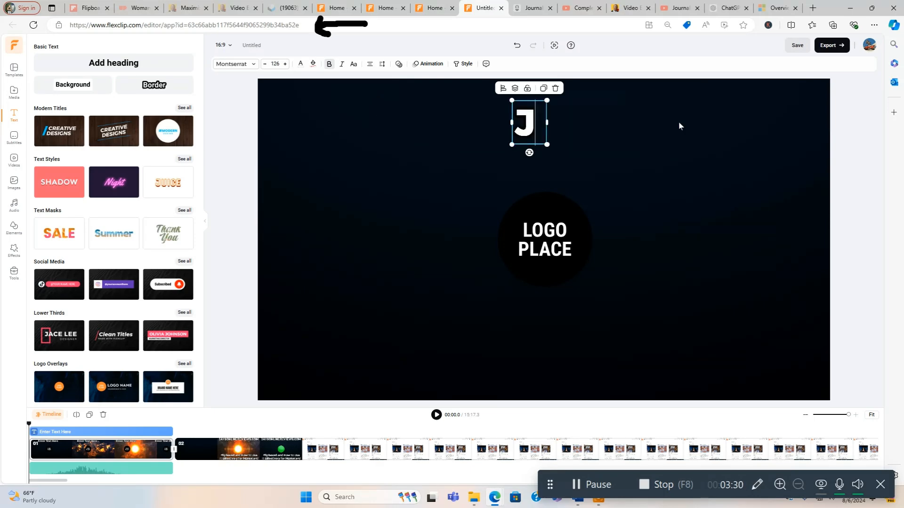
{"action": "type", "text": "AYSONLINE"}
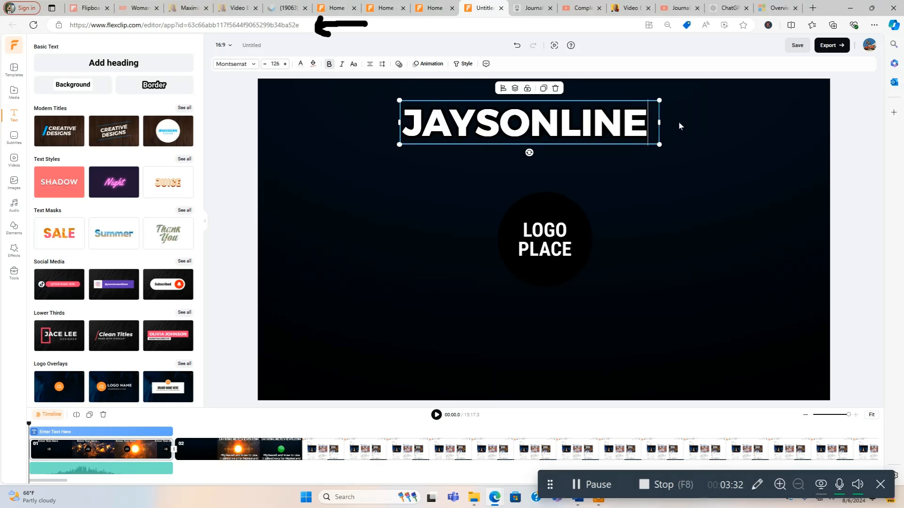
{"action": "type", "text": "REVIEWS.COM"}
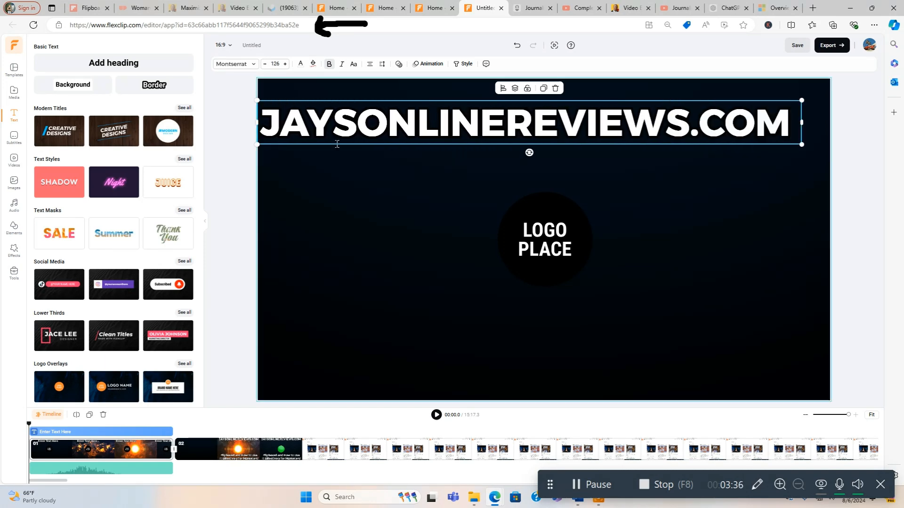
{"action": "left_click", "coordinate": [235, 64]}
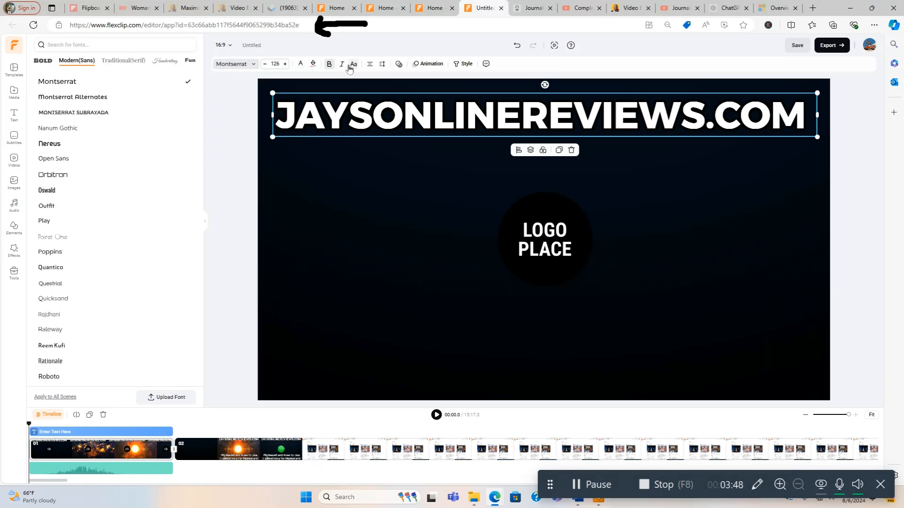
{"action": "left_click", "coordinate": [797, 45]}
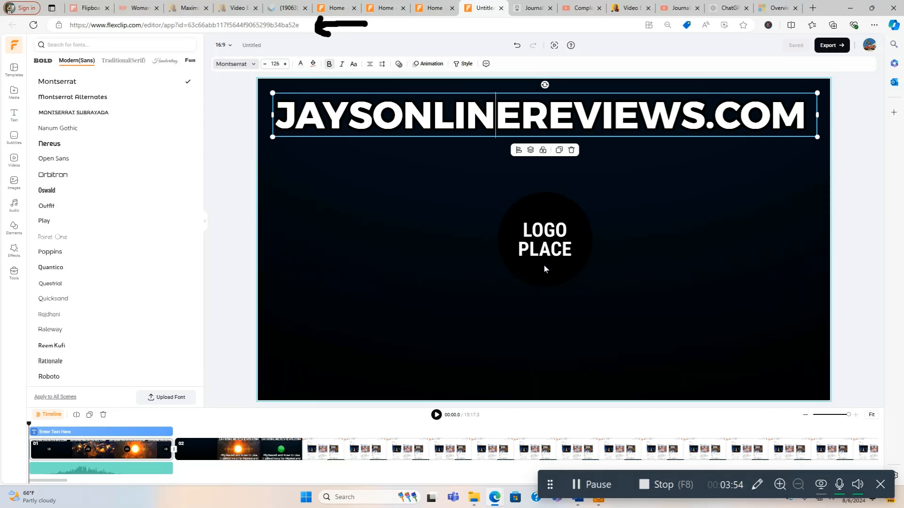
{"action": "left_click", "coordinate": [543, 239]}
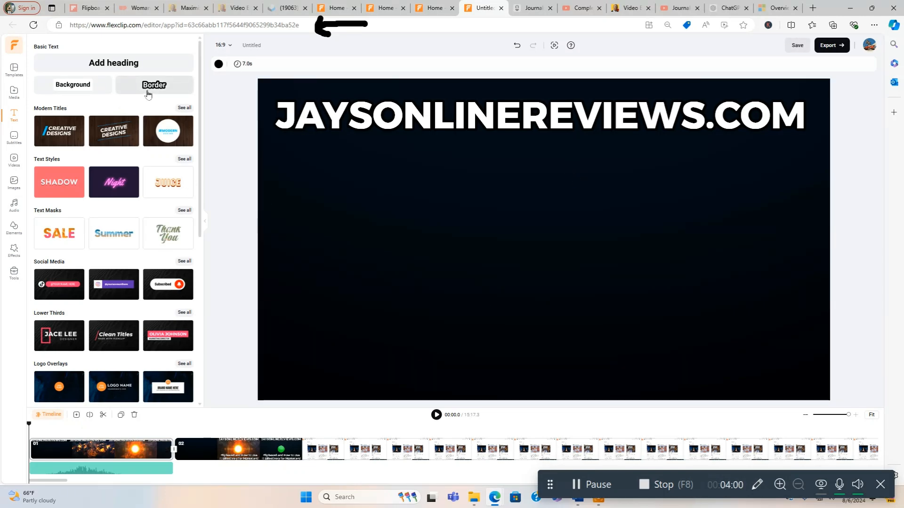
Add a caption reading 'How to Make Money With Flipboard'.
{"action": "left_click", "coordinate": [113, 63]}
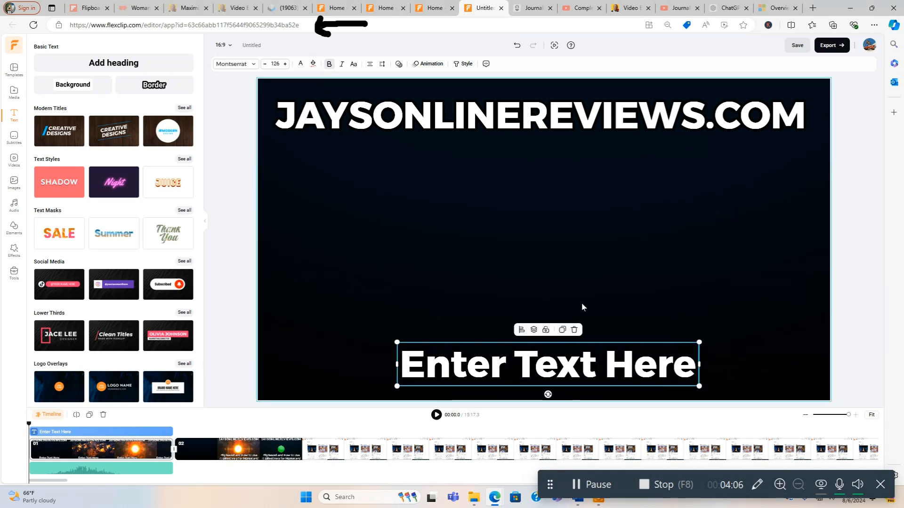
{"action": "left_click", "coordinate": [391, 115]}
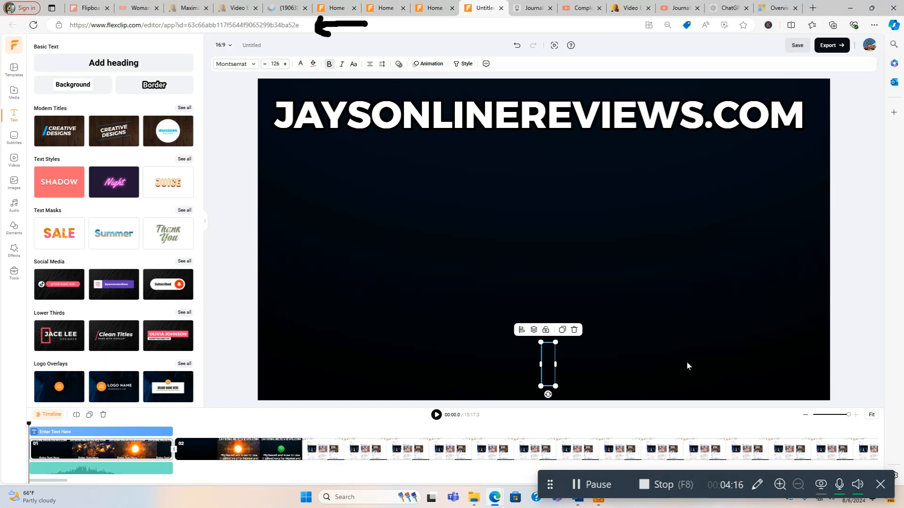
{"action": "type", "text": "How to Make"}
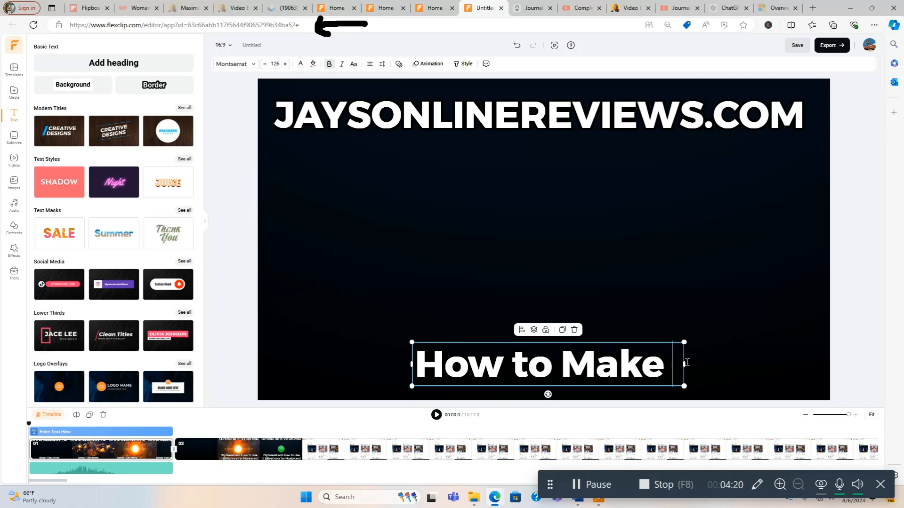
{"action": "type", "text": "Money W"}
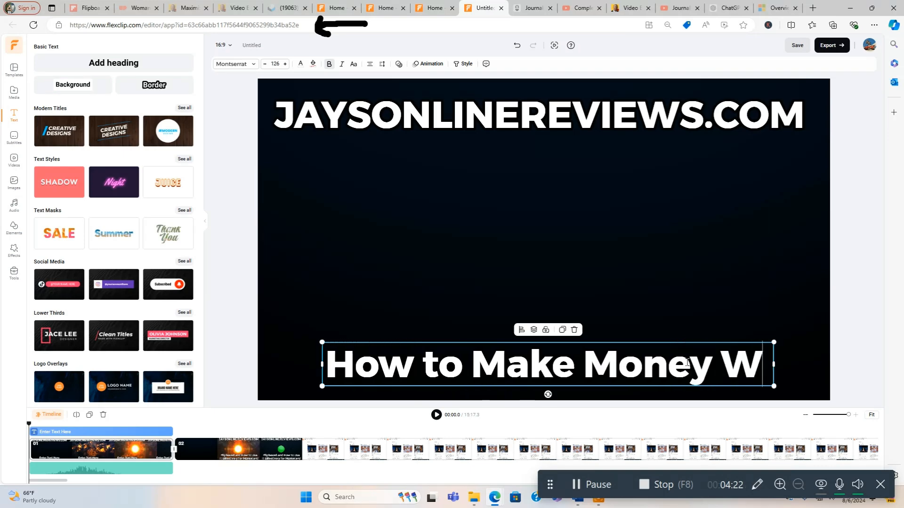
{"action": "type", "text": "ith Flipboard"}
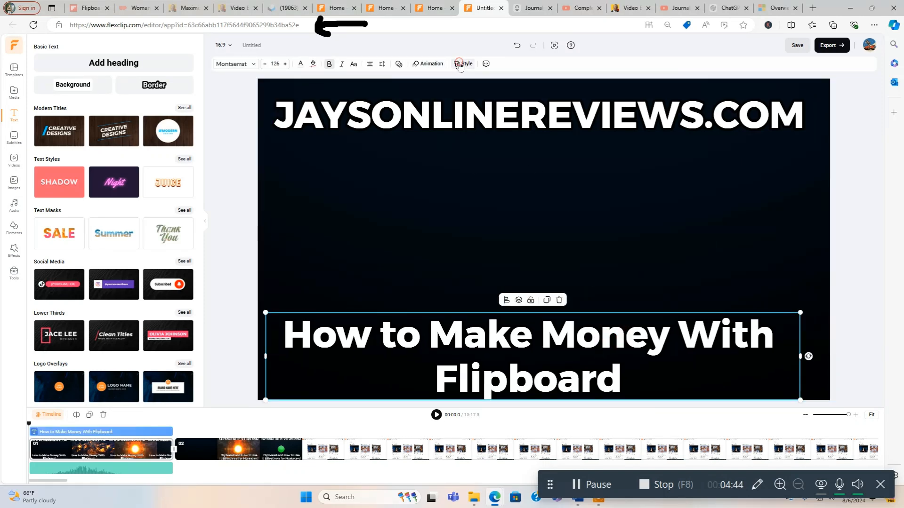
Try Shadow, Border, Hollow, Neon, Splice and Underline, then apply the gold 3D style.
{"action": "left_click", "coordinate": [464, 63]}
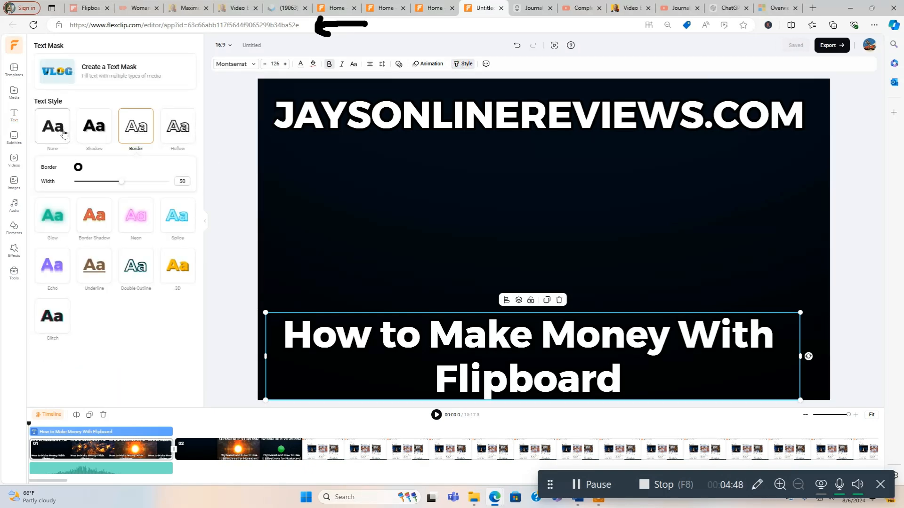
{"action": "left_click", "coordinate": [93, 126]}
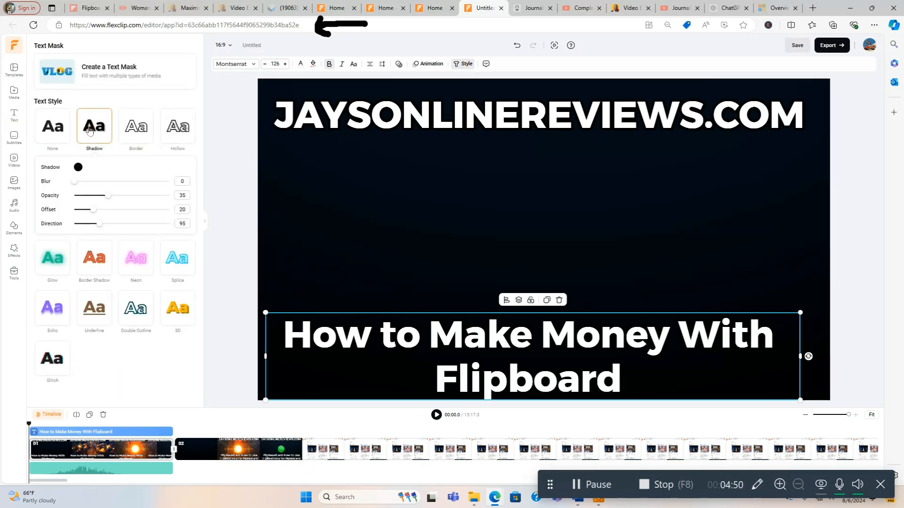
{"action": "left_click", "coordinate": [135, 126]}
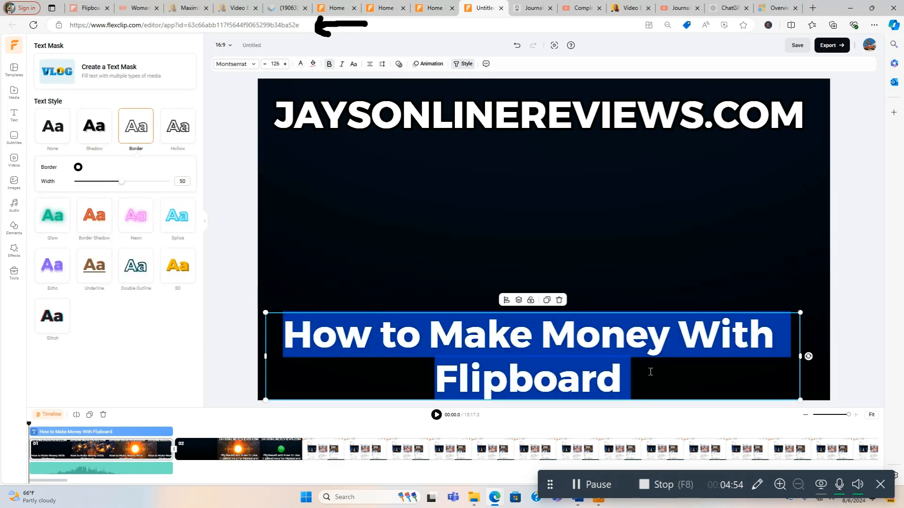
{"action": "left_click", "coordinate": [177, 127]}
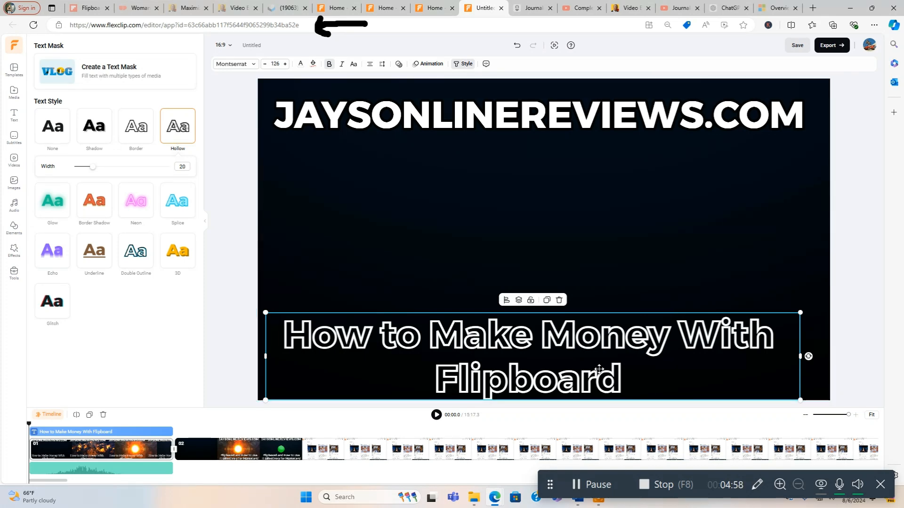
{"action": "left_click", "coordinate": [52, 175]}
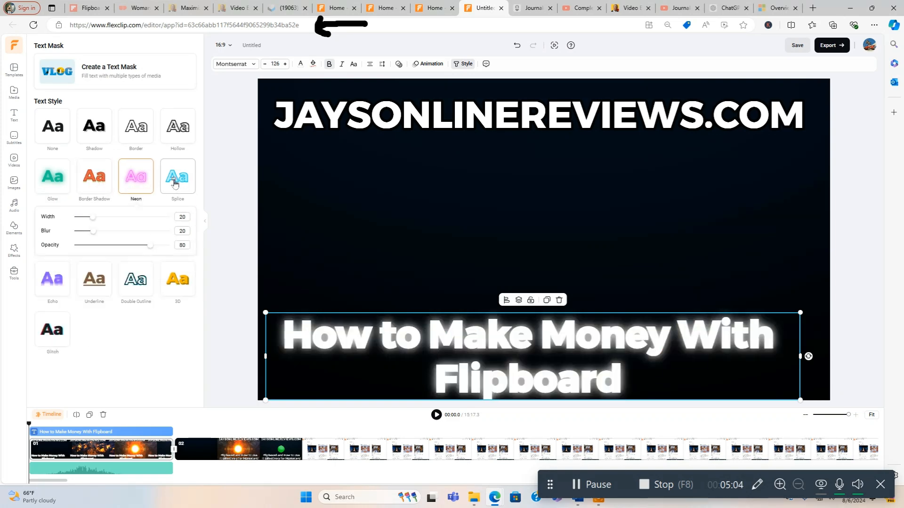
{"action": "left_click", "coordinate": [177, 177]}
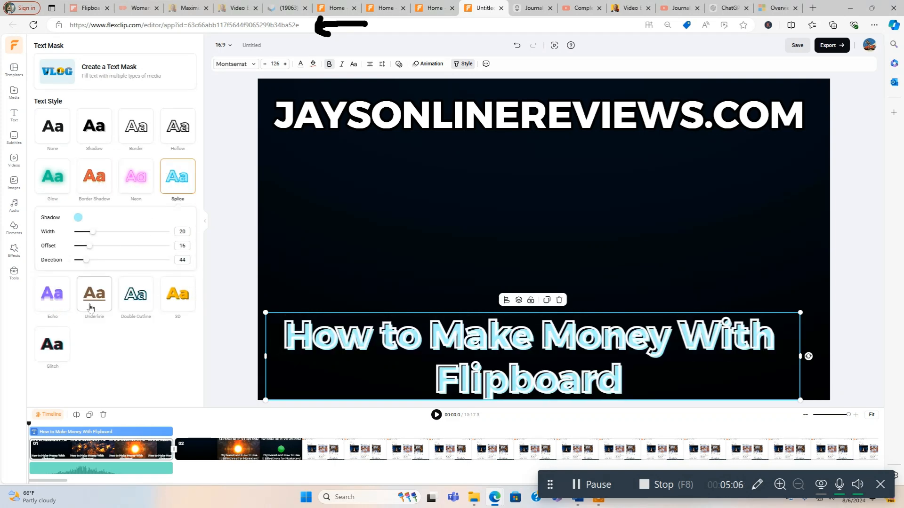
{"action": "left_click", "coordinate": [93, 297]}
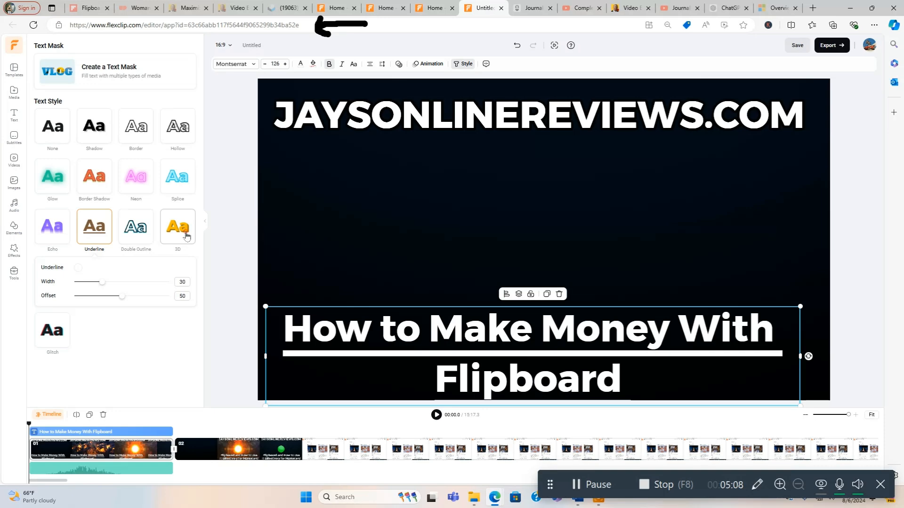
{"action": "left_click", "coordinate": [177, 225]}
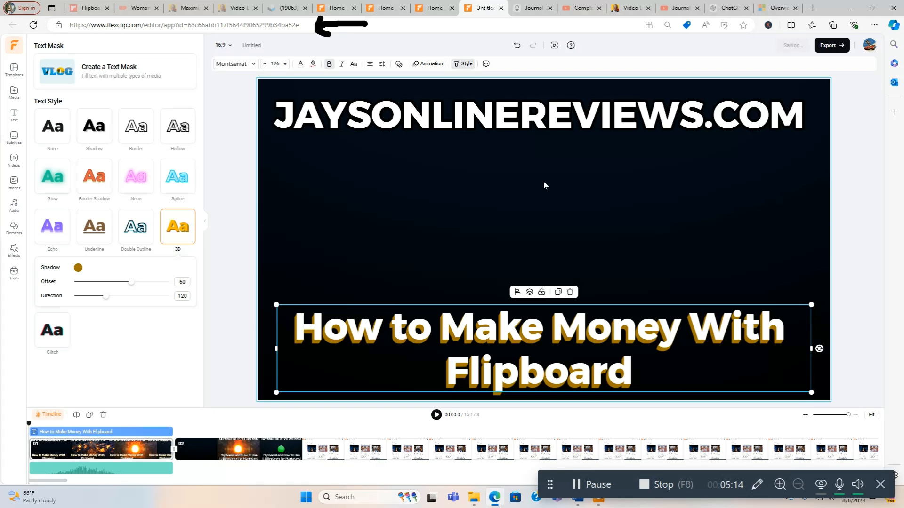
{"action": "left_click", "coordinate": [537, 114]}
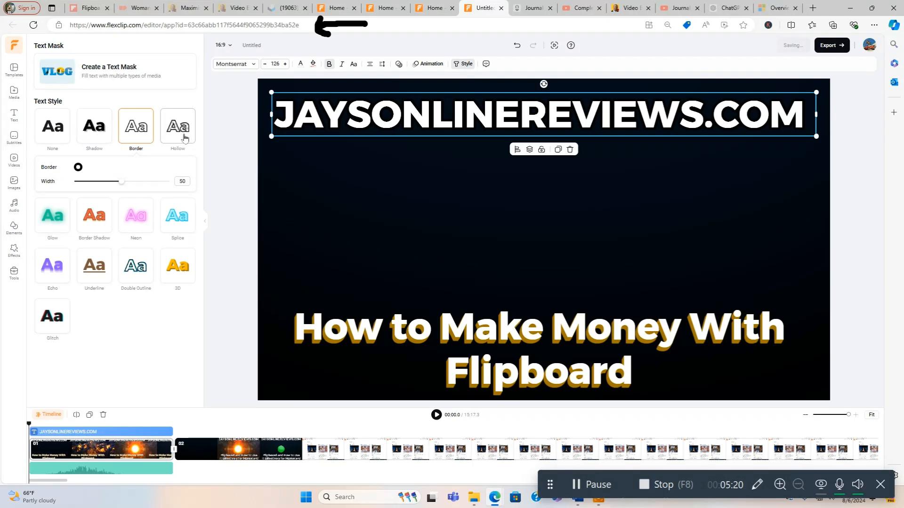
Make the heading hollow letters and, after previewing animations, give it Flip.
{"action": "left_click", "coordinate": [177, 126]}
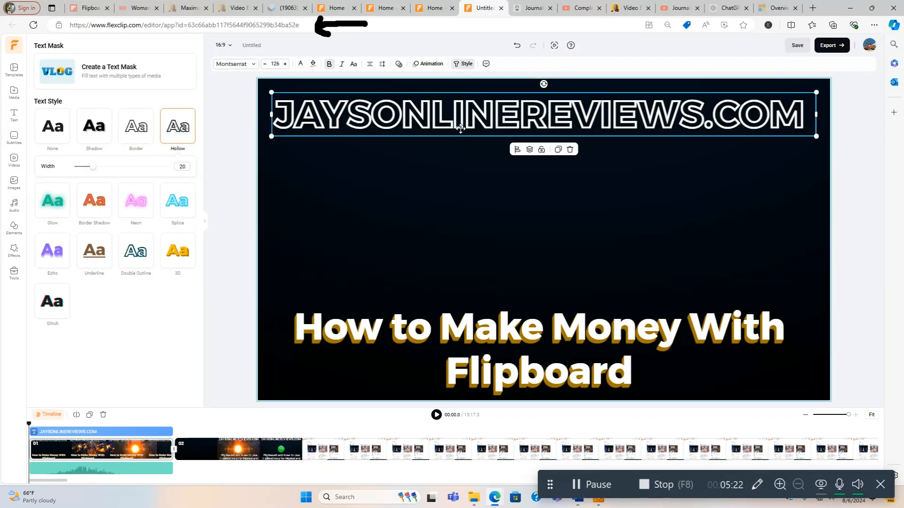
{"action": "left_click", "coordinate": [431, 64]}
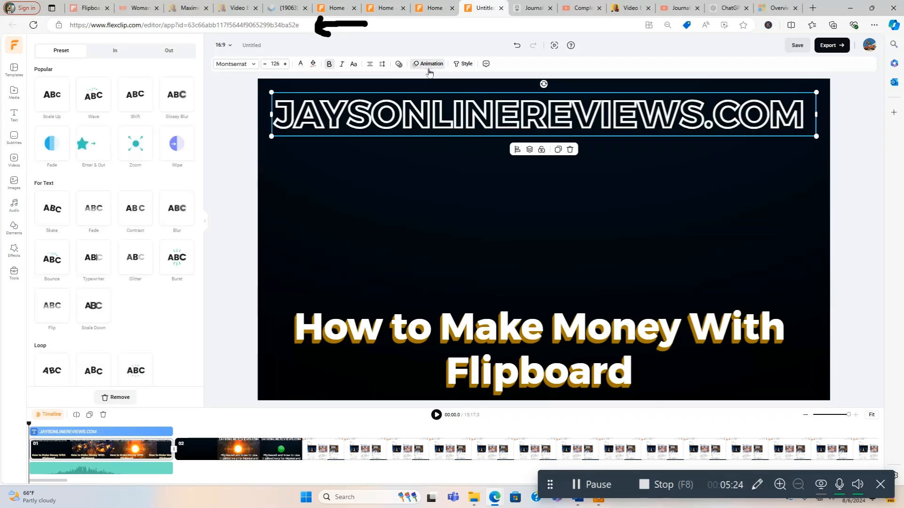
{"action": "left_click", "coordinate": [51, 95]}
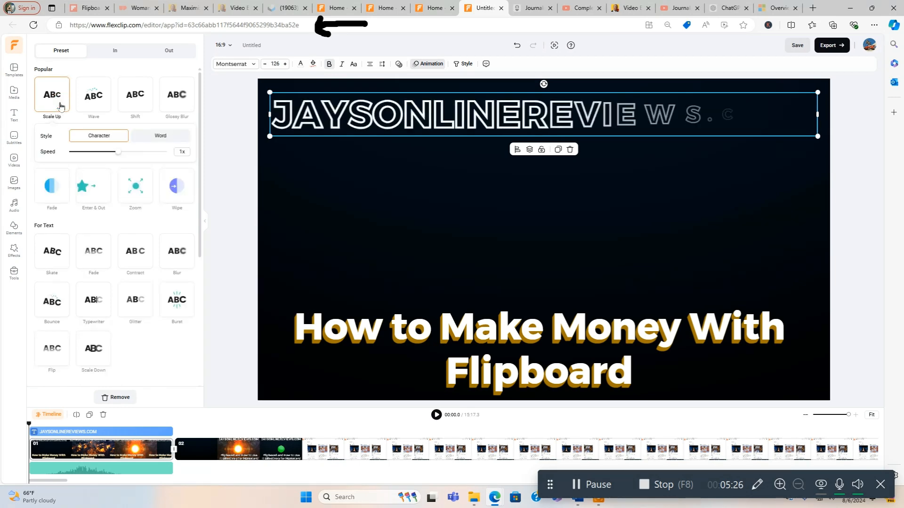
{"action": "left_click", "coordinate": [93, 95]}
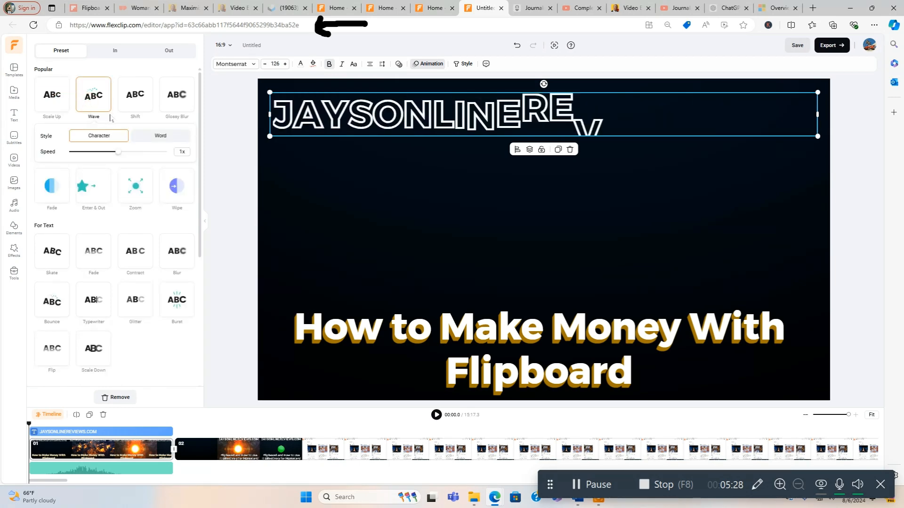
{"action": "left_click", "coordinate": [135, 95]}
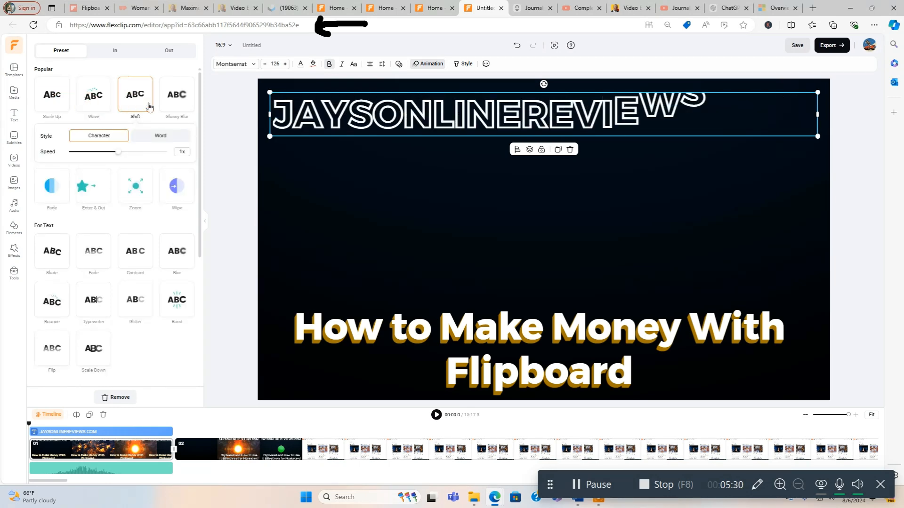
{"action": "left_click", "coordinate": [177, 94]}
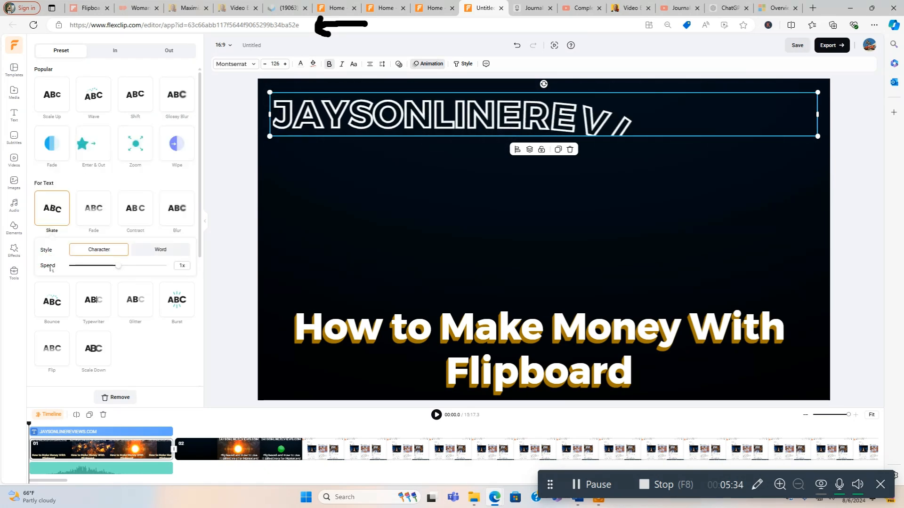
{"action": "left_click", "coordinate": [92, 208]}
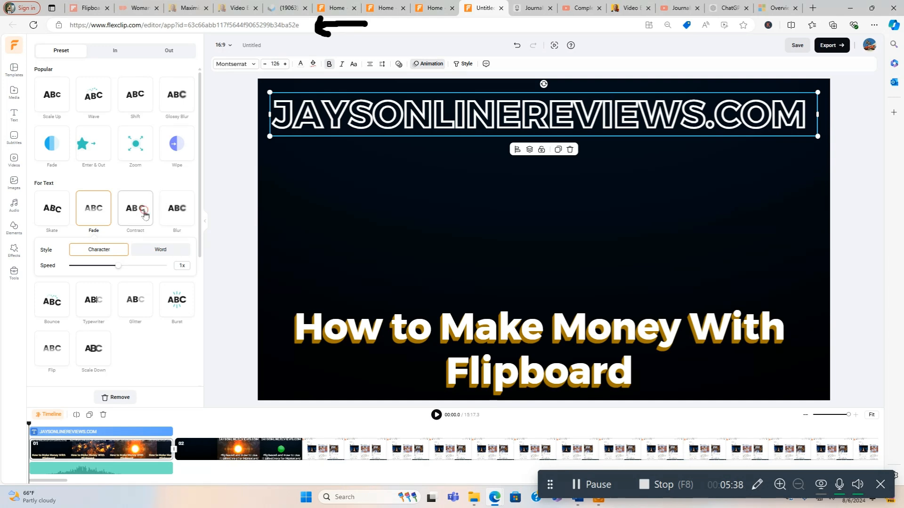
{"action": "left_click", "coordinate": [177, 208]}
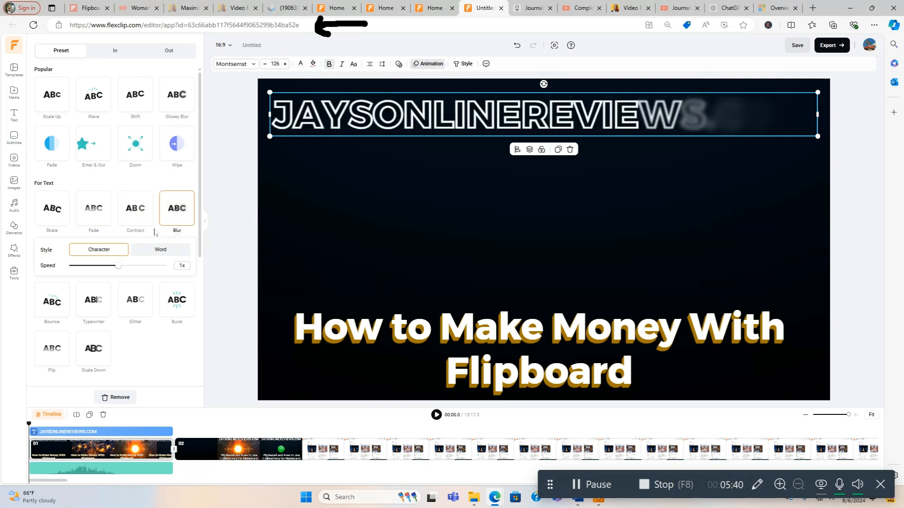
{"action": "left_click", "coordinate": [51, 258]}
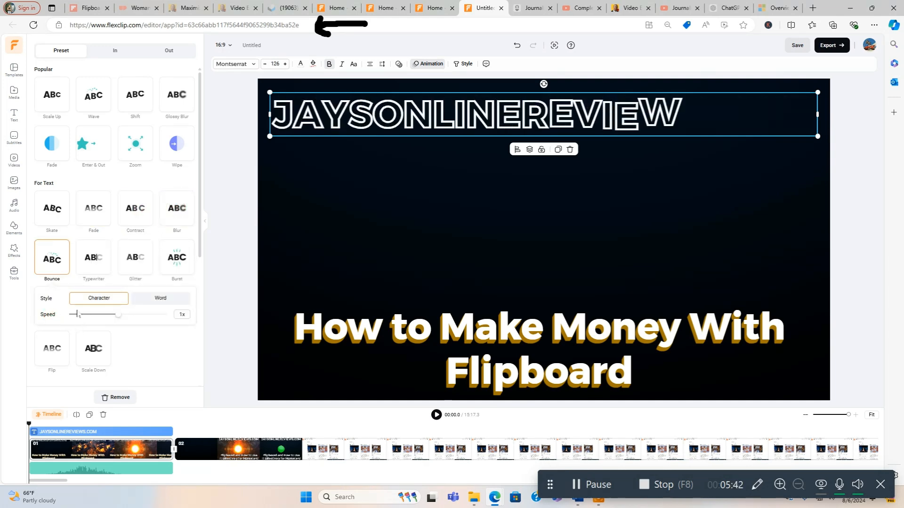
{"action": "left_click", "coordinate": [135, 257]}
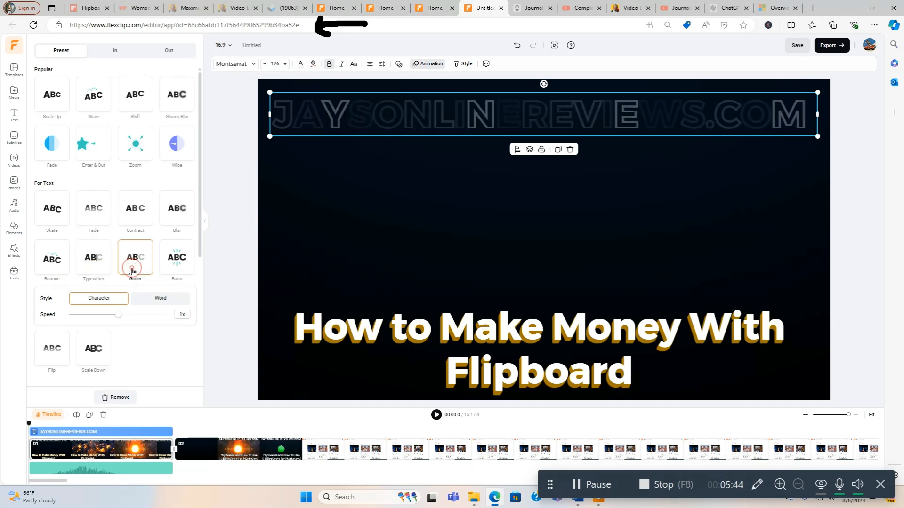
{"action": "left_click", "coordinate": [176, 257]}
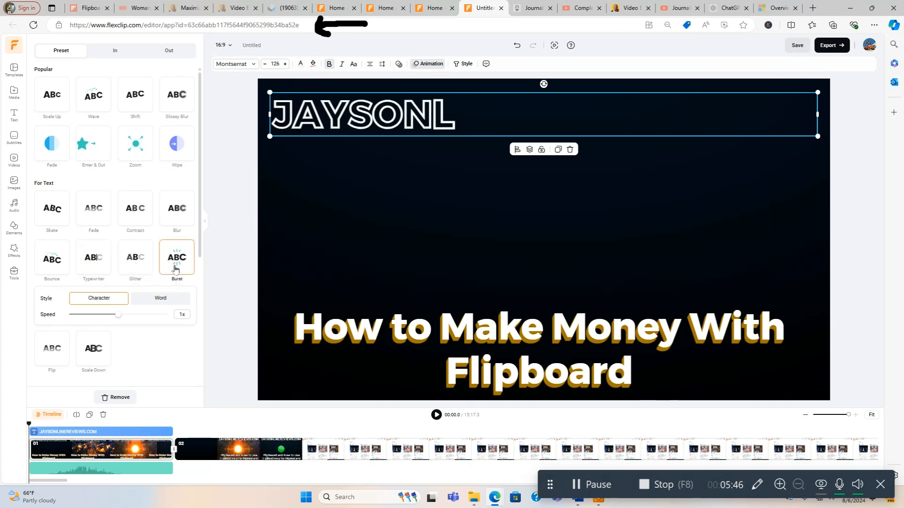
{"action": "left_click", "coordinate": [135, 257]}
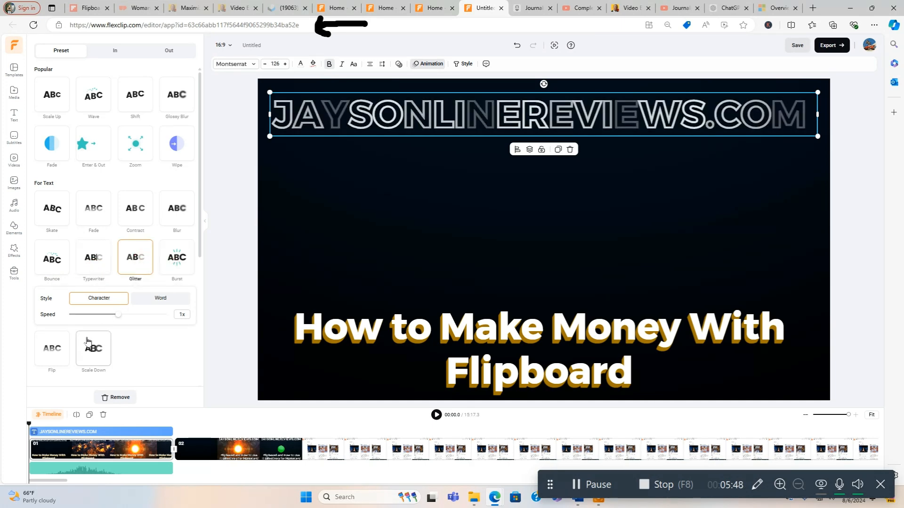
{"action": "left_click", "coordinate": [52, 306]}
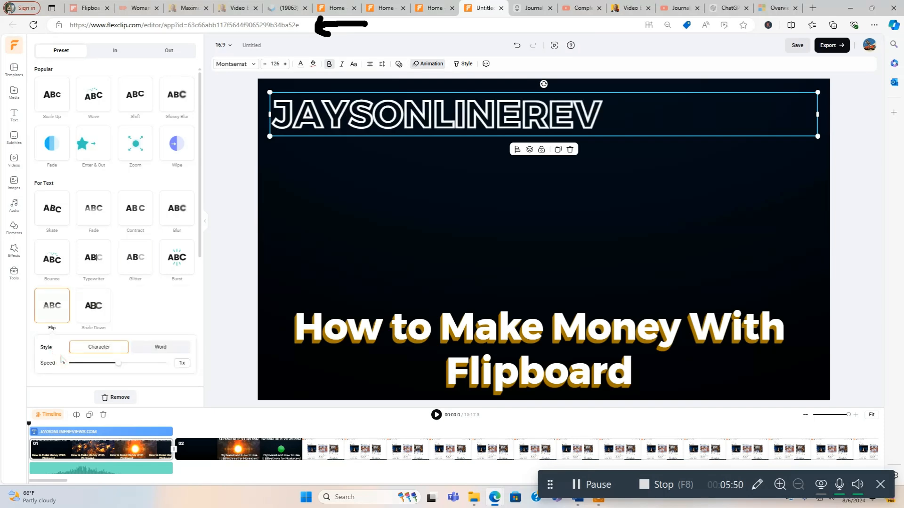
Give the Flipboard caption a Typewriter entrance animation.
{"action": "left_click", "coordinate": [135, 257]}
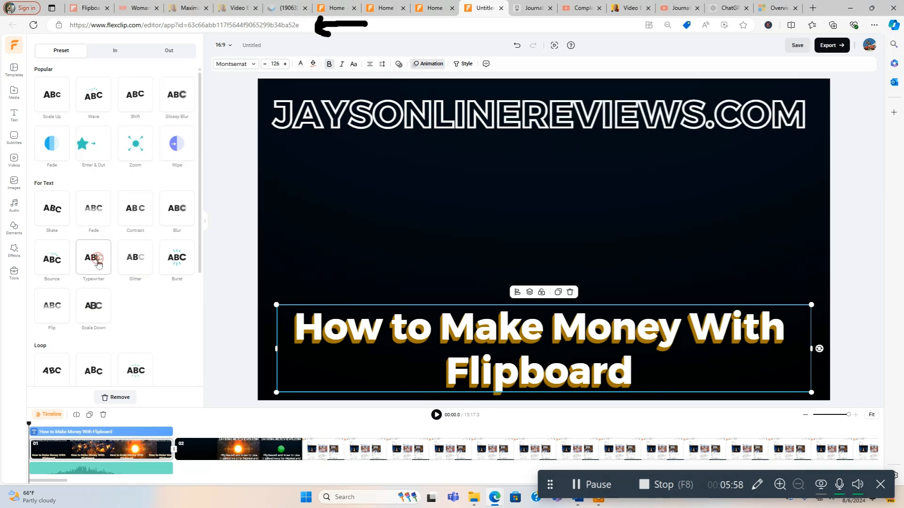
{"action": "left_click", "coordinate": [93, 258]}
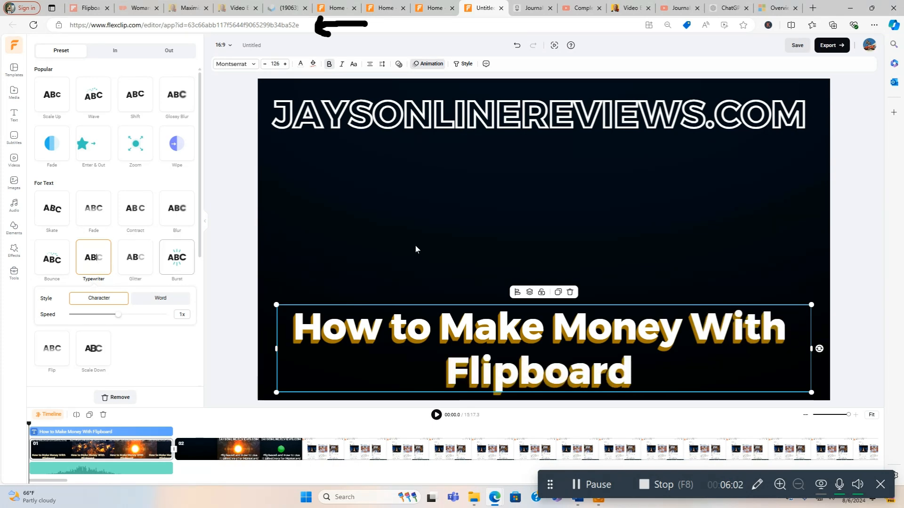
{"action": "left_click", "coordinate": [13, 113]}
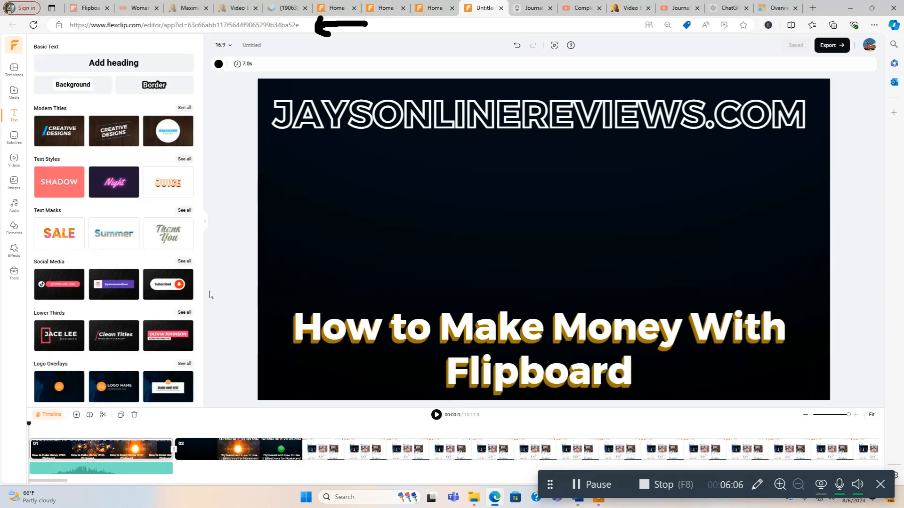
Play the intro preview, then jump near the end of the timeline.
{"action": "left_click", "coordinate": [519, 349]}
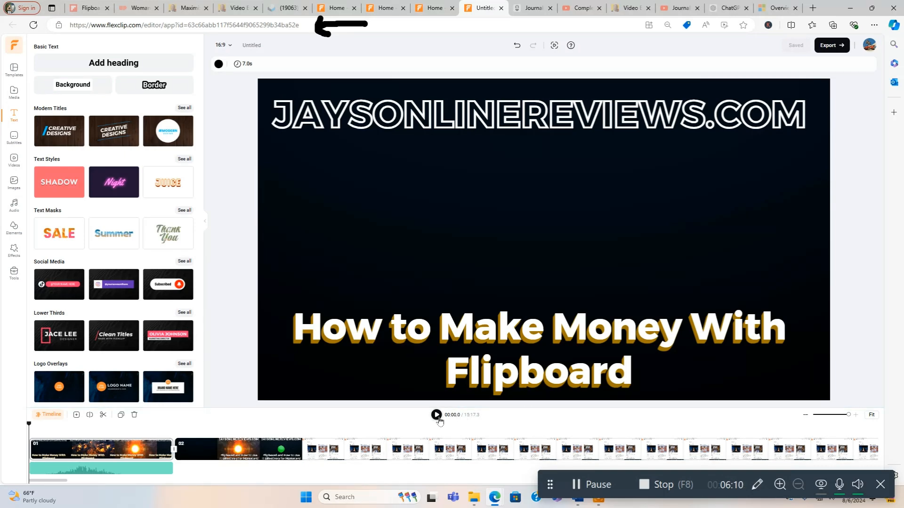
{"action": "left_click", "coordinate": [436, 414]}
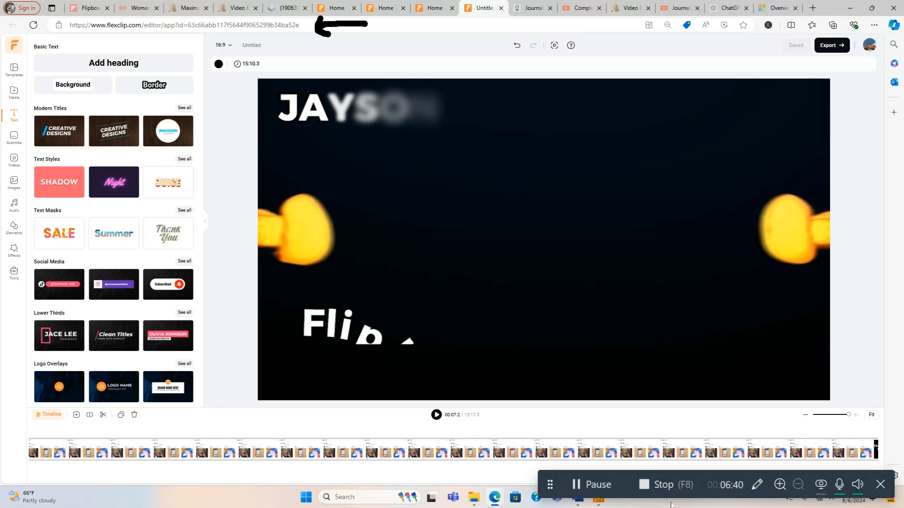
{"action": "left_click", "coordinate": [621, 451]}
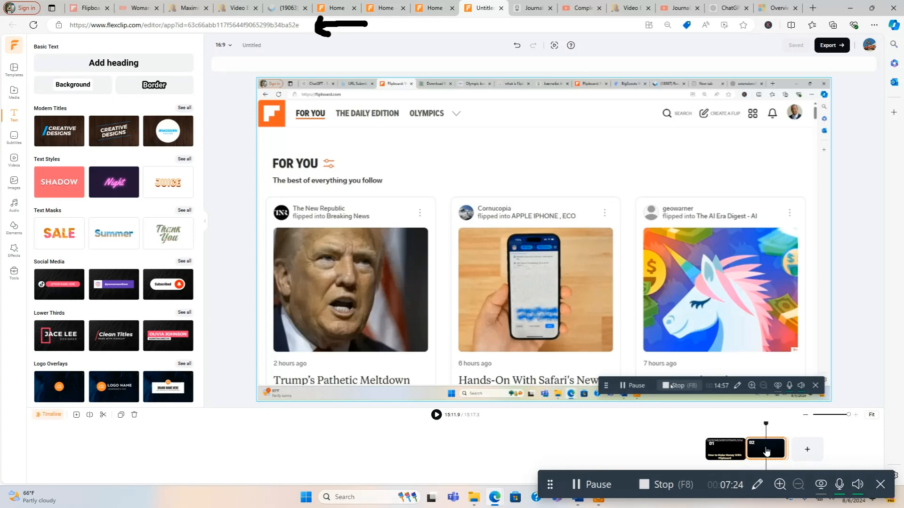
Select the final Flipboard recording clip and add a blank scene after it.
{"action": "left_click", "coordinate": [765, 449]}
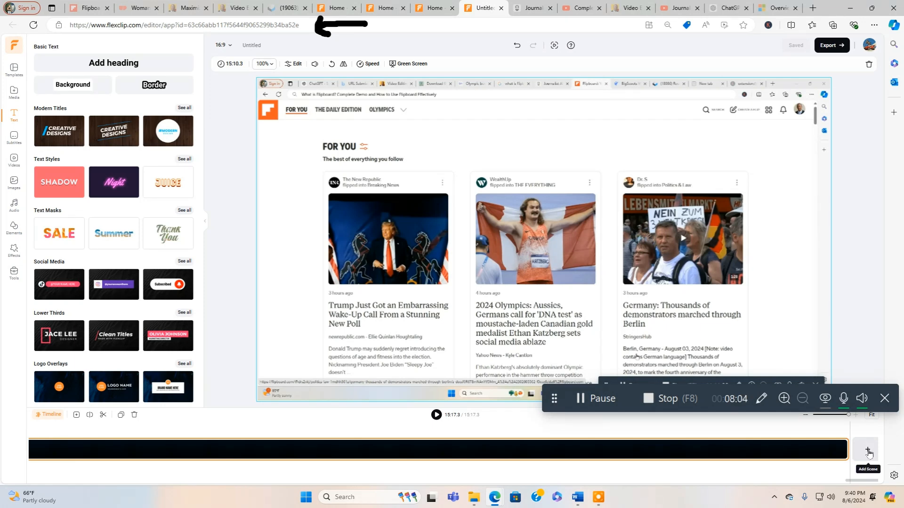
{"action": "left_click", "coordinate": [868, 452]}
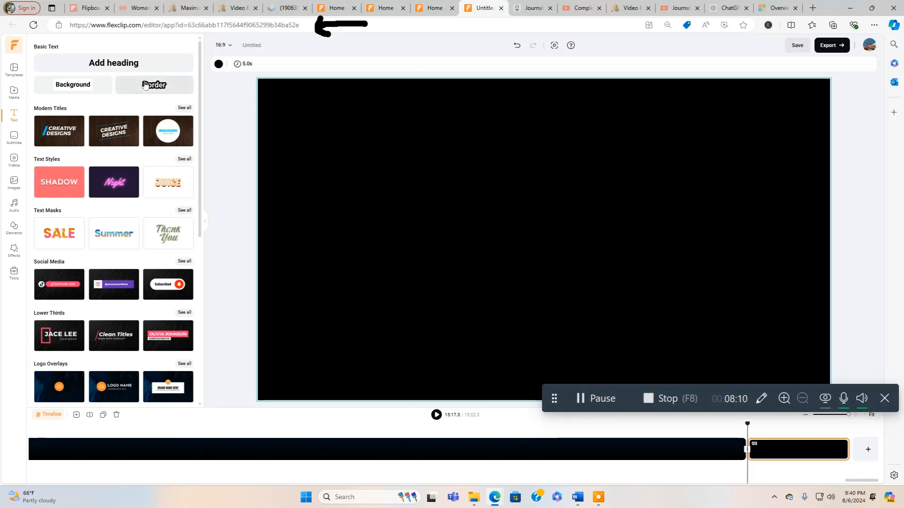
Add a heading: 'Thanks for Watching! Be Sure To Like and Subscribe for Future Video Updates!'.
{"action": "left_click", "coordinate": [114, 63]}
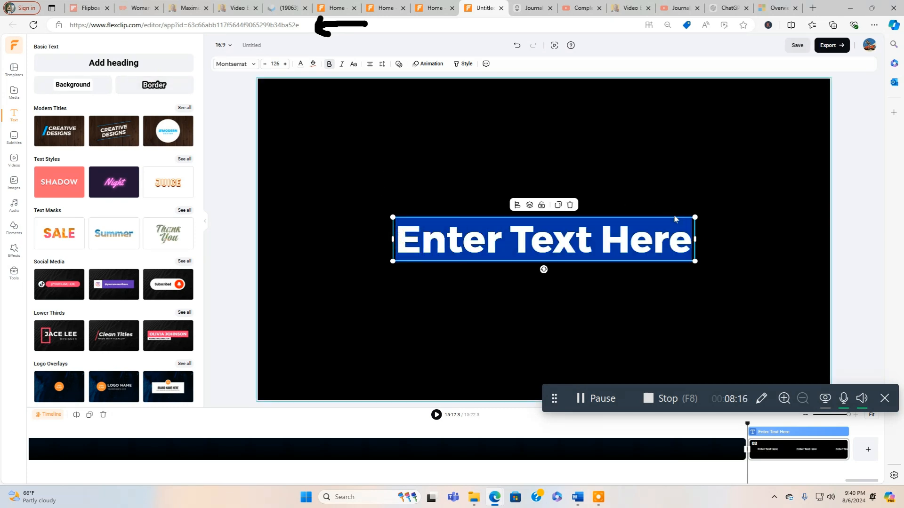
{"action": "type", "text": "Thanks for Watcc"}
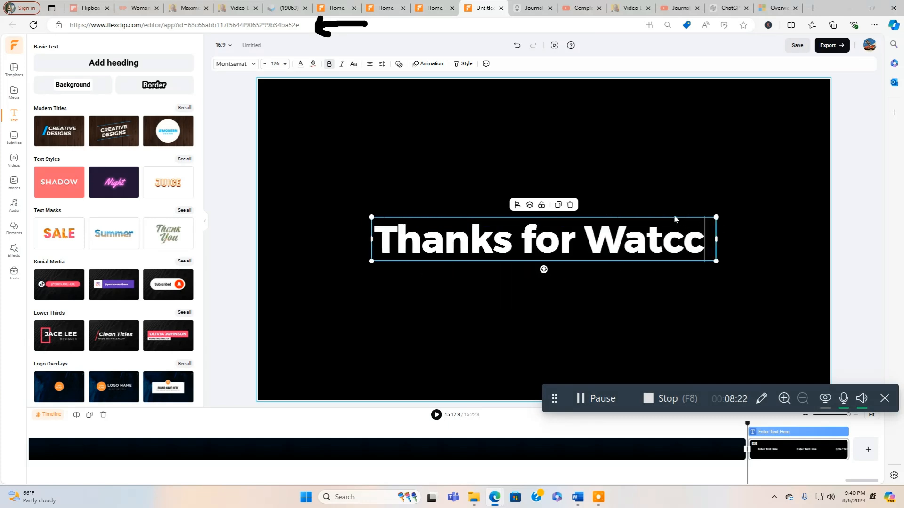
{"action": "type", "text": "ing"}
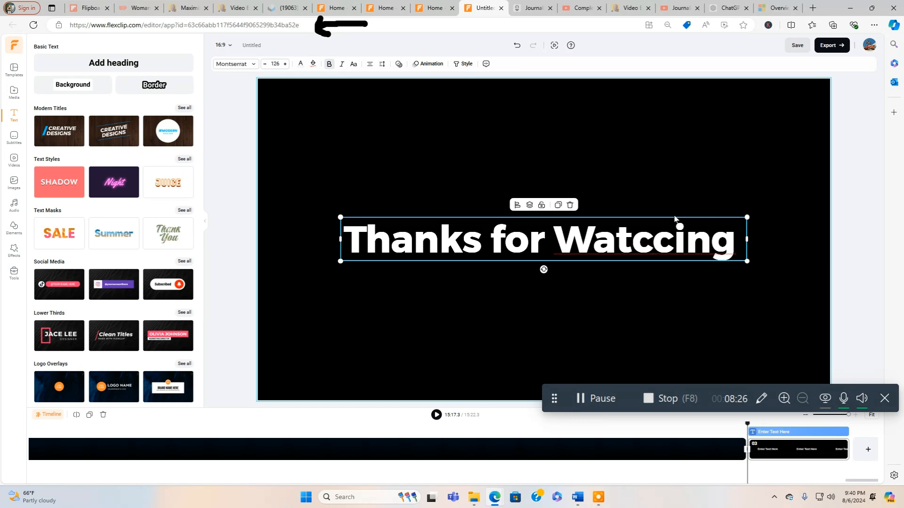
{"action": "type", "text": "Watching"}
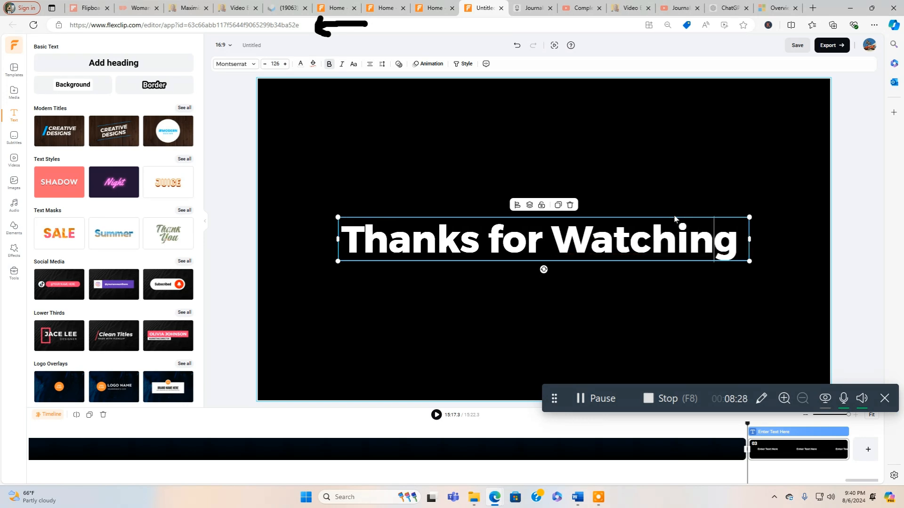
{"action": "type", "text": "!"}
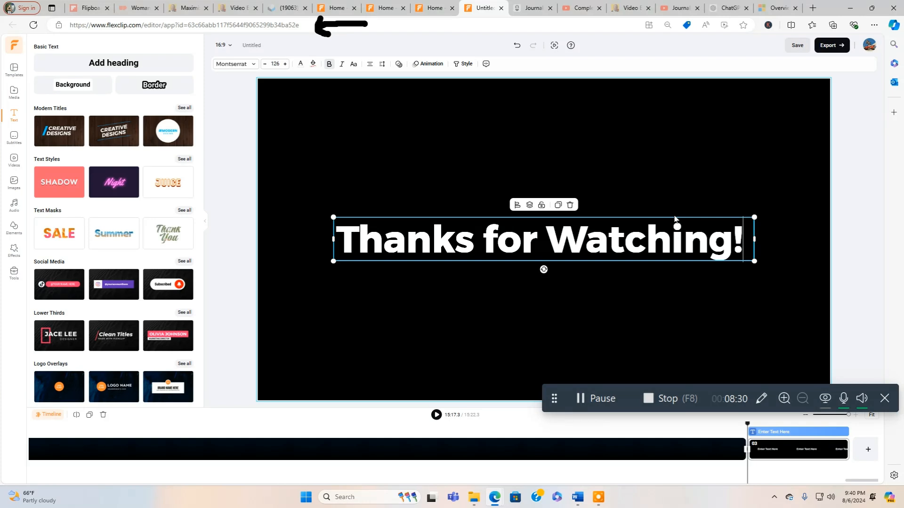
{"action": "type", "text": "Be sure to"}
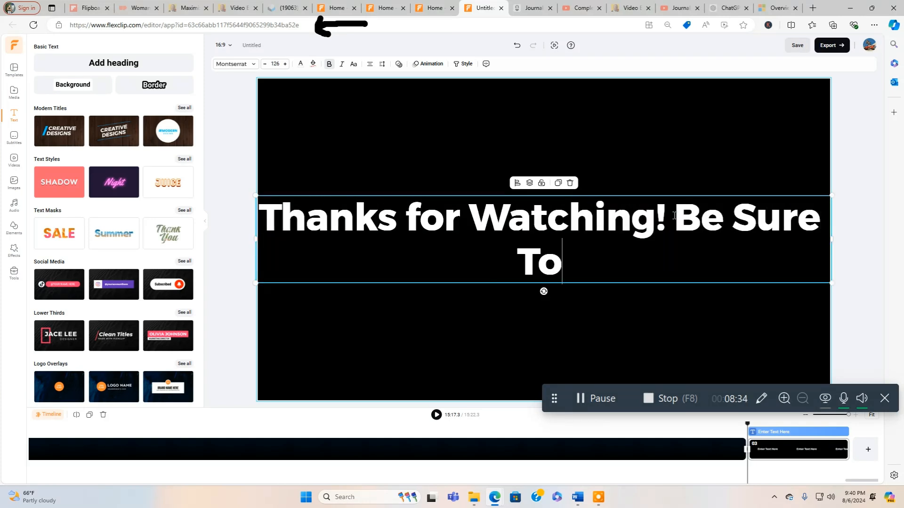
{"action": "type", "text": "Like and"}
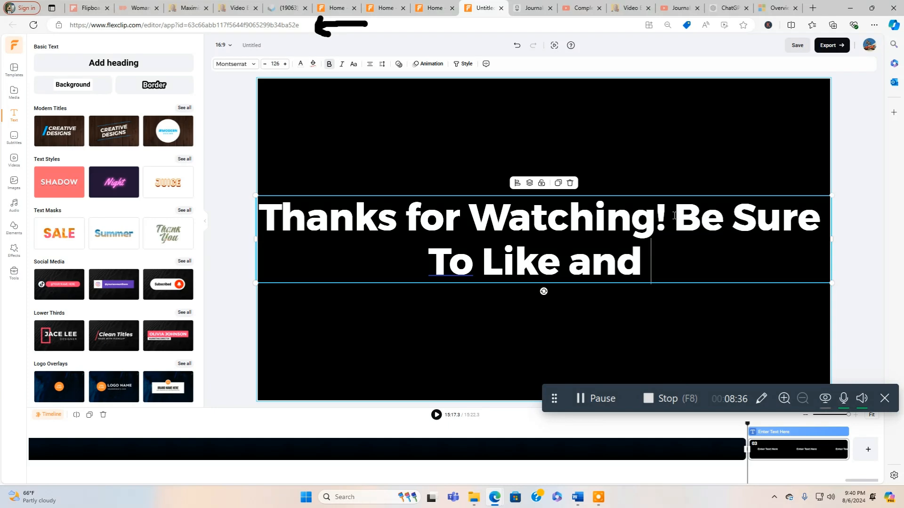
{"action": "type", "text": "Su"}
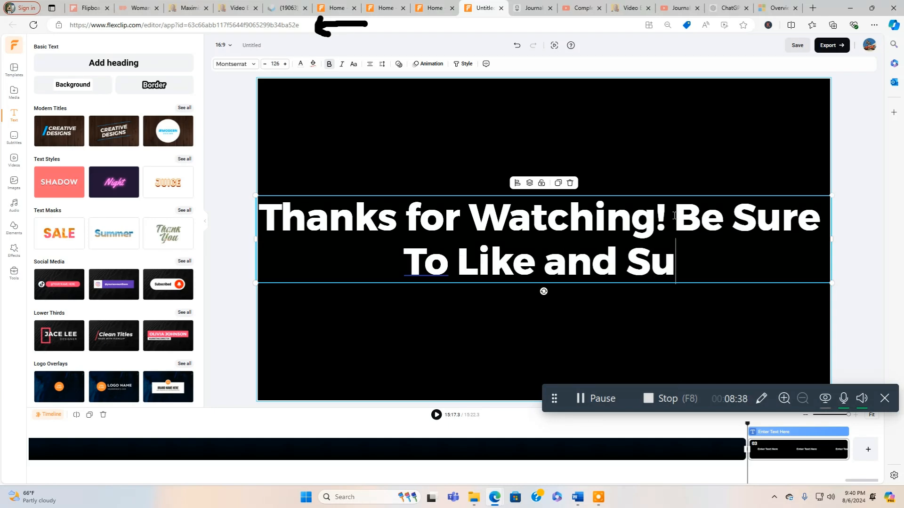
{"action": "type", "text": "bscribe"}
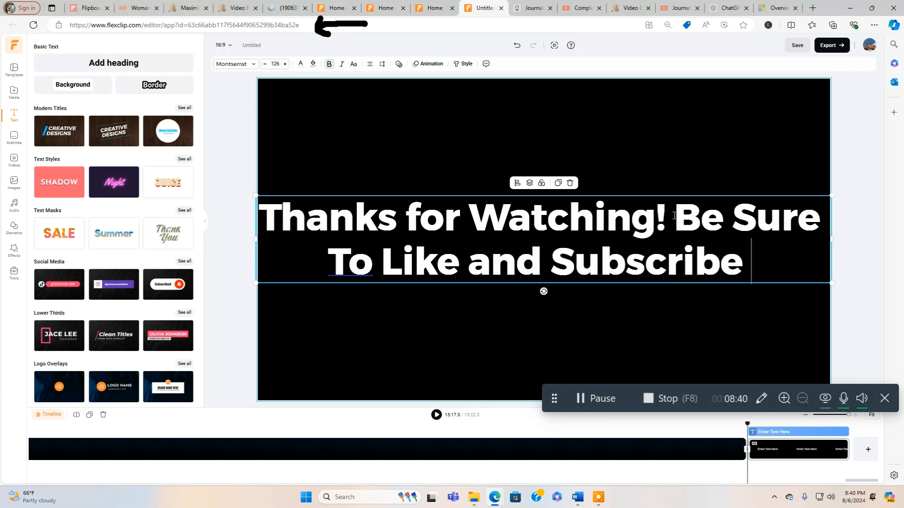
{"action": "type", "text": "for Futu"}
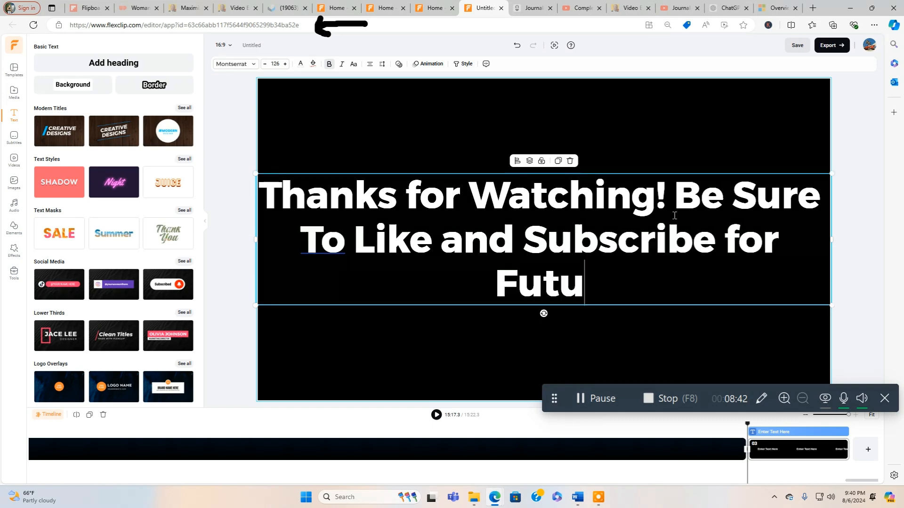
{"action": "type", "text": "re Vide"}
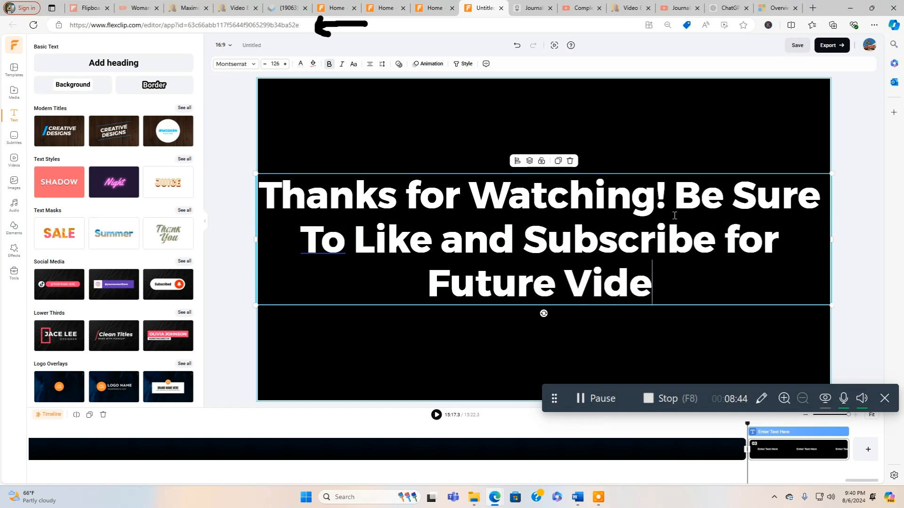
{"action": "type", "text": "o Updat"}
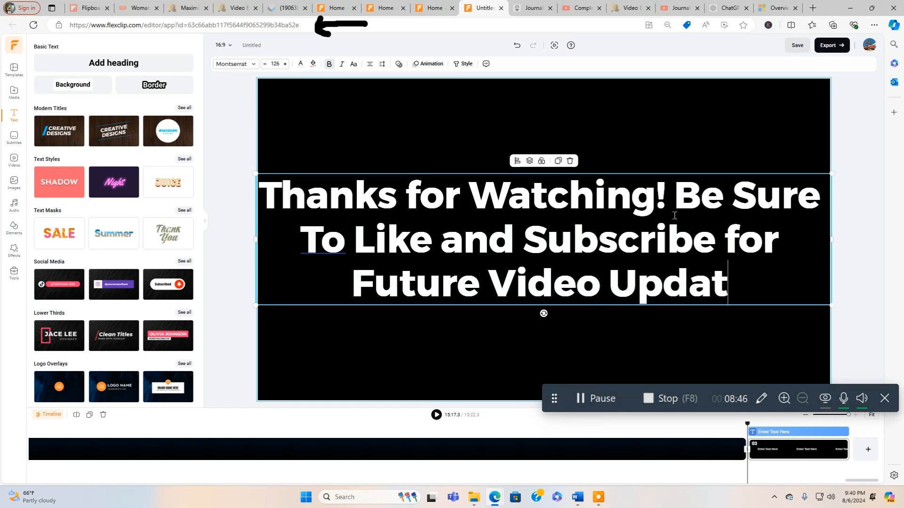
{"action": "type", "text": "es!"}
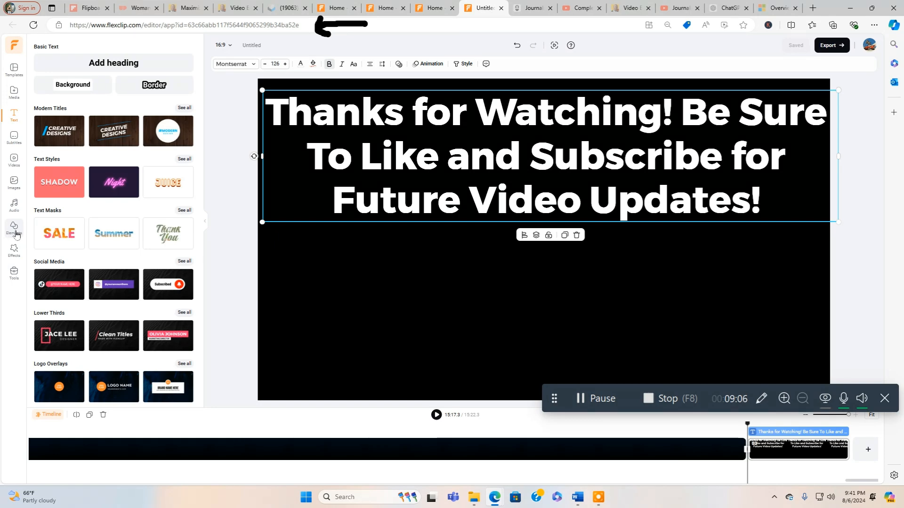
Search Elements for 'youtube like', add the Subscribe and thumbs-up stickers, and position the thumbs-up below the caption.
{"action": "left_click", "coordinate": [14, 228]}
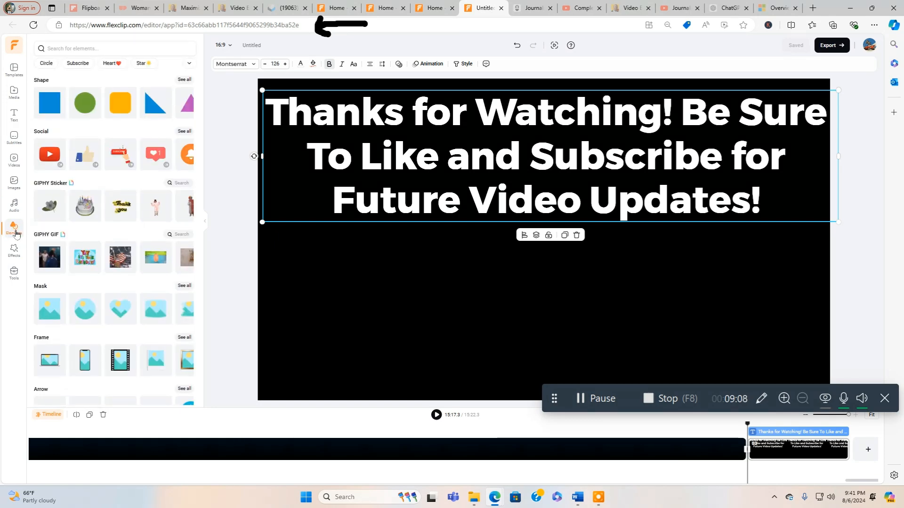
{"action": "left_click", "coordinate": [114, 48]}
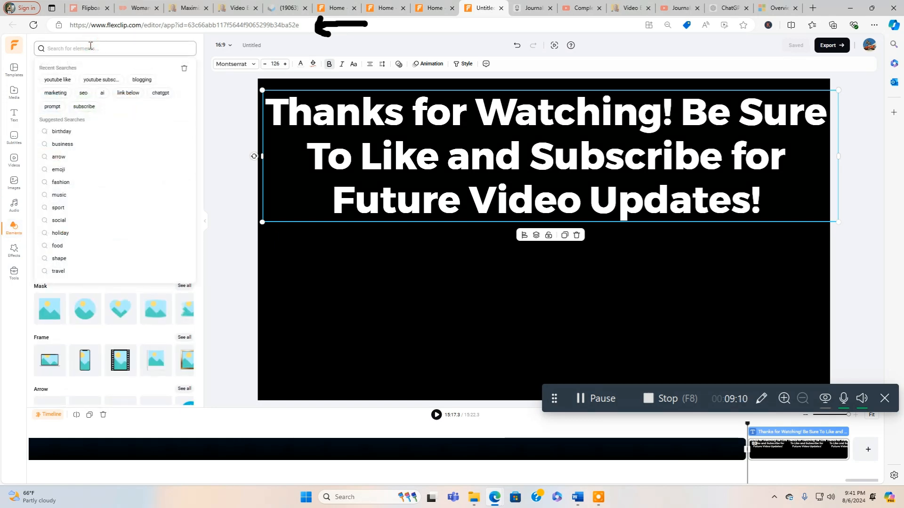
{"action": "type", "text": "youtu"}
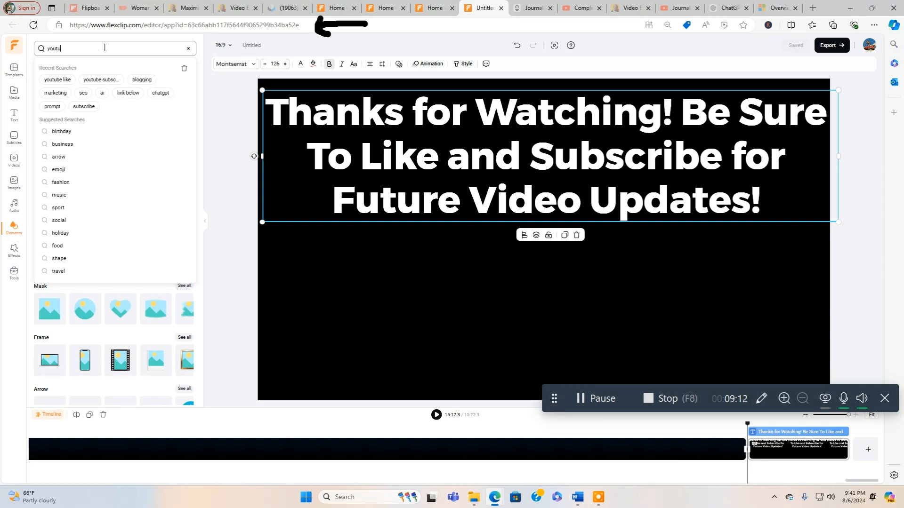
{"action": "left_click", "coordinate": [57, 80]}
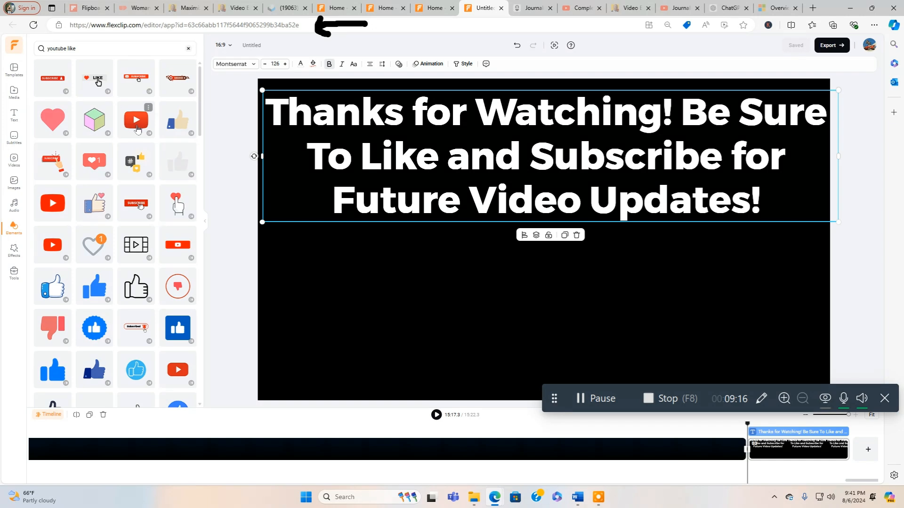
{"action": "mouse_move", "coordinate": [139, 207]}
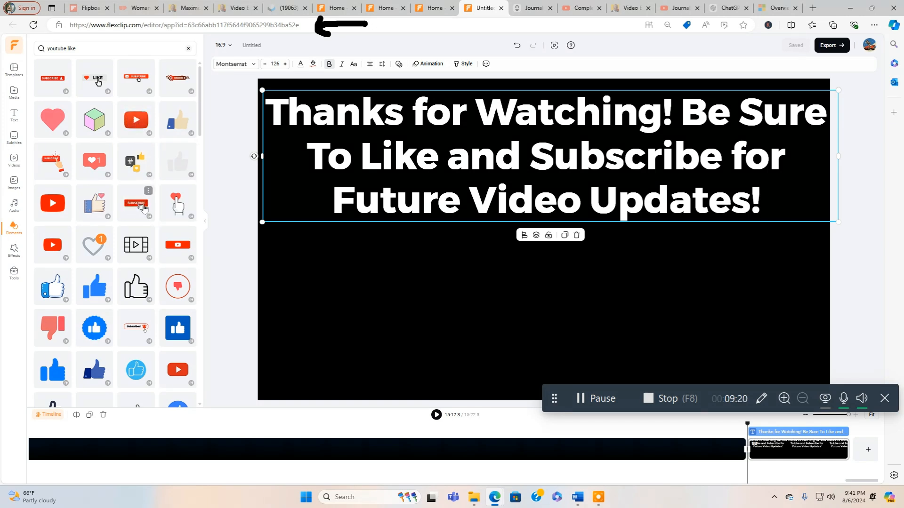
{"action": "left_click", "coordinate": [136, 203]}
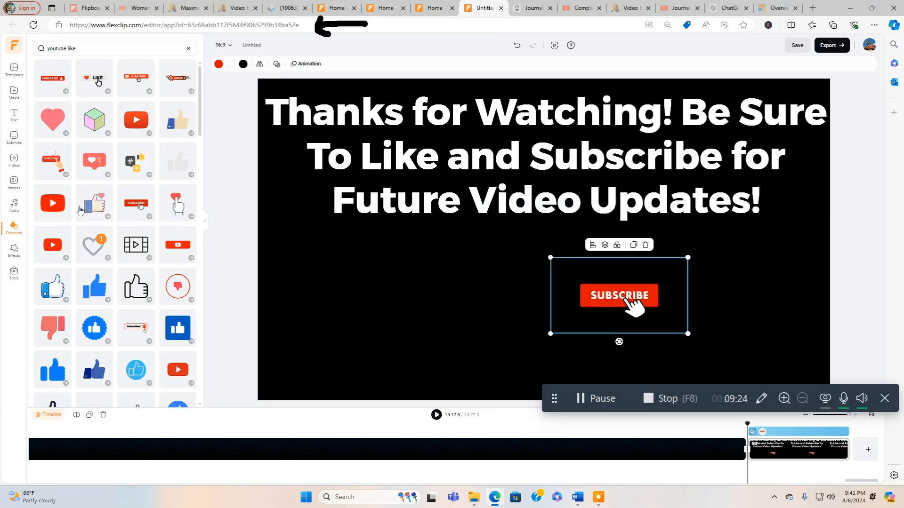
{"action": "mouse_move", "coordinate": [178, 121]}
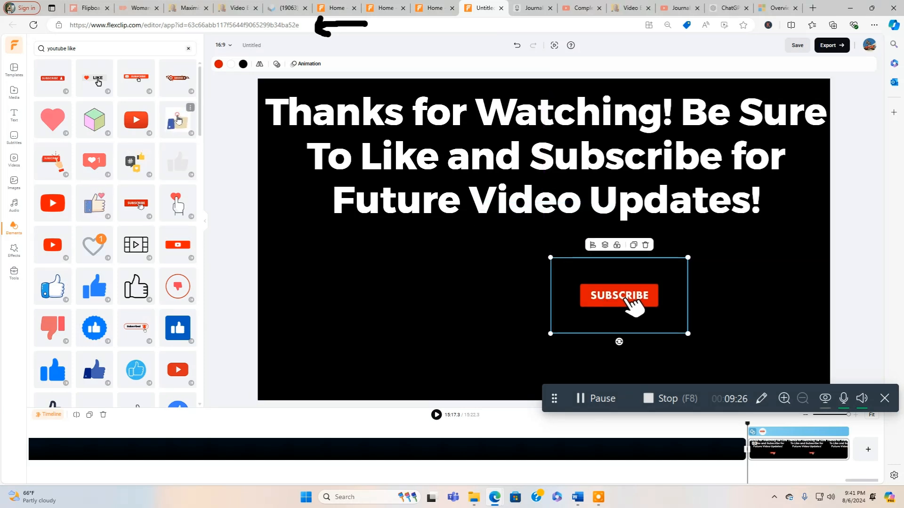
{"action": "left_click", "coordinate": [177, 119]}
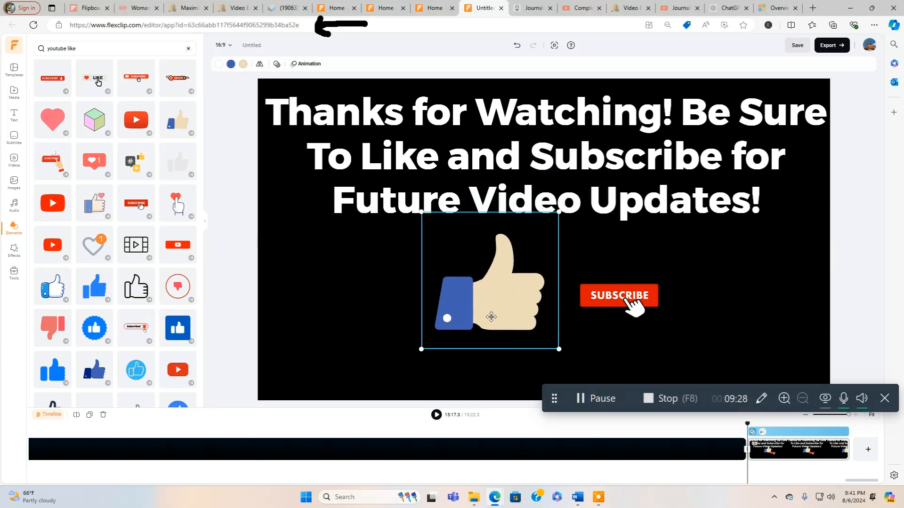
{"action": "left_click", "coordinate": [618, 296]}
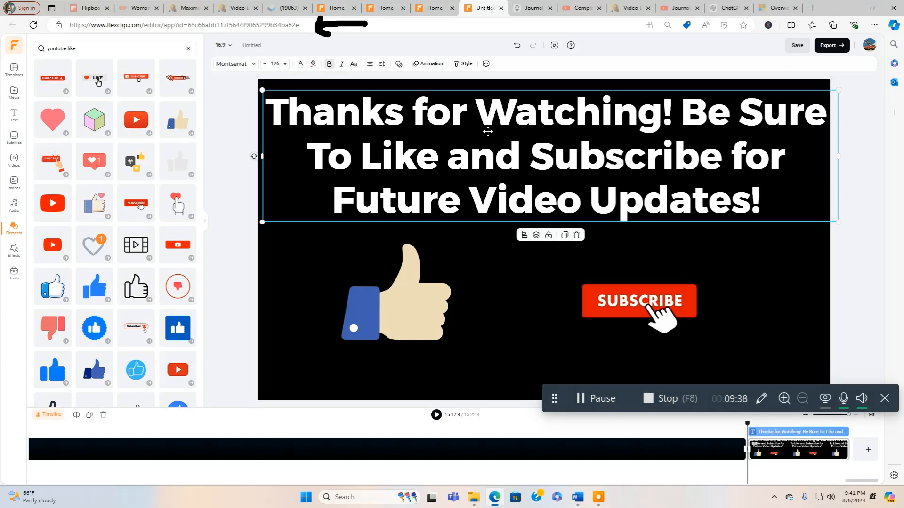
{"action": "mouse_move", "coordinate": [438, 71]}
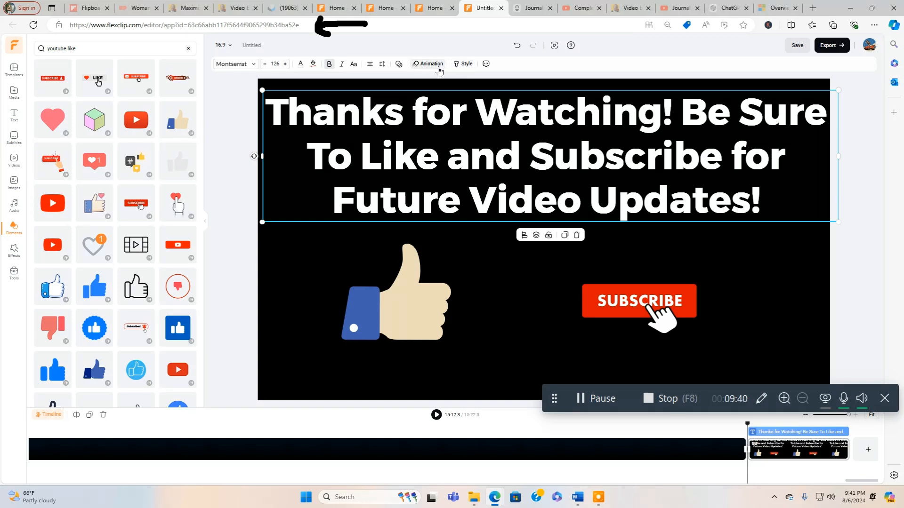
Apply the Burst preset text animation to the closing thank-you title.
{"action": "left_click", "coordinate": [429, 64]}
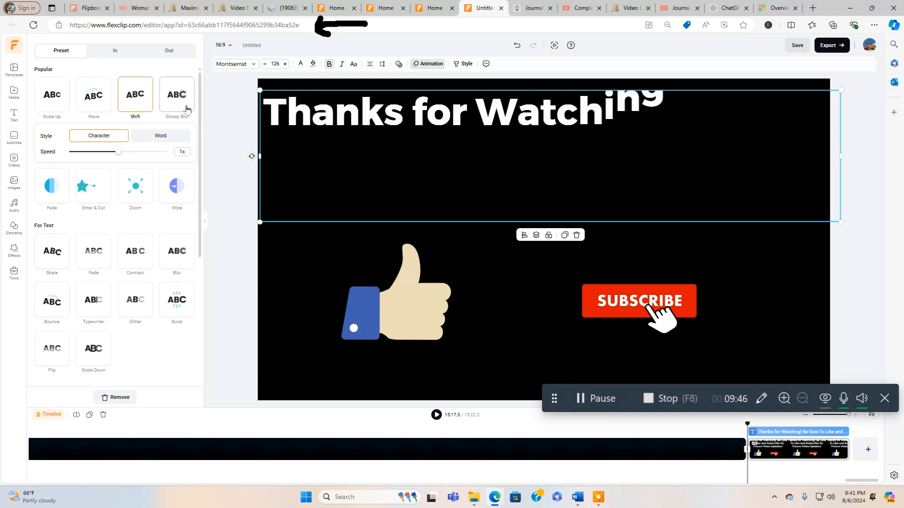
{"action": "left_click", "coordinate": [177, 95]}
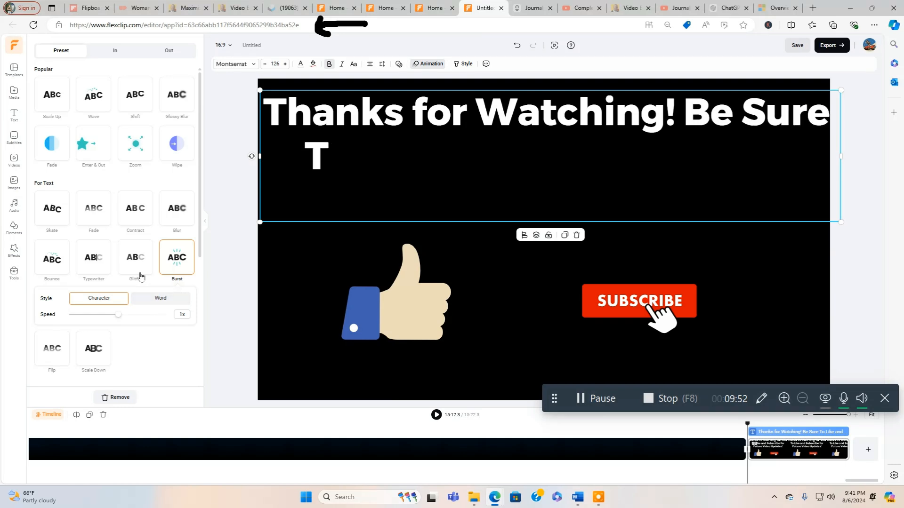
{"action": "left_click", "coordinate": [93, 257]}
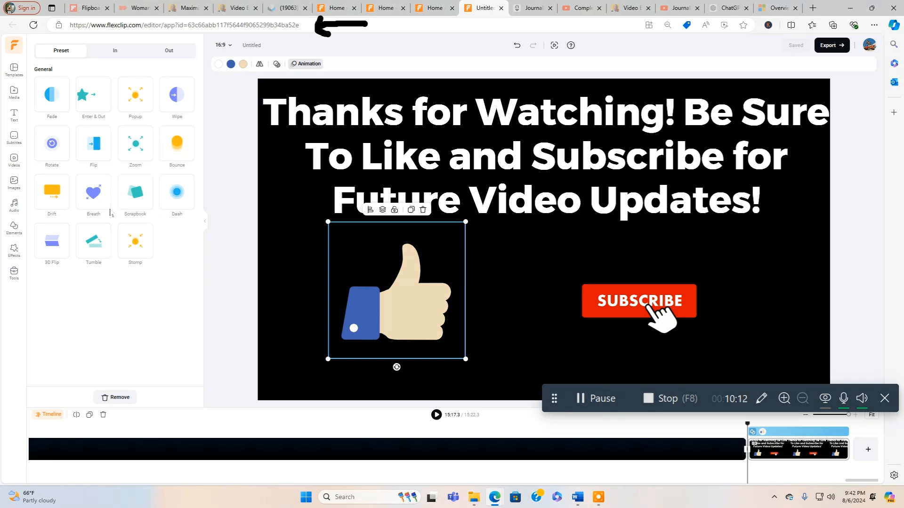
Try the Stomp, Tumble, 3D Flip, Drift, Breath, Scrapbook and Zoom animations on the thumbs-up.
{"action": "left_click", "coordinate": [135, 241]}
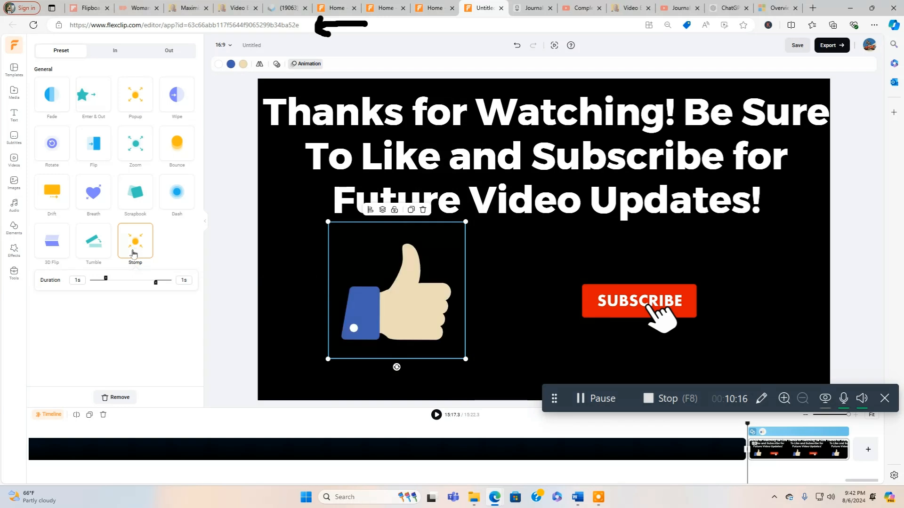
{"action": "left_click", "coordinate": [93, 241]}
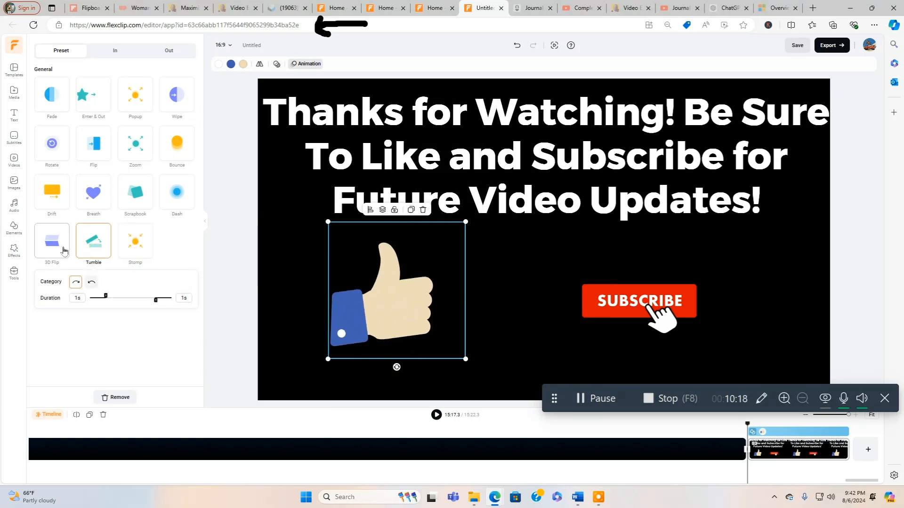
{"action": "left_click", "coordinate": [51, 241]}
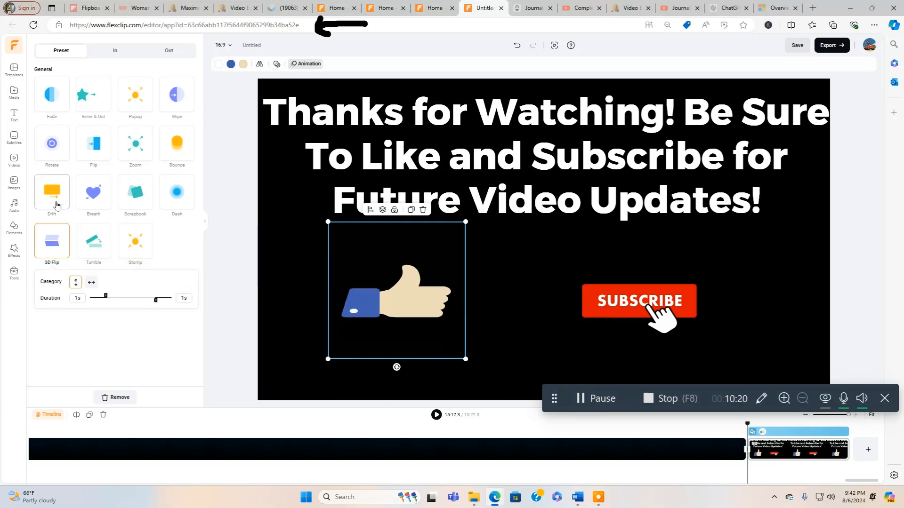
{"action": "left_click", "coordinate": [51, 192]}
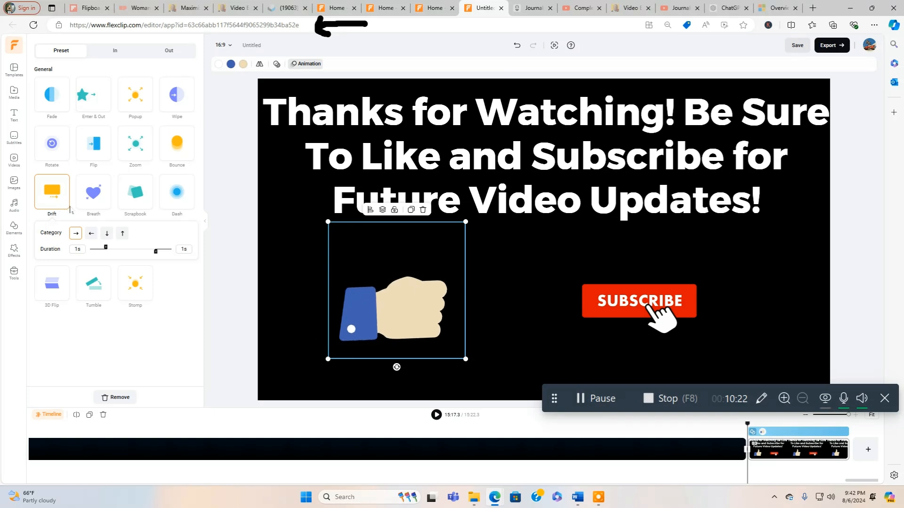
{"action": "left_click", "coordinate": [93, 192]}
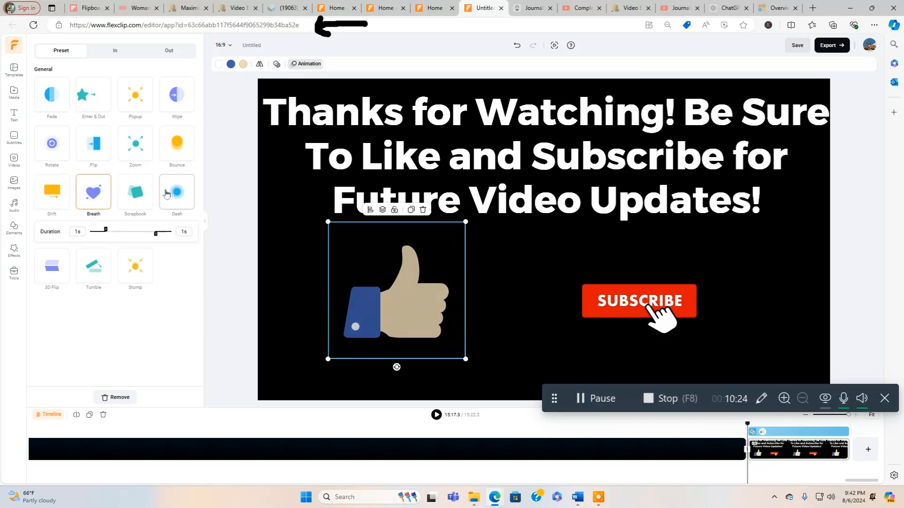
{"action": "left_click", "coordinate": [135, 192]}
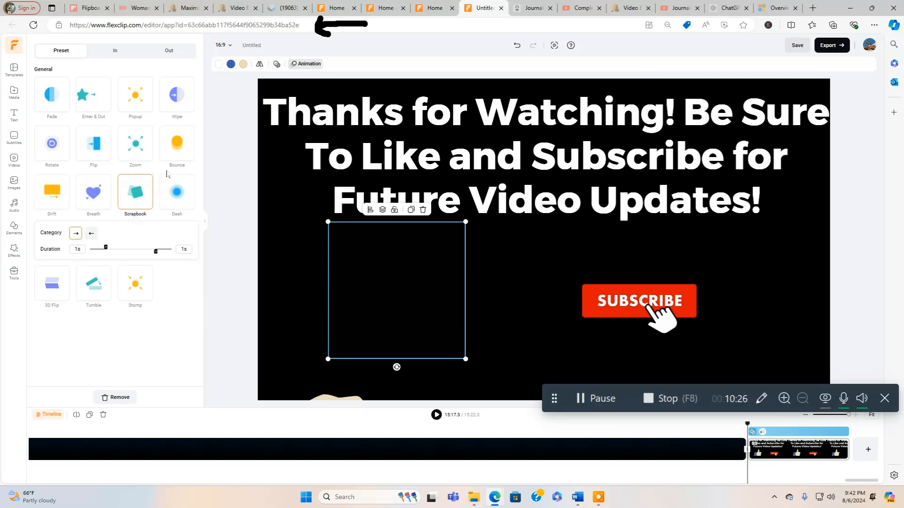
{"action": "left_click", "coordinate": [136, 143]}
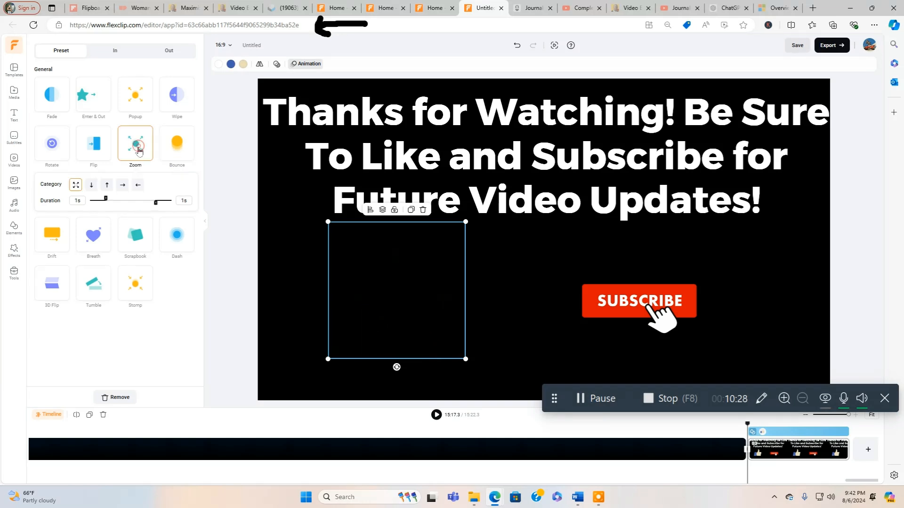
Apply the Flip animation to the thumbs-up and play back the end card.
{"action": "left_click", "coordinate": [93, 143]}
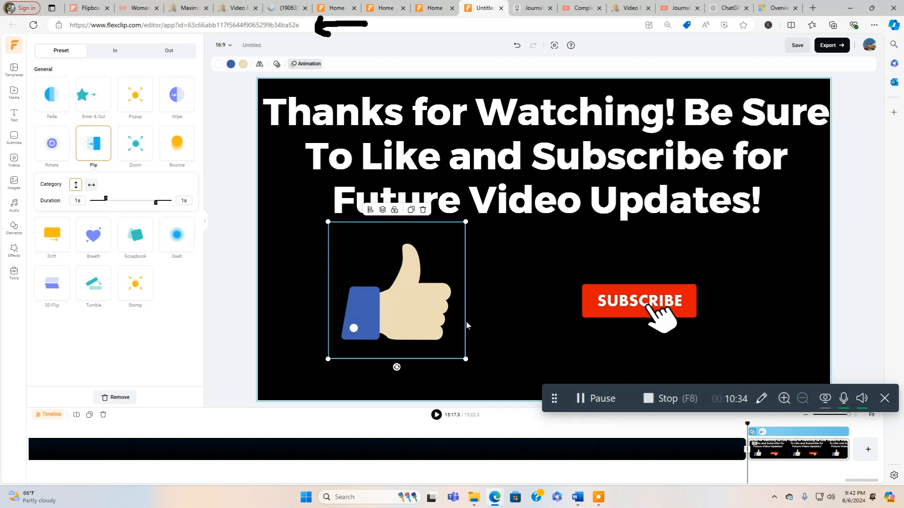
{"action": "left_click", "coordinate": [639, 299]}
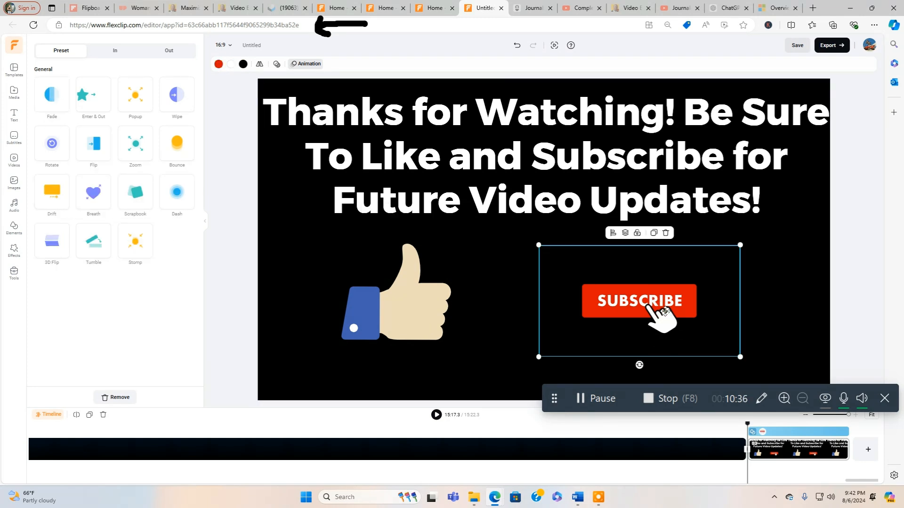
{"action": "left_click", "coordinate": [93, 143]}
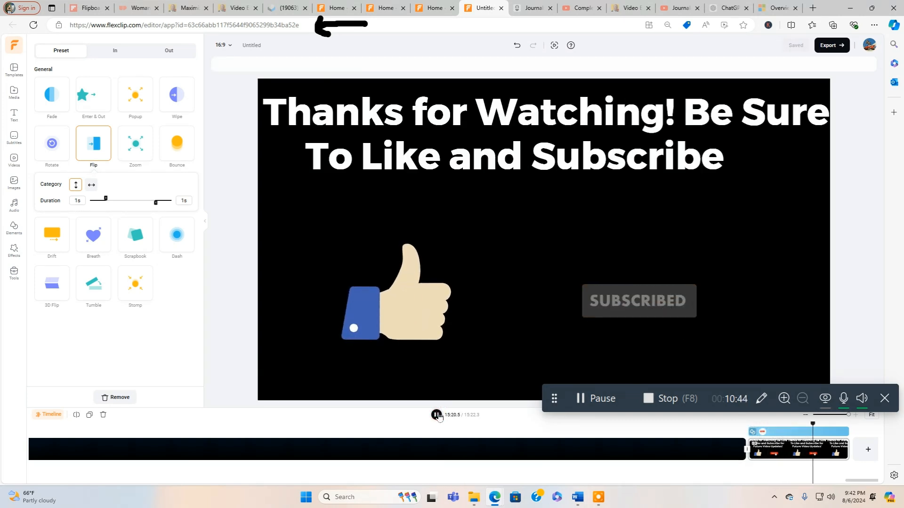
Search elements for 'youtube like', view the template gallery, then exit the editor via the FlexClip logo.
{"action": "left_click", "coordinate": [13, 227]}
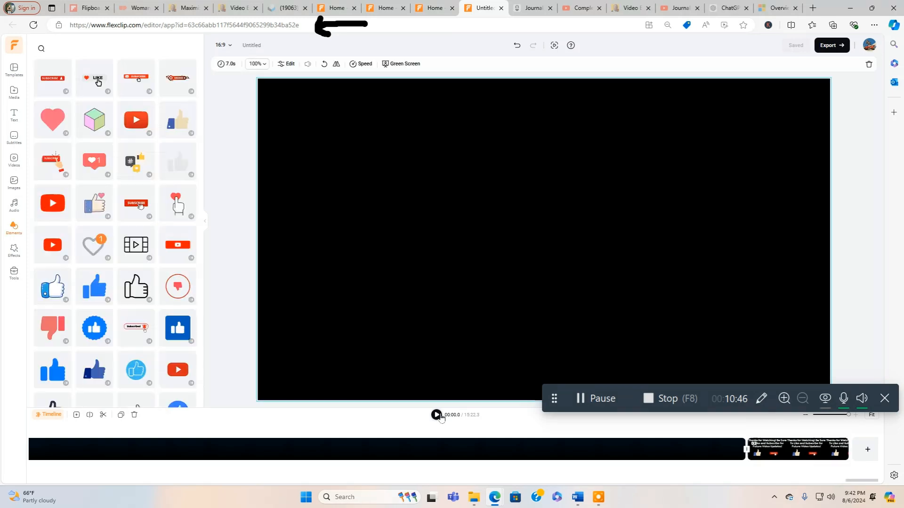
{"action": "type", "text": "youtube like"}
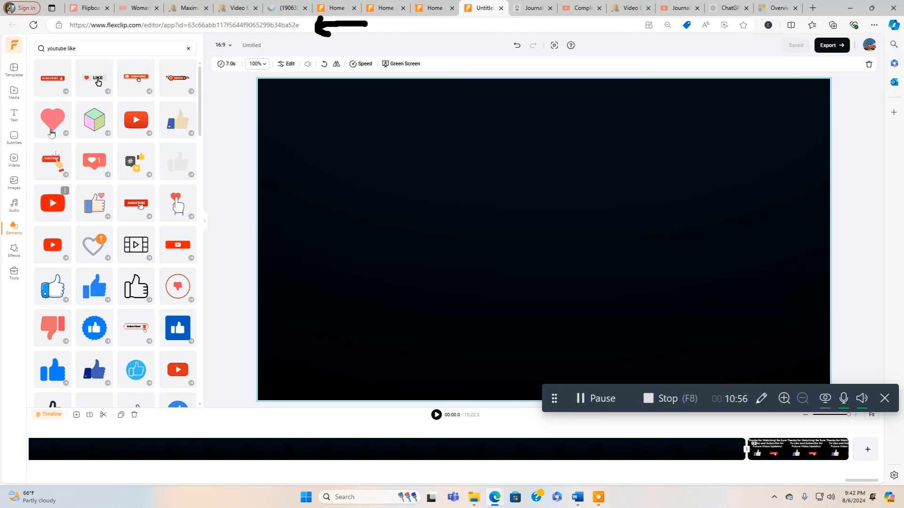
{"action": "left_click", "coordinate": [13, 68]}
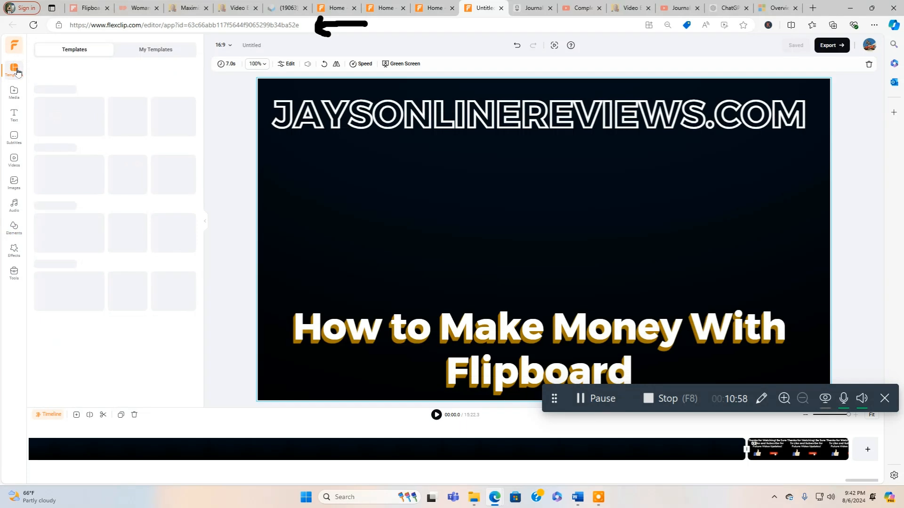
{"action": "left_click", "coordinate": [14, 68]}
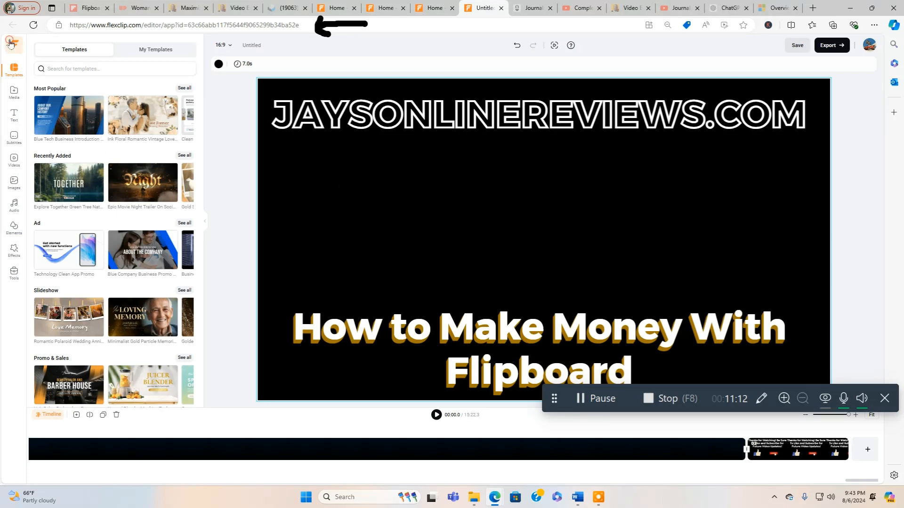
{"action": "left_click", "coordinate": [13, 25]}
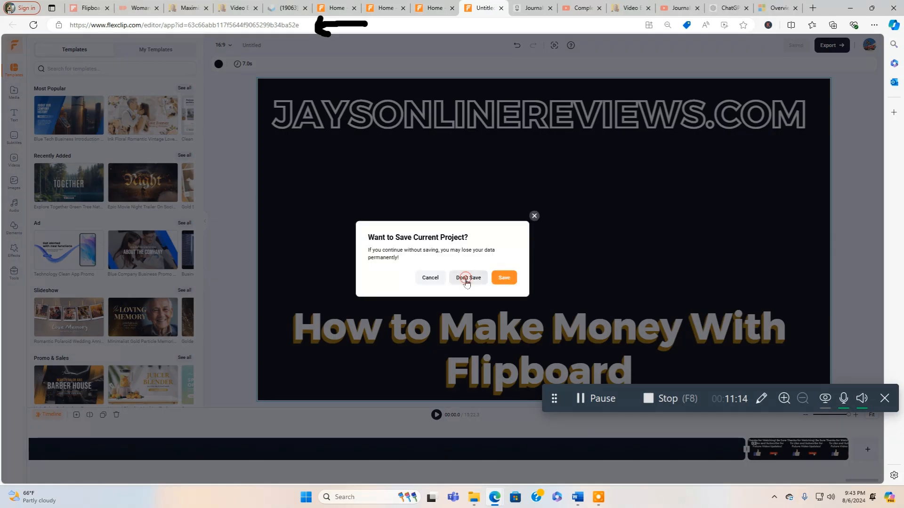
Discard unsaved changes and preview the Blue Tech Business Introduction History Timeline template.
{"action": "left_click", "coordinate": [467, 278]}
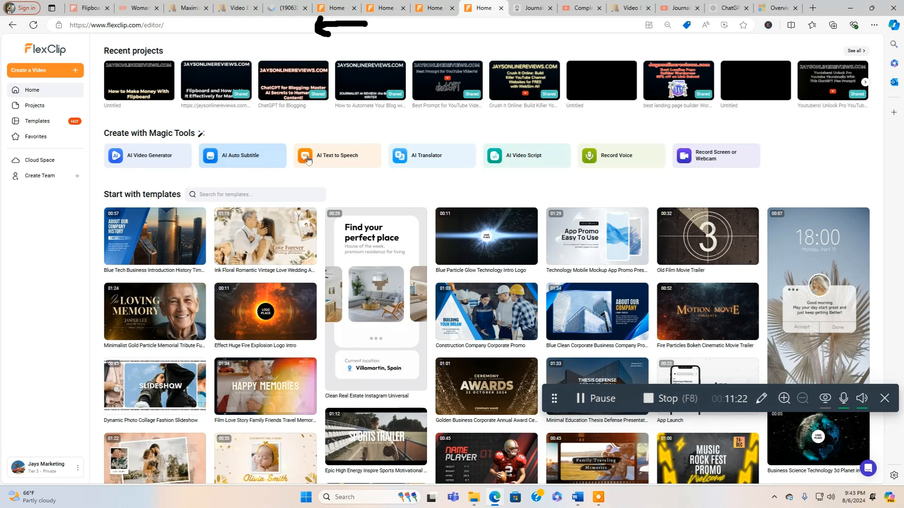
{"action": "mouse_move", "coordinate": [427, 159]}
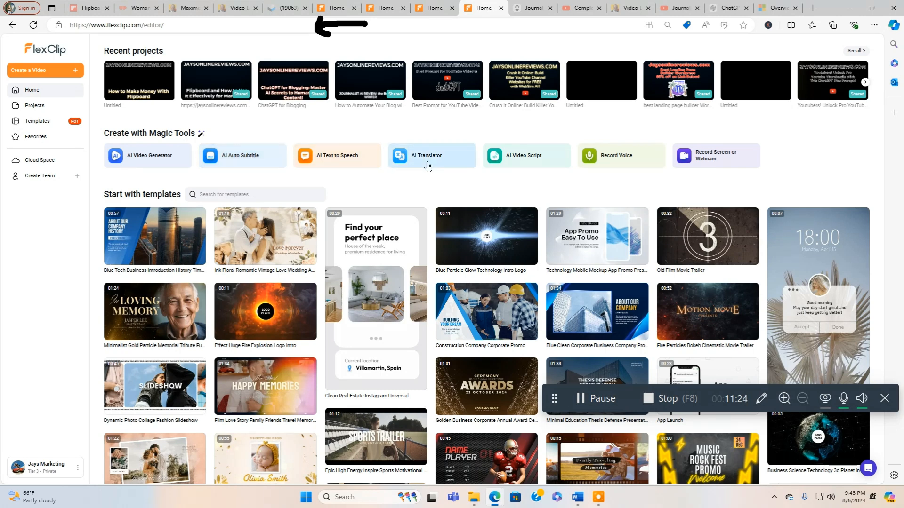
{"action": "mouse_move", "coordinate": [632, 165]}
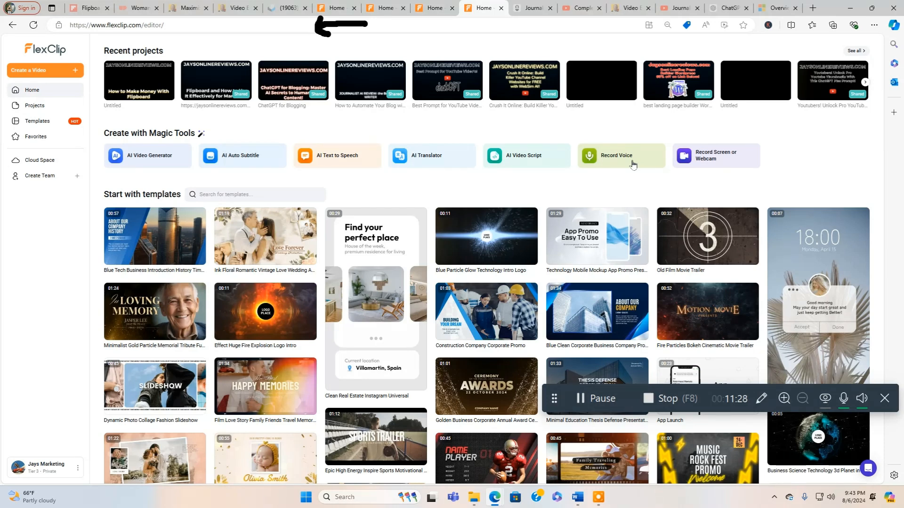
{"action": "mouse_move", "coordinate": [698, 164]}
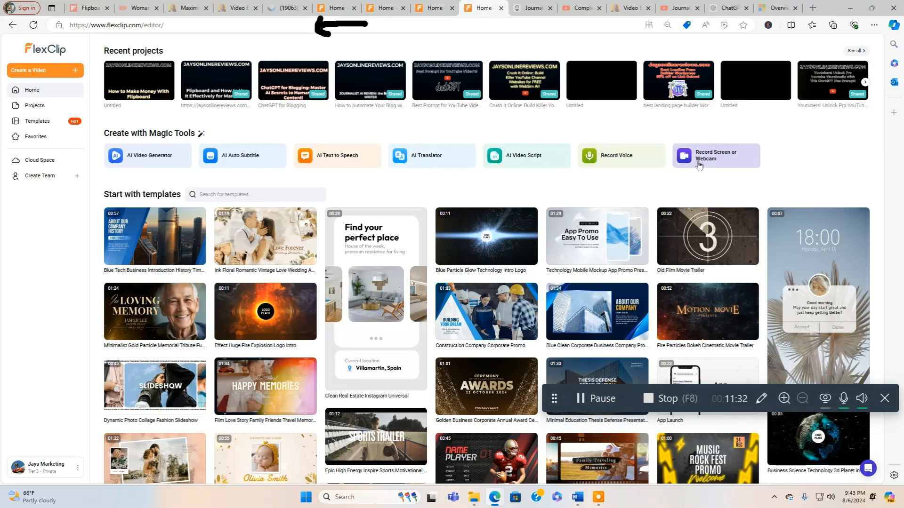
{"action": "mouse_move", "coordinate": [153, 236]}
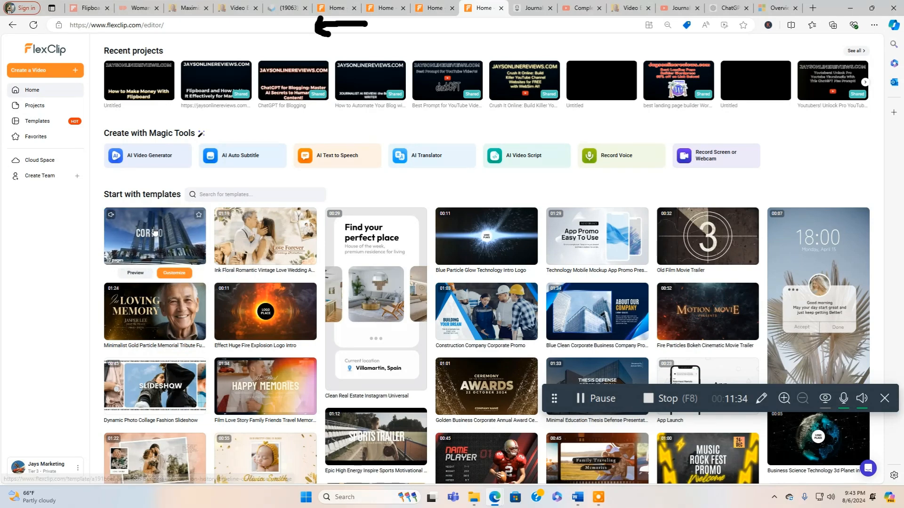
{"action": "mouse_move", "coordinate": [697, 282]}
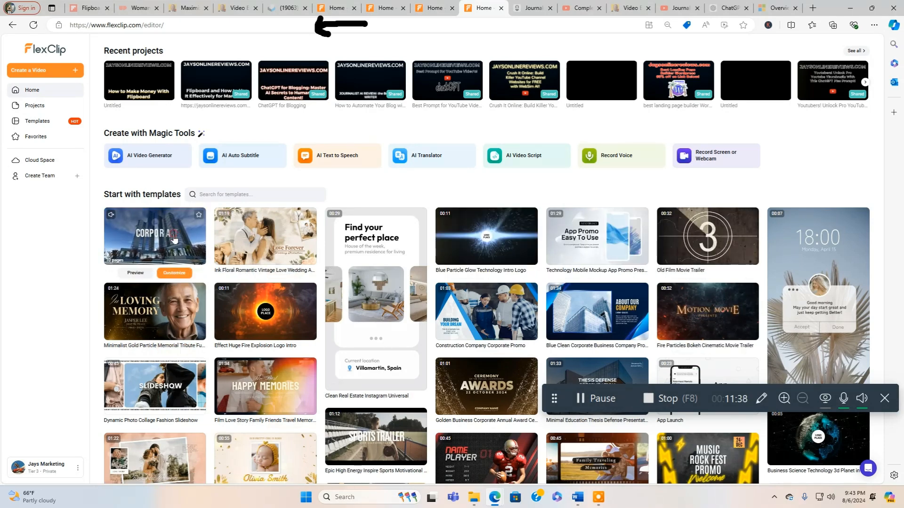
{"action": "left_click", "coordinate": [154, 236]}
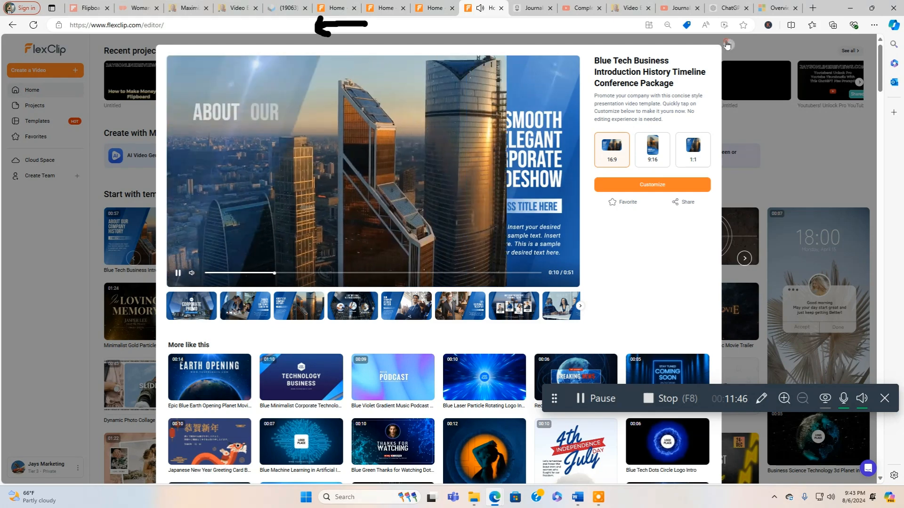
{"action": "left_click", "coordinate": [725, 44]}
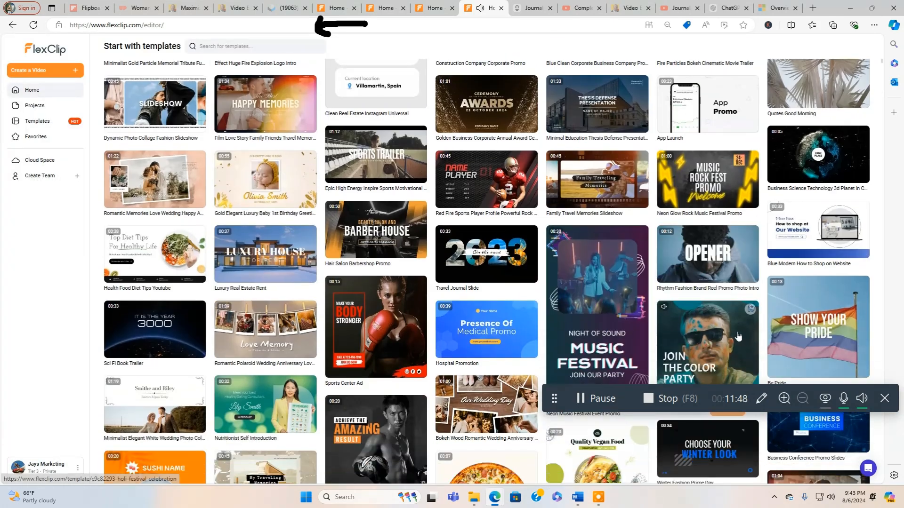
{"action": "scroll", "scroll_direction": "down", "scroll_amount": 3}
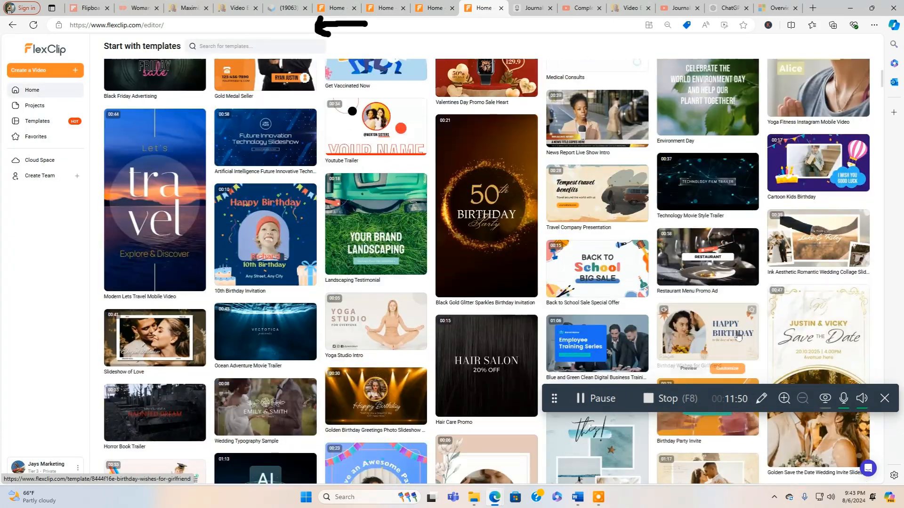
{"action": "scroll", "scroll_direction": "down", "scroll_amount": 3}
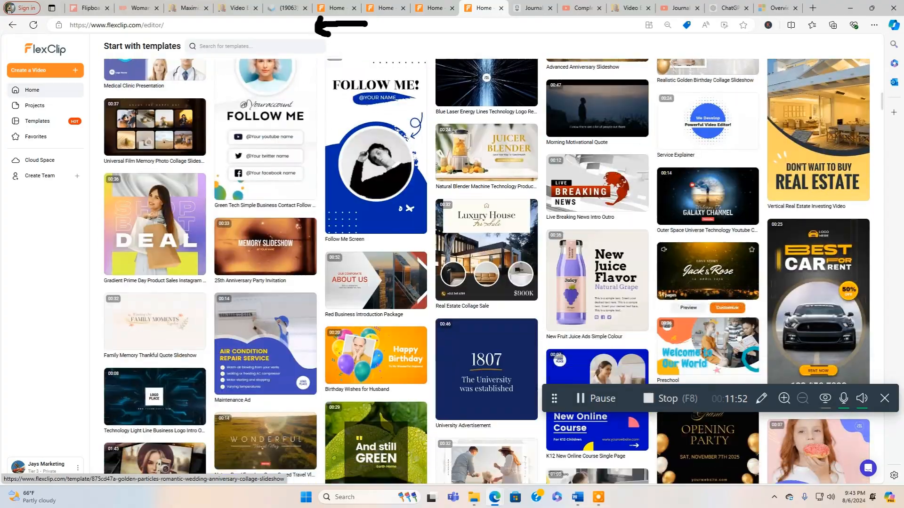
{"action": "scroll", "scroll_direction": "down", "scroll_amount": 3}
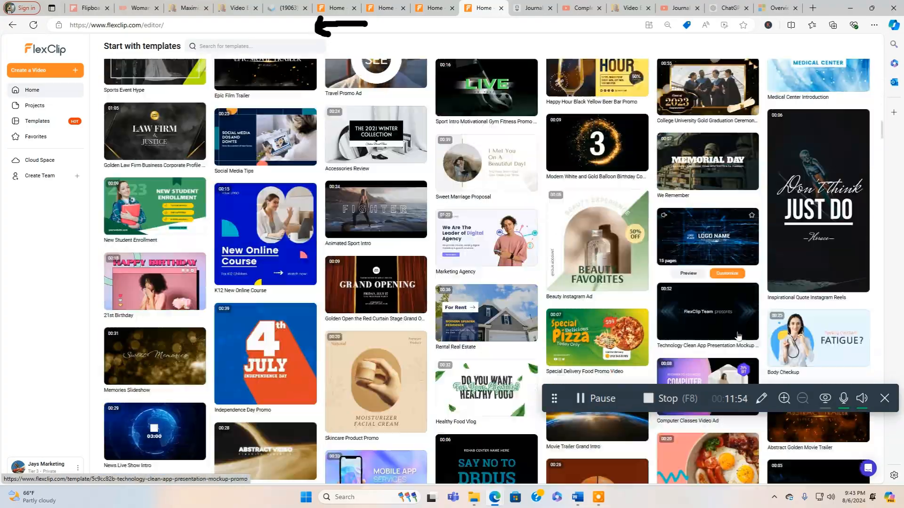
{"action": "scroll", "scroll_direction": "down", "scroll_amount": 3}
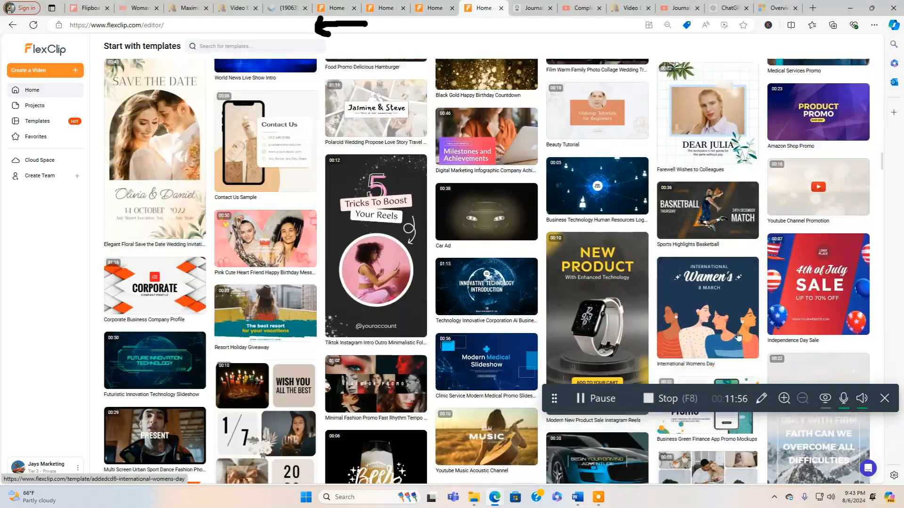
{"action": "scroll", "scroll_direction": "down", "scroll_amount": 3}
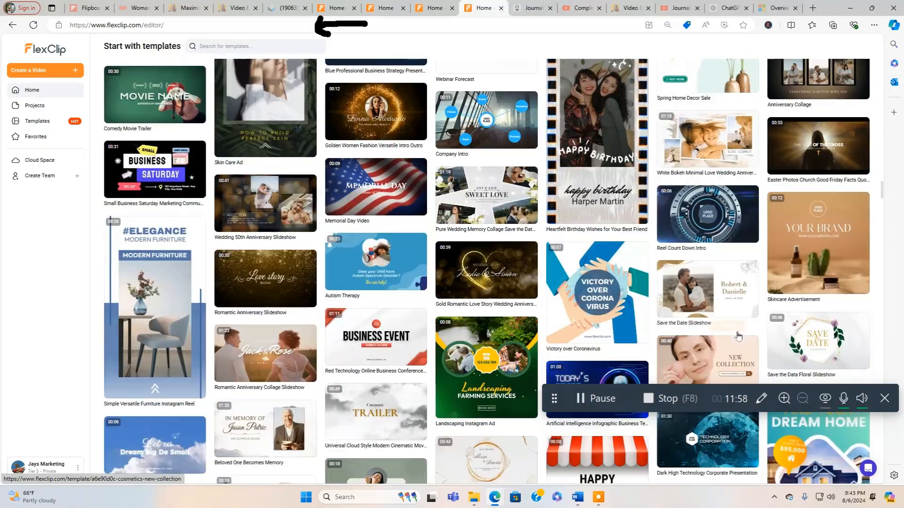
{"action": "scroll", "scroll_direction": "down", "scroll_amount": 3}
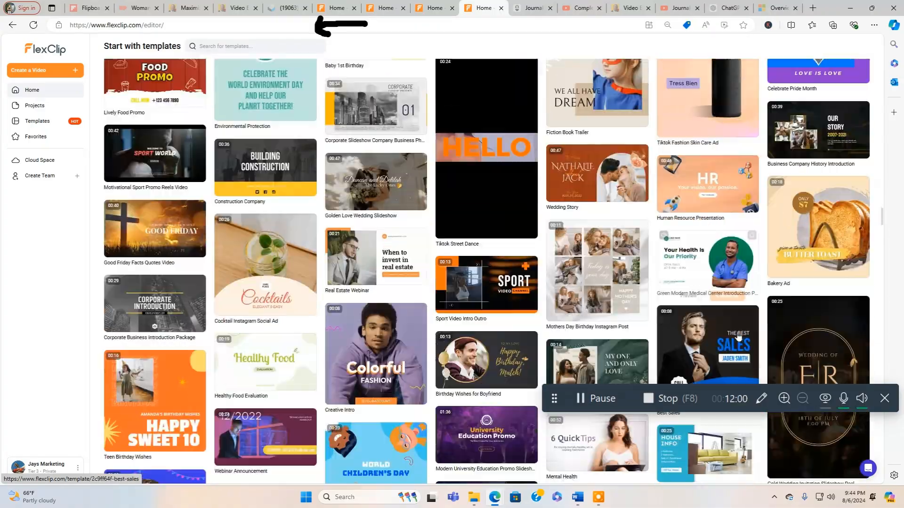
{"action": "scroll", "scroll_direction": "down", "scroll_amount": 3}
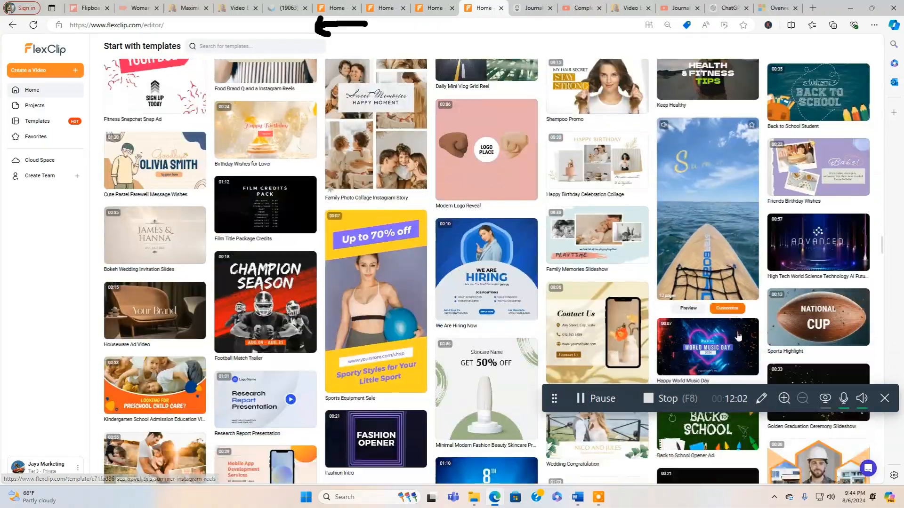
{"action": "scroll", "scroll_direction": "down", "scroll_amount": 3}
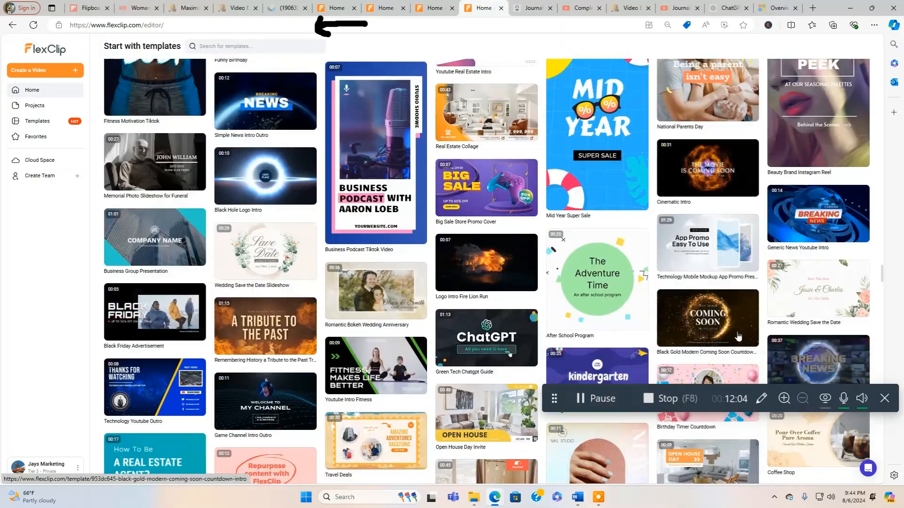
{"action": "scroll", "scroll_direction": "down", "scroll_amount": 3}
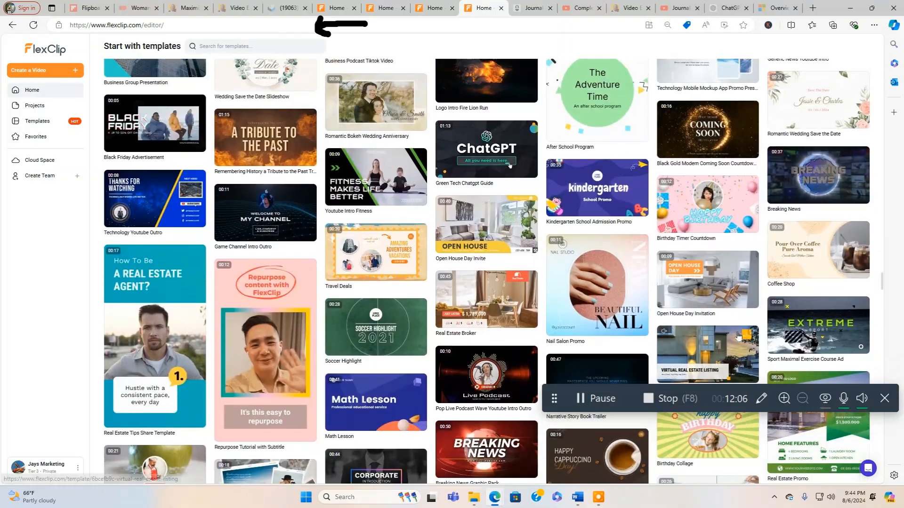
{"action": "scroll", "scroll_direction": "down", "scroll_amount": 3}
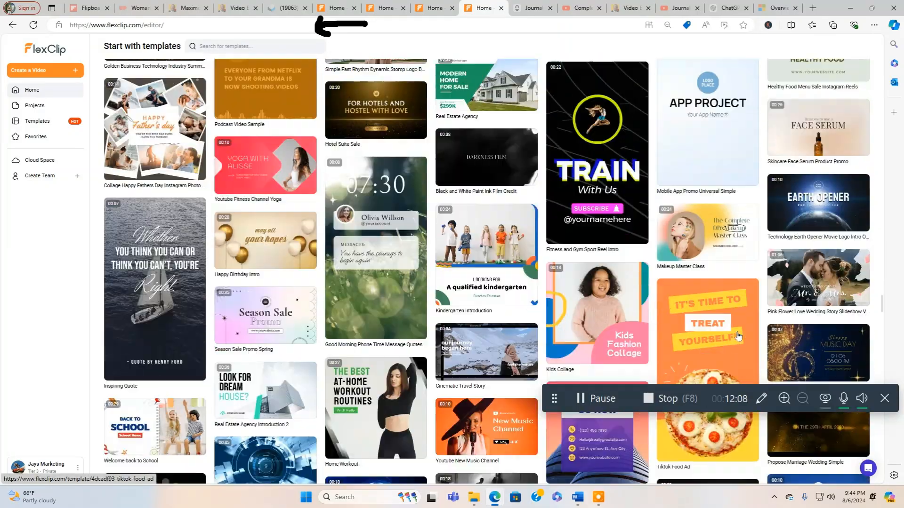
{"action": "scroll", "scroll_direction": "down", "scroll_amount": 3}
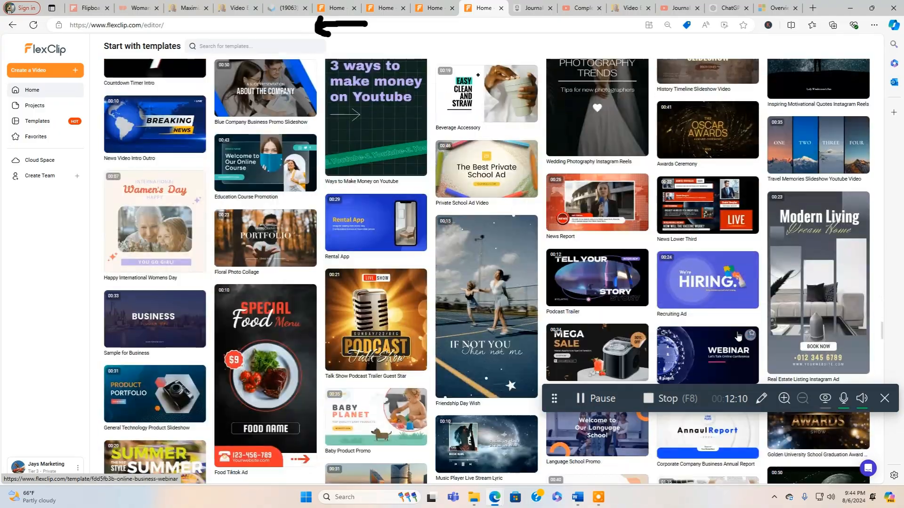
{"action": "scroll", "scroll_direction": "down", "scroll_amount": 3}
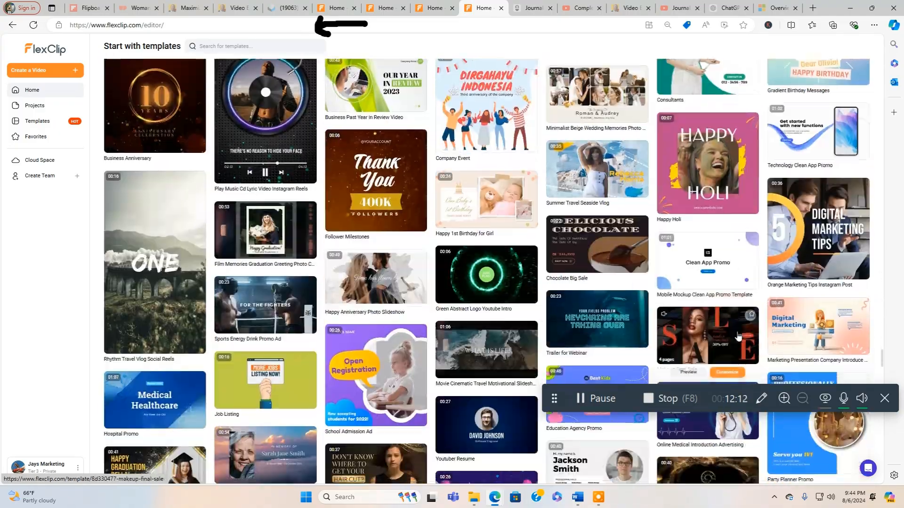
{"action": "scroll", "scroll_direction": "down", "scroll_amount": 3}
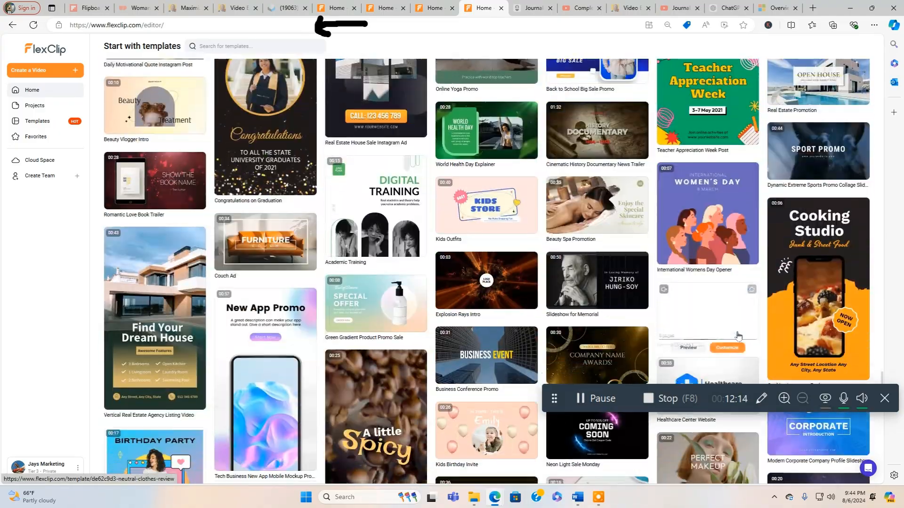
{"action": "scroll", "scroll_direction": "down", "scroll_amount": 3}
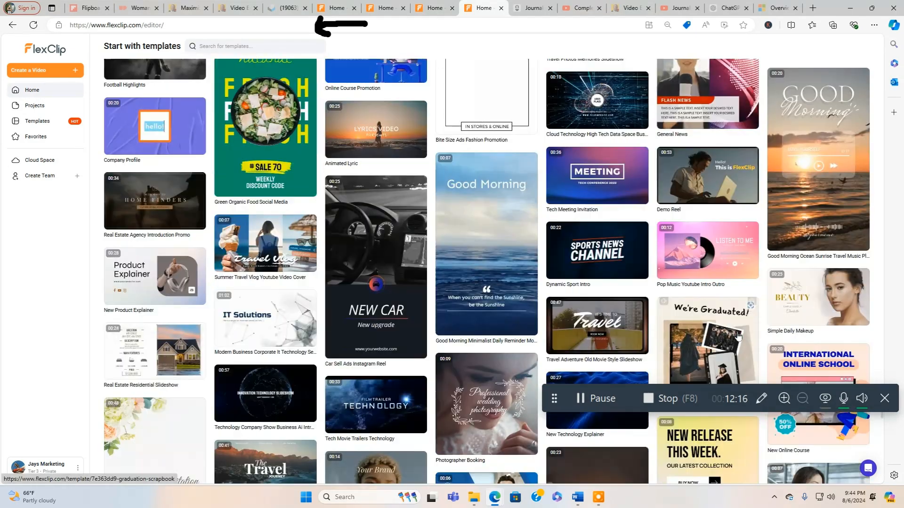
{"action": "scroll", "scroll_direction": "down", "scroll_amount": 3}
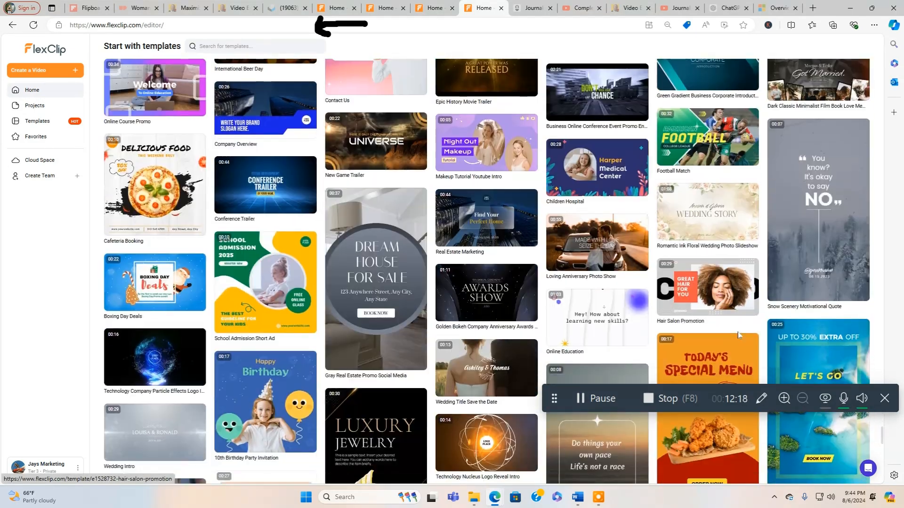
{"action": "scroll", "scroll_direction": "down", "scroll_amount": 3}
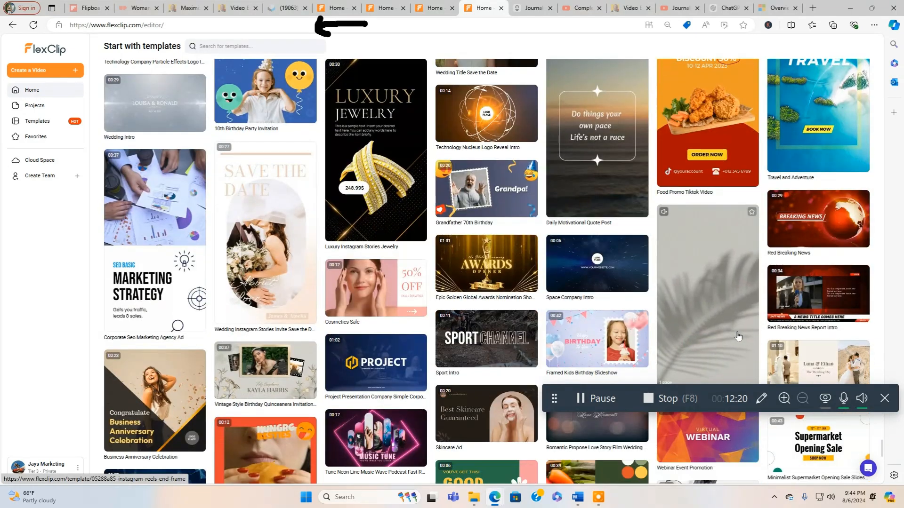
{"action": "scroll", "scroll_direction": "down", "scroll_amount": 3}
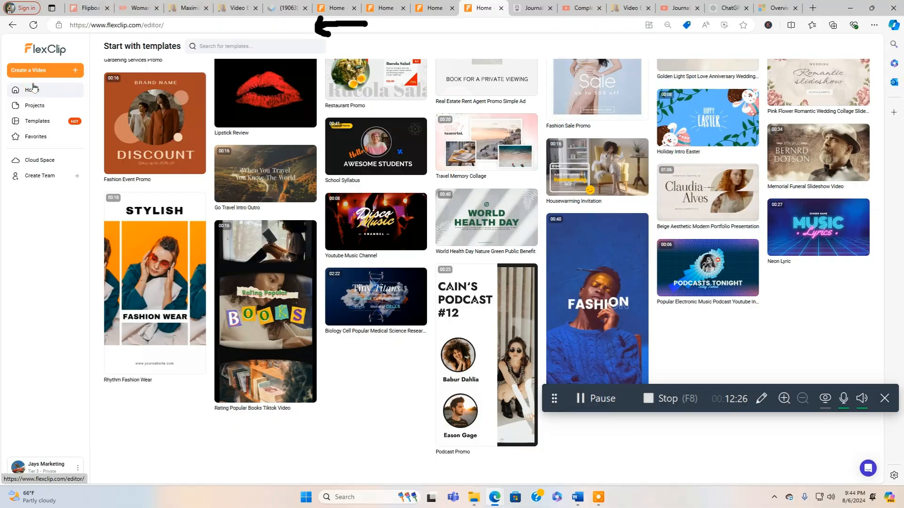
{"action": "scroll", "scroll_direction": "down", "scroll_amount": 3}
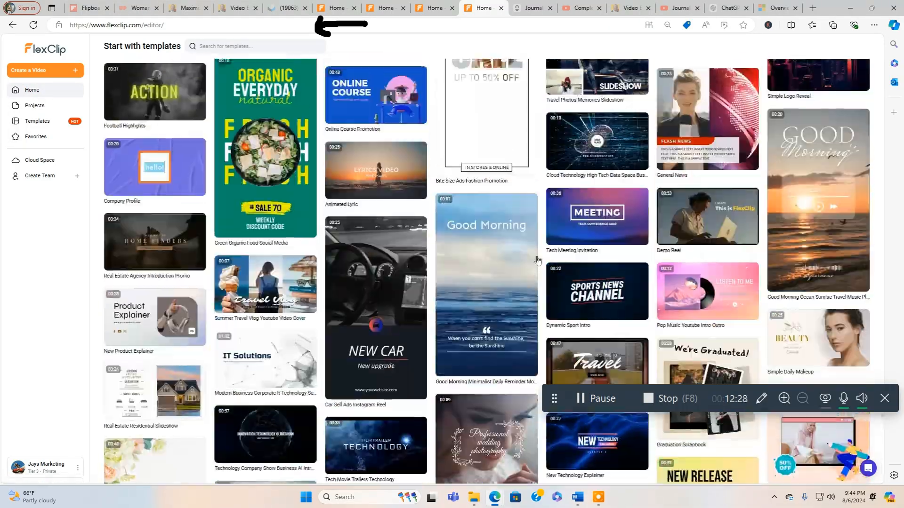
{"action": "scroll", "scroll_direction": "down", "scroll_amount": 3}
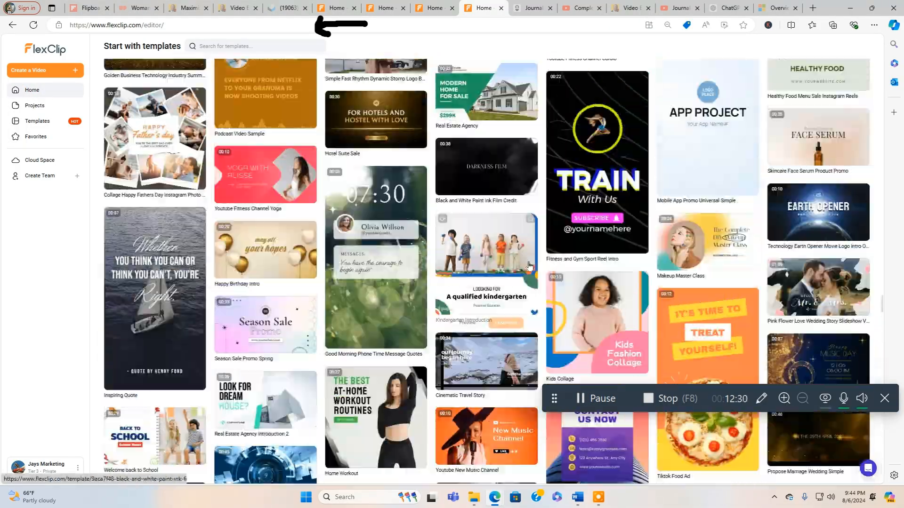
{"action": "scroll", "scroll_direction": "down", "scroll_amount": 3}
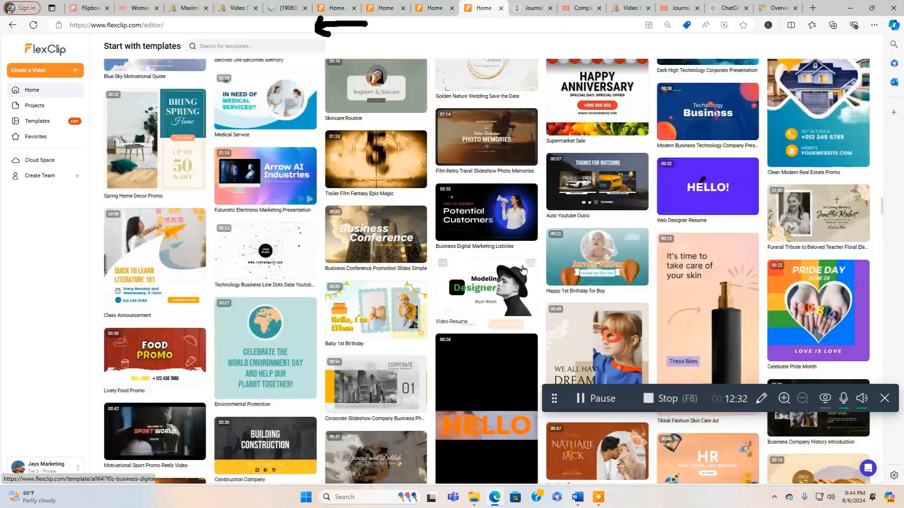
{"action": "scroll", "scroll_direction": "down", "scroll_amount": 3}
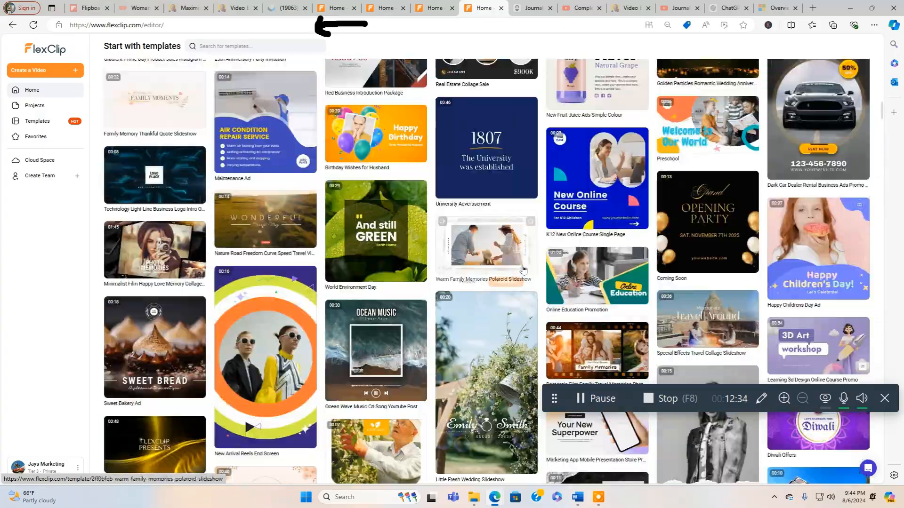
{"action": "scroll", "scroll_direction": "up", "scroll_amount": 3}
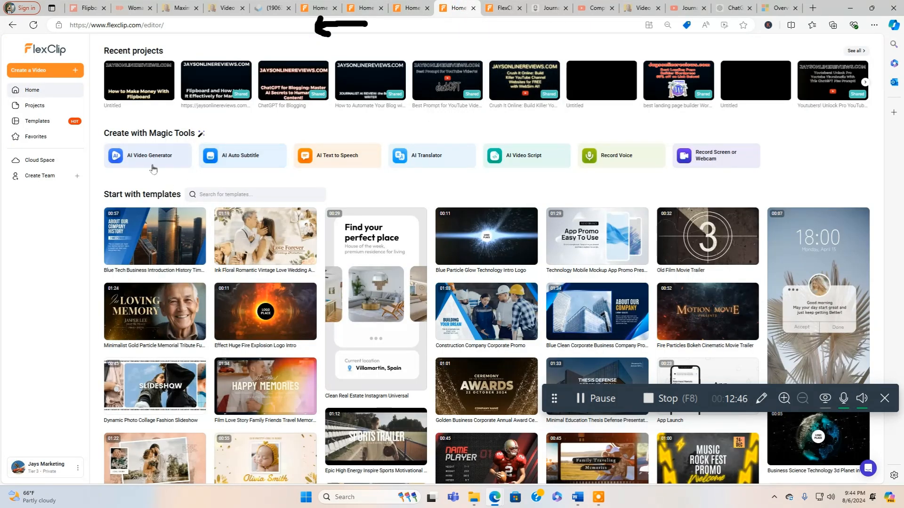
{"action": "mouse_move", "coordinate": [345, 157]}
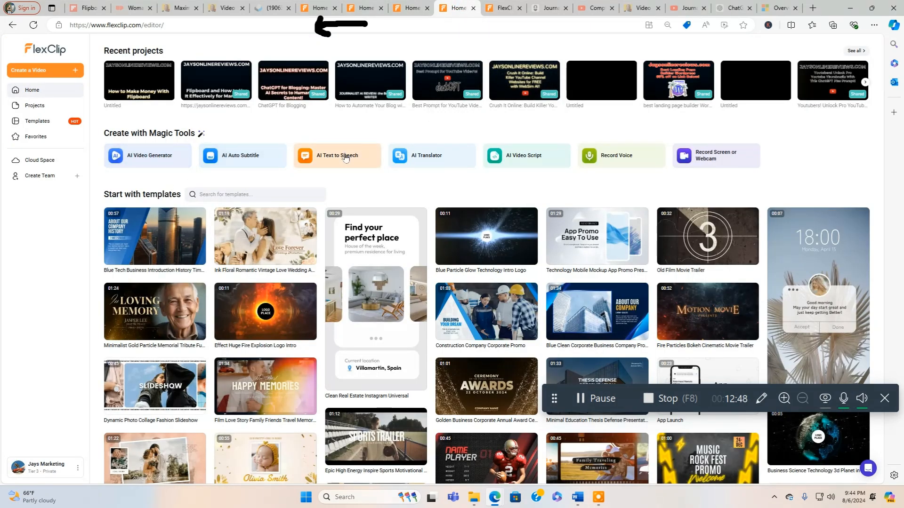
{"action": "mouse_move", "coordinate": [574, 161]}
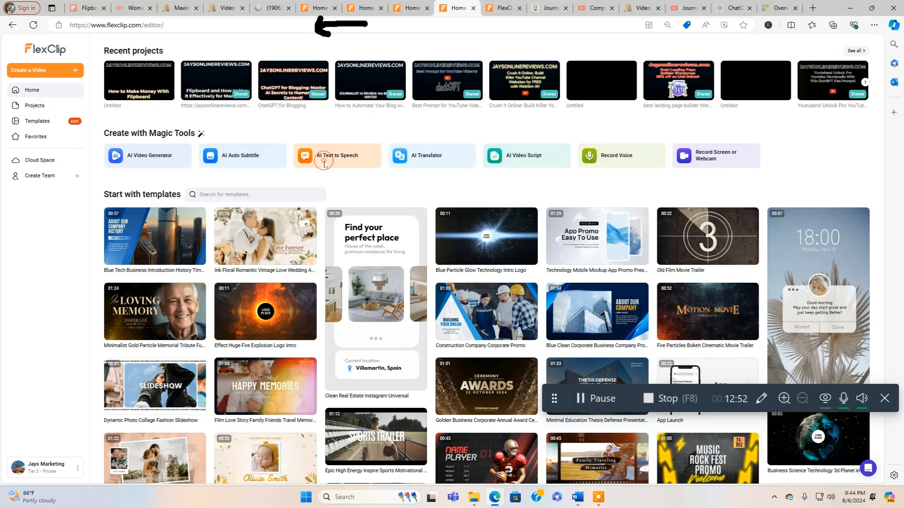
Launch AI Text to Speech from the home page's Create with Magic Tools section.
{"action": "left_click", "coordinate": [337, 156]}
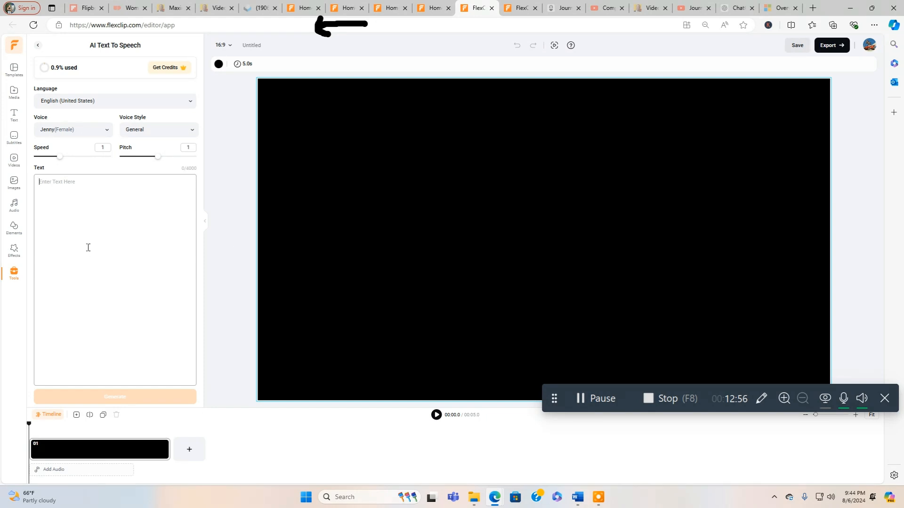
{"action": "mouse_move", "coordinate": [64, 319]}
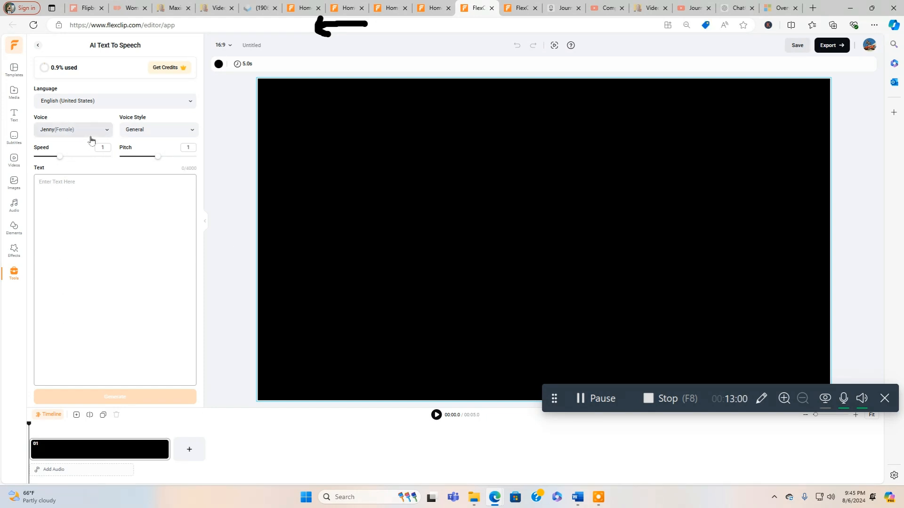
Browse the narrator Voice and Voice Style options, then return to the FlexClip home page.
{"action": "left_click", "coordinate": [72, 129]}
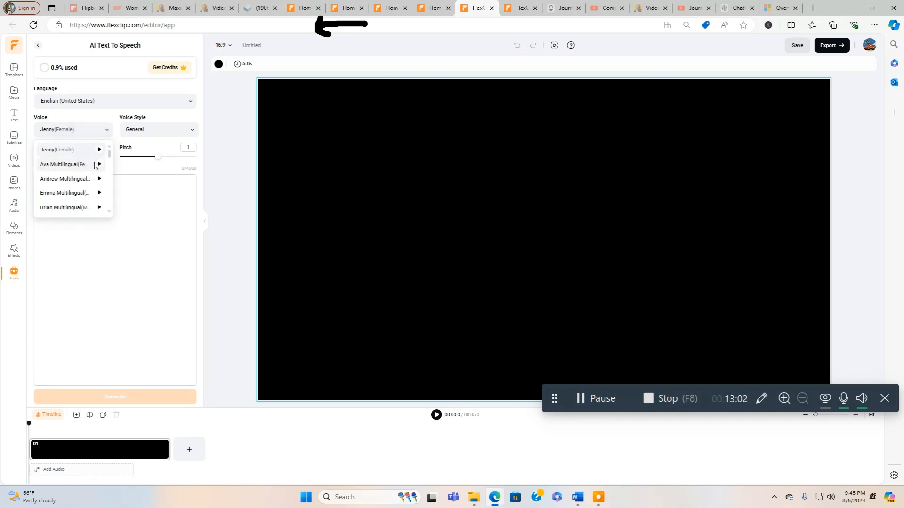
{"action": "mouse_move", "coordinate": [69, 193]}
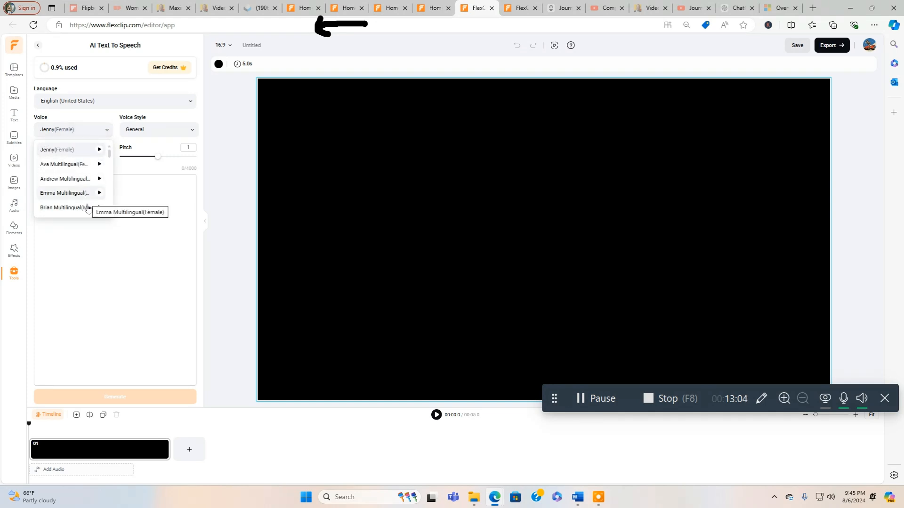
{"action": "left_click", "coordinate": [158, 129]}
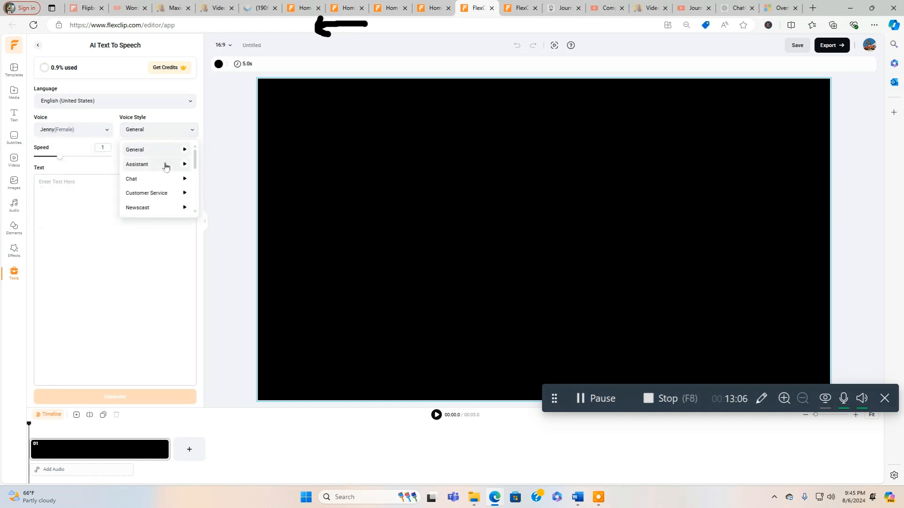
{"action": "mouse_move", "coordinate": [165, 211]}
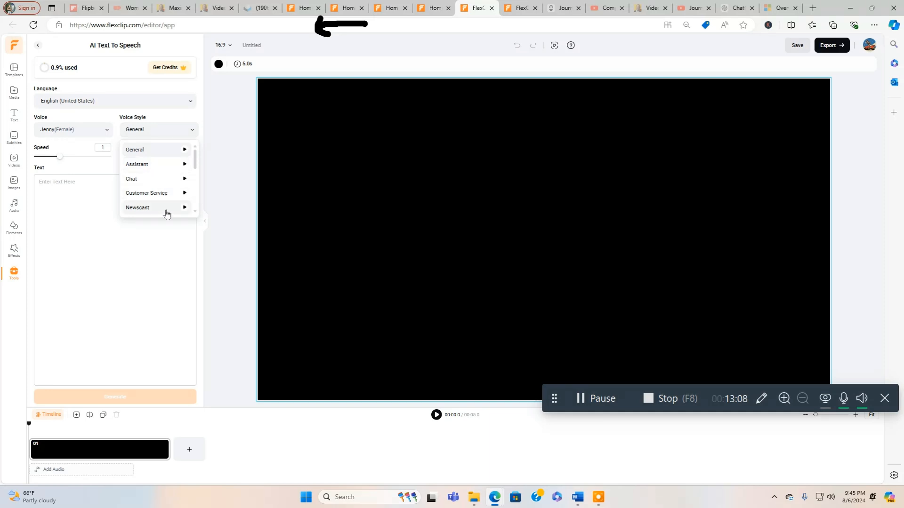
{"action": "scroll", "scroll_direction": "down", "scroll_amount": 3}
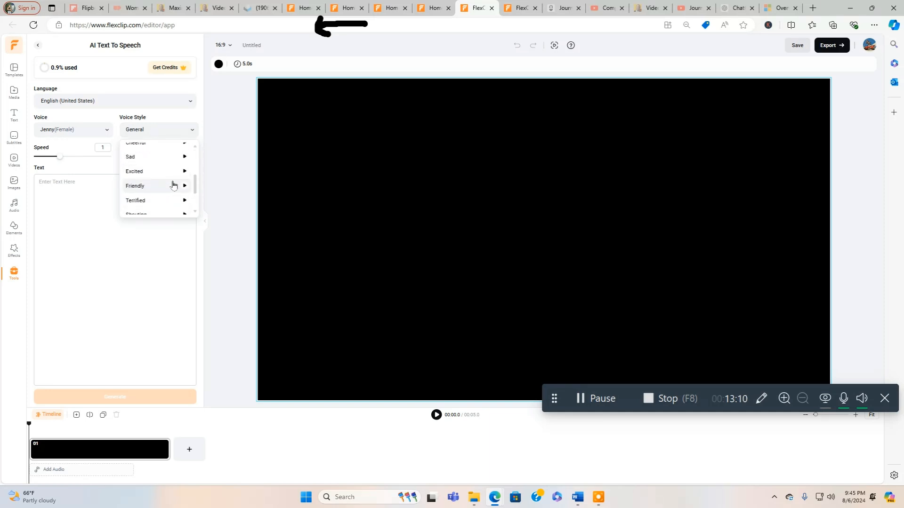
{"action": "scroll", "scroll_direction": "down", "scroll_amount": 3}
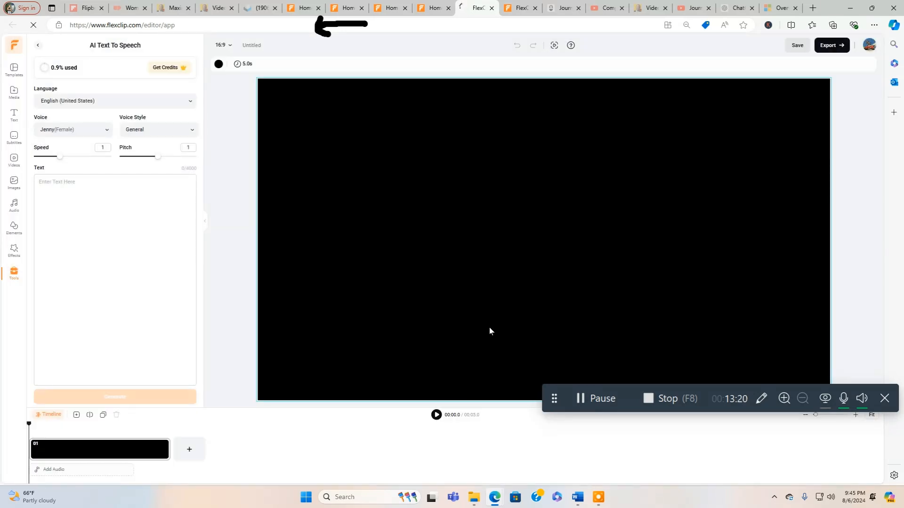
{"action": "left_click", "coordinate": [13, 24]}
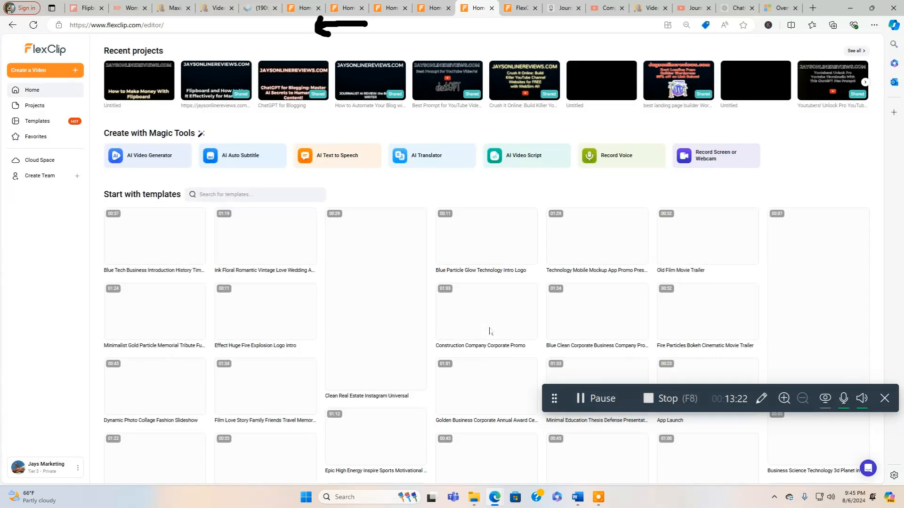